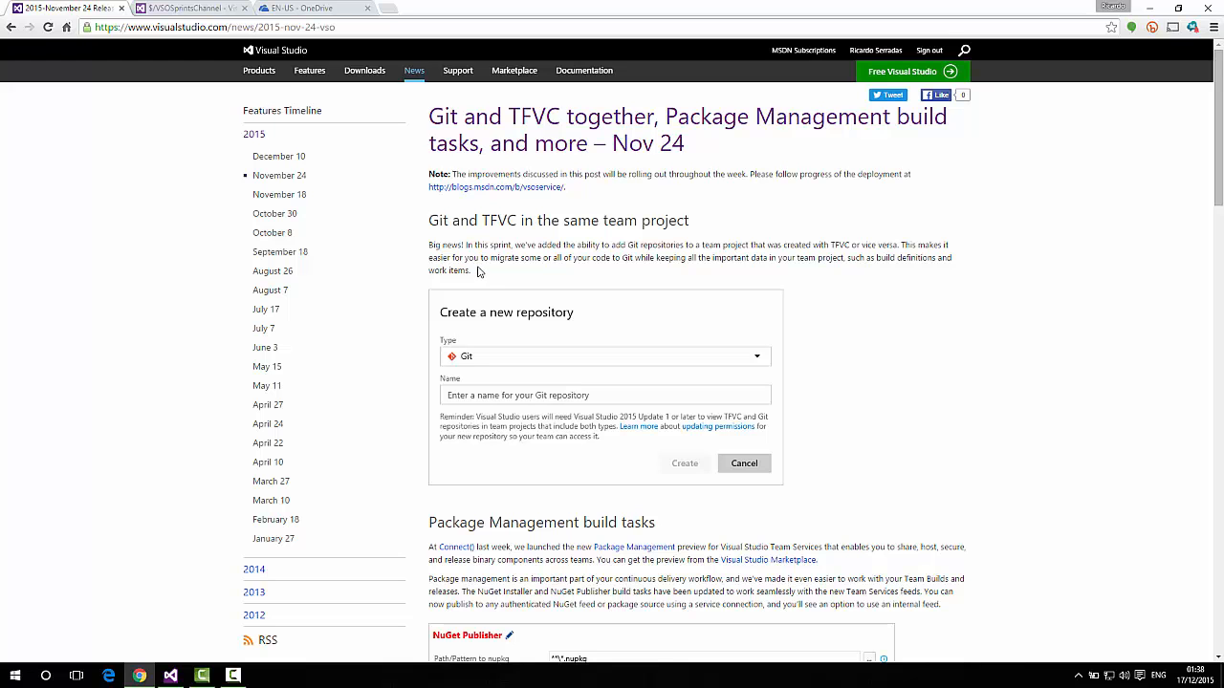
Switch to the browser tab showing VSOSprintsChannel's TFVC code explorer with folders and README.
left_click(192, 8)
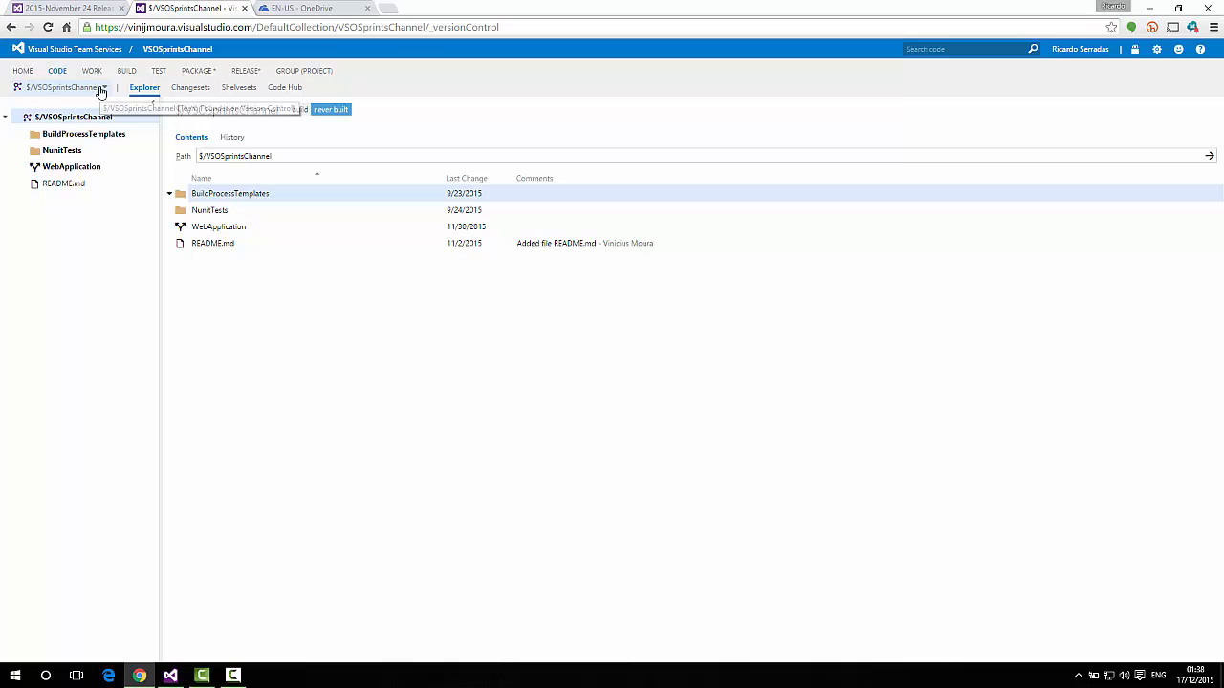
Create a new Git-type repository named MyNewGitRepo in VSOSprintsChannel.
left_click(67, 87)
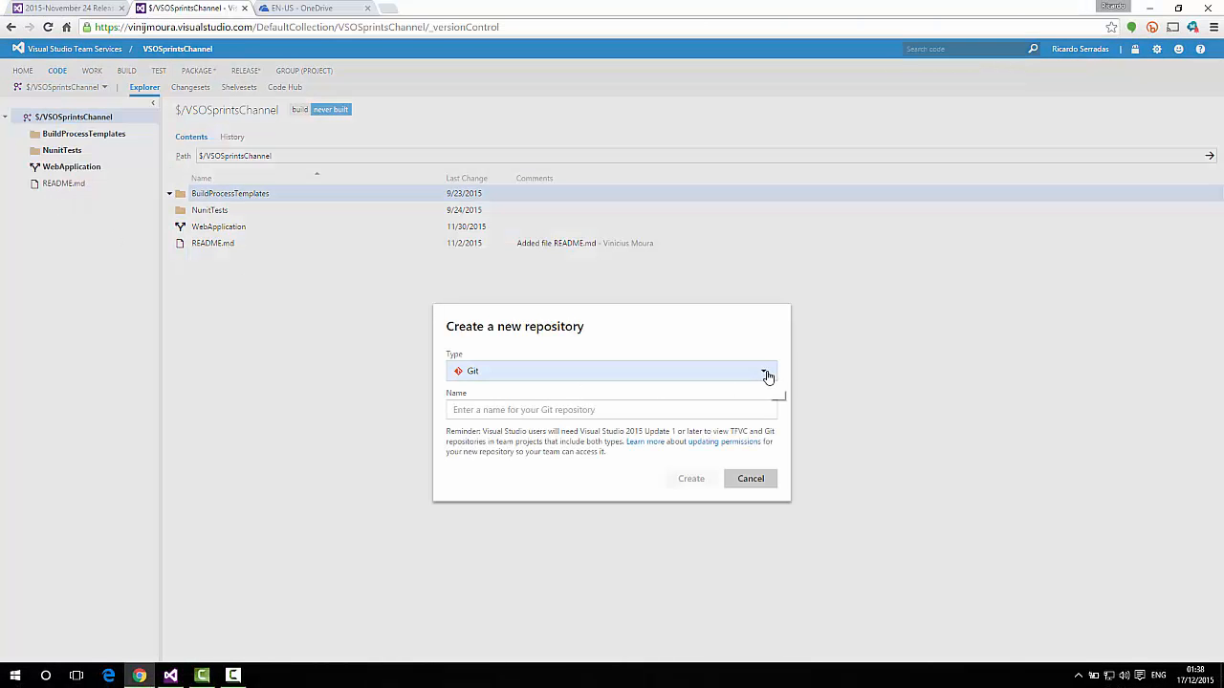
left_click(766, 372)
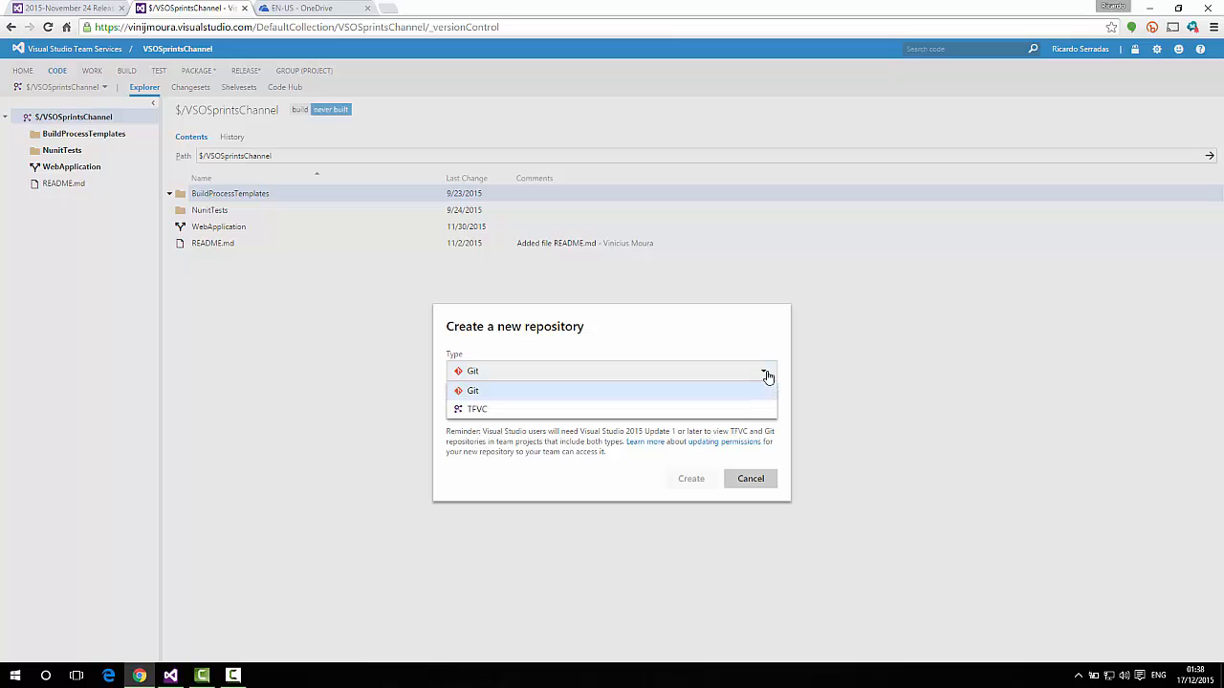
mouse_move(749, 405)
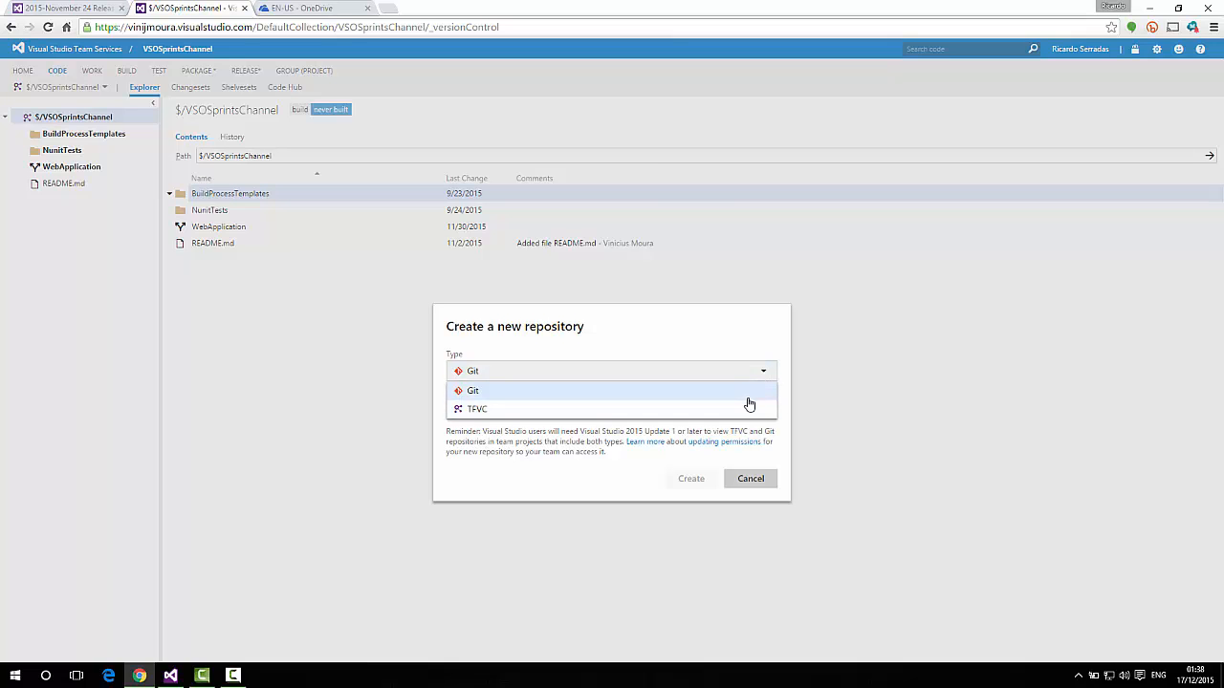
left_click(472, 390)
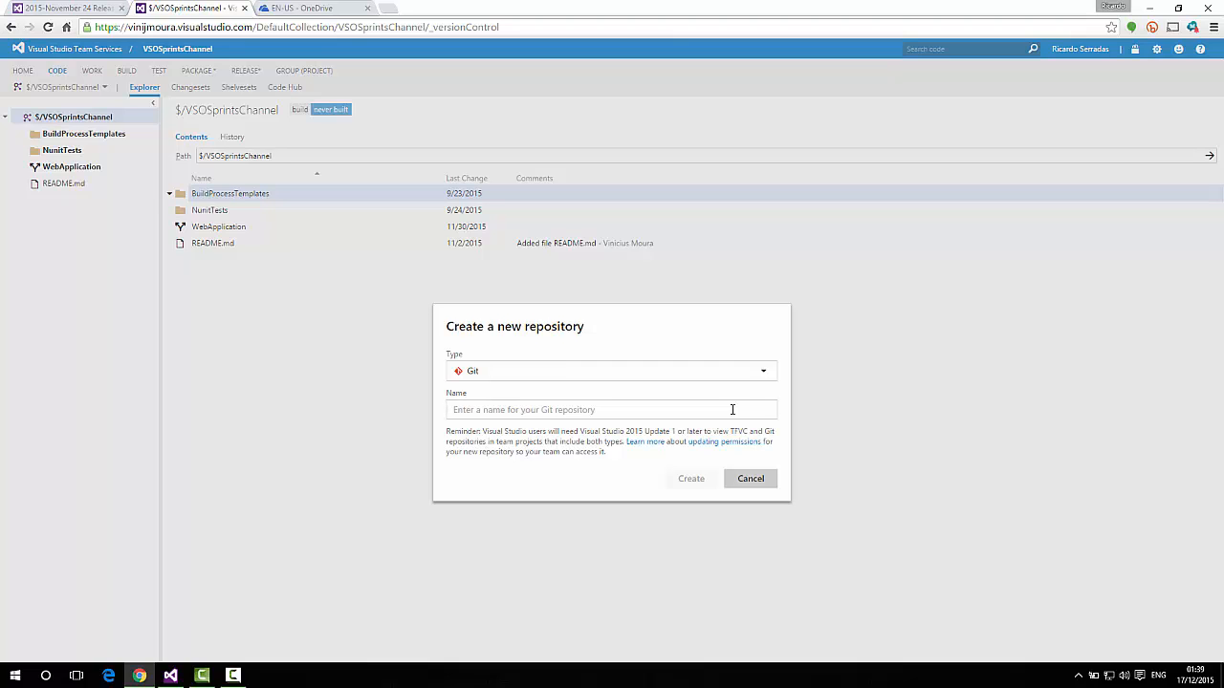
type("M")
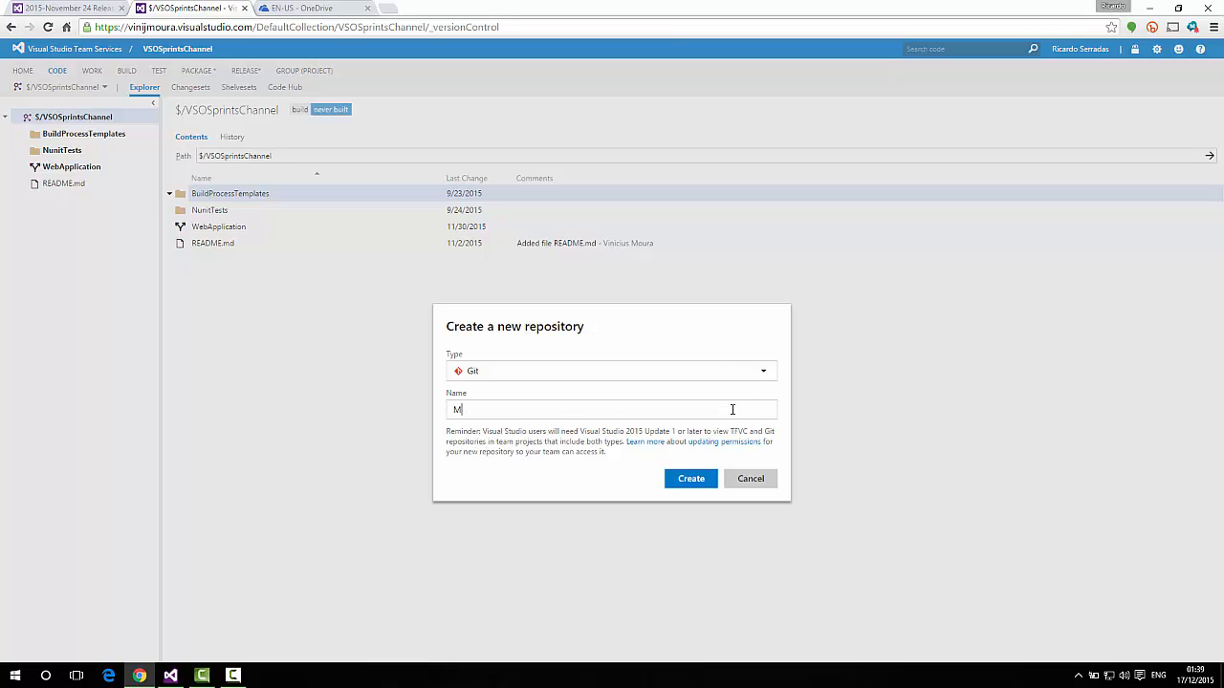
type("yNewGitR")
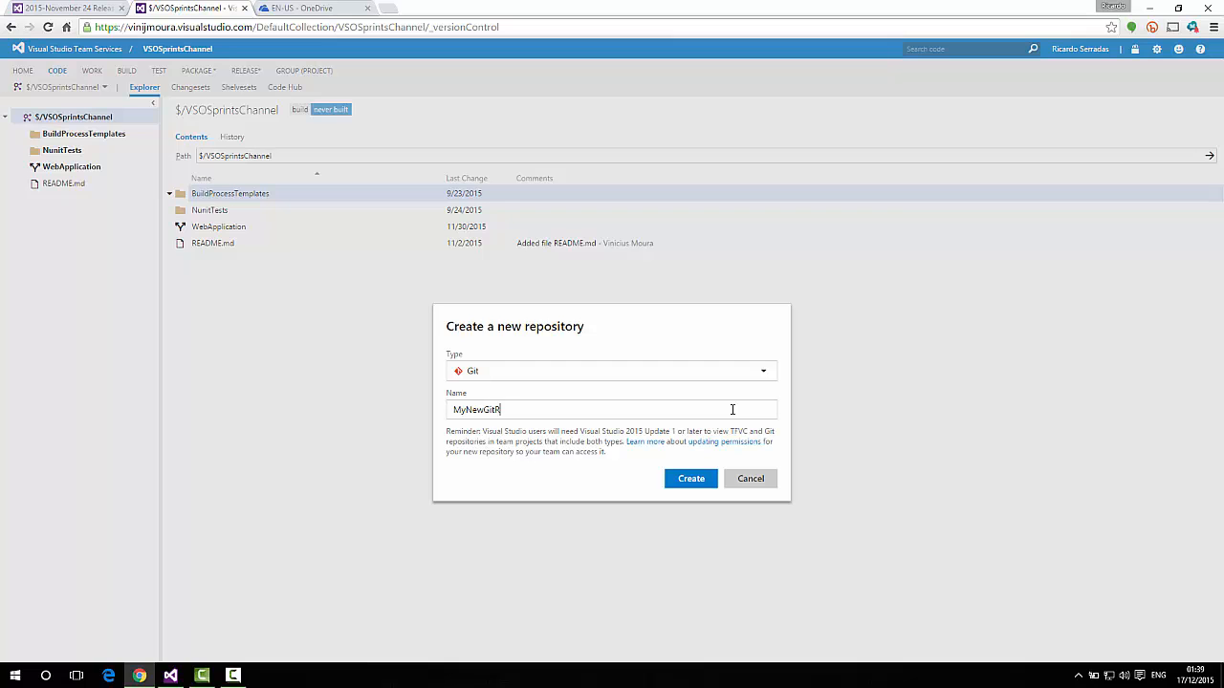
type("epo")
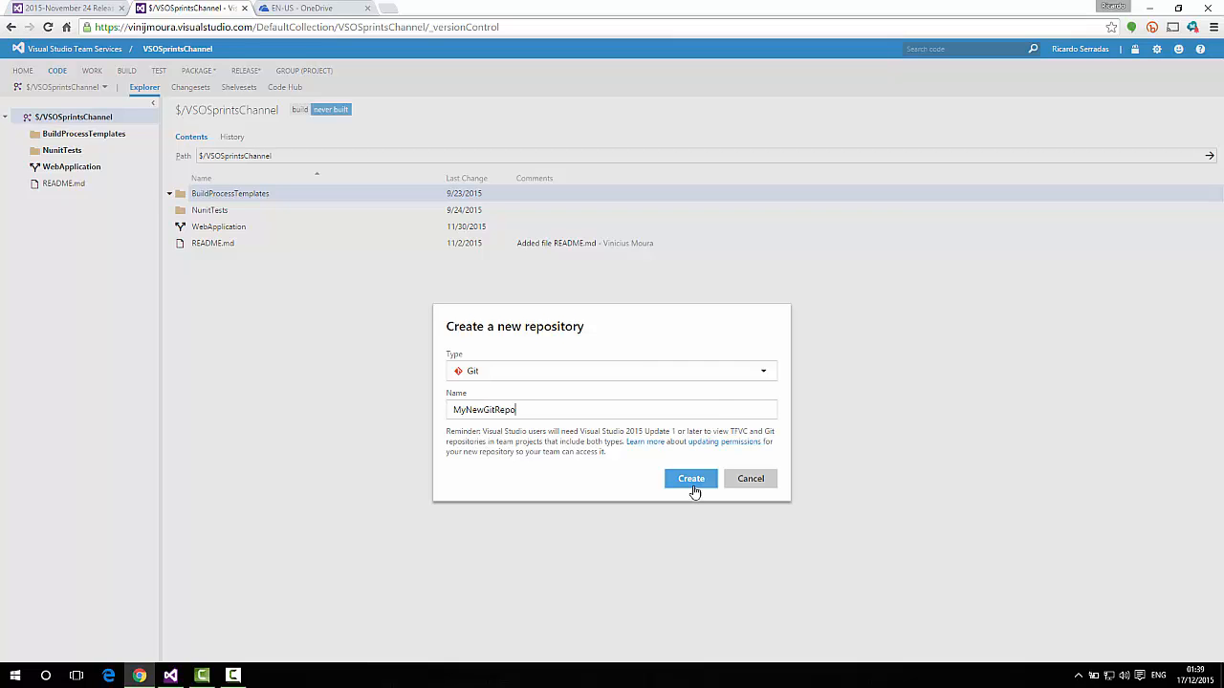
left_click(690, 479)
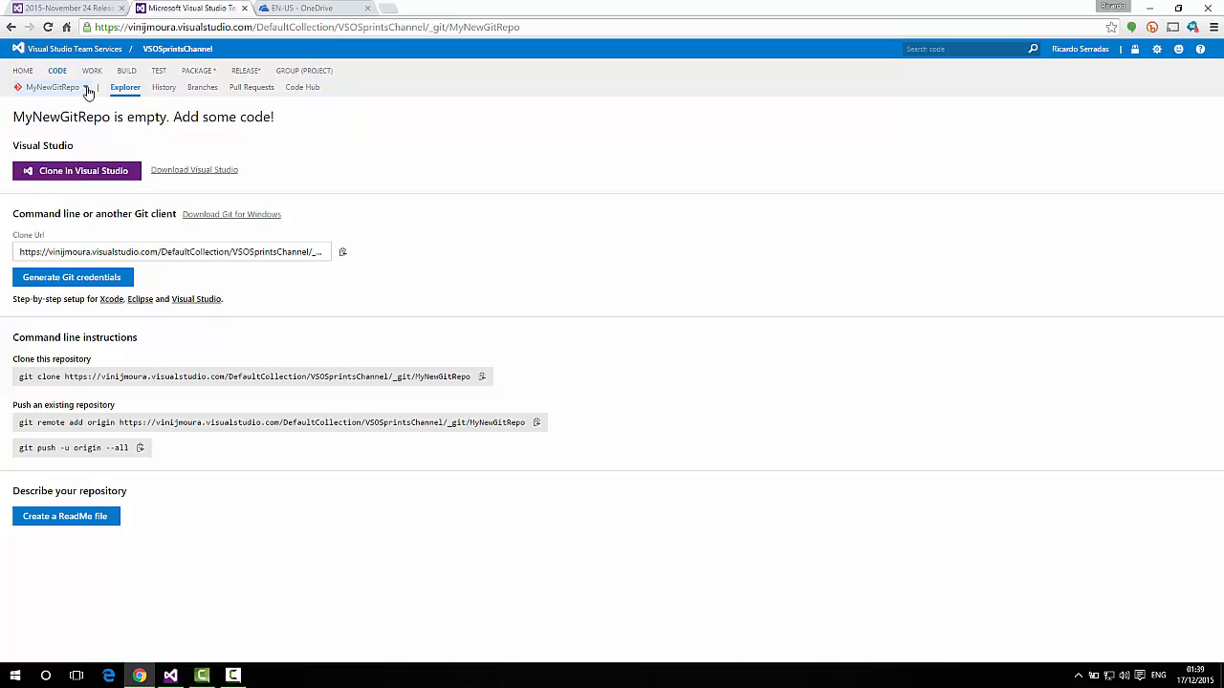
Attempt a second TFVC repository, fixed to $/VSOSprintsChannel with Create disabled.
left_click(84, 87)
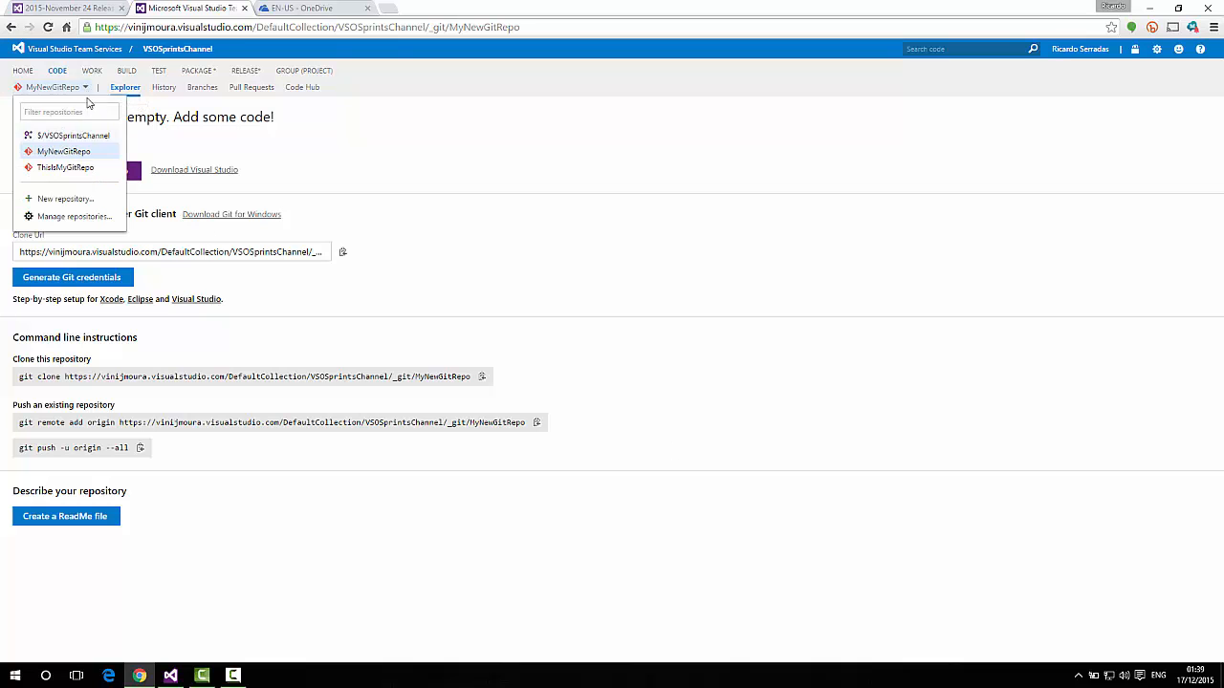
left_click(65, 199)
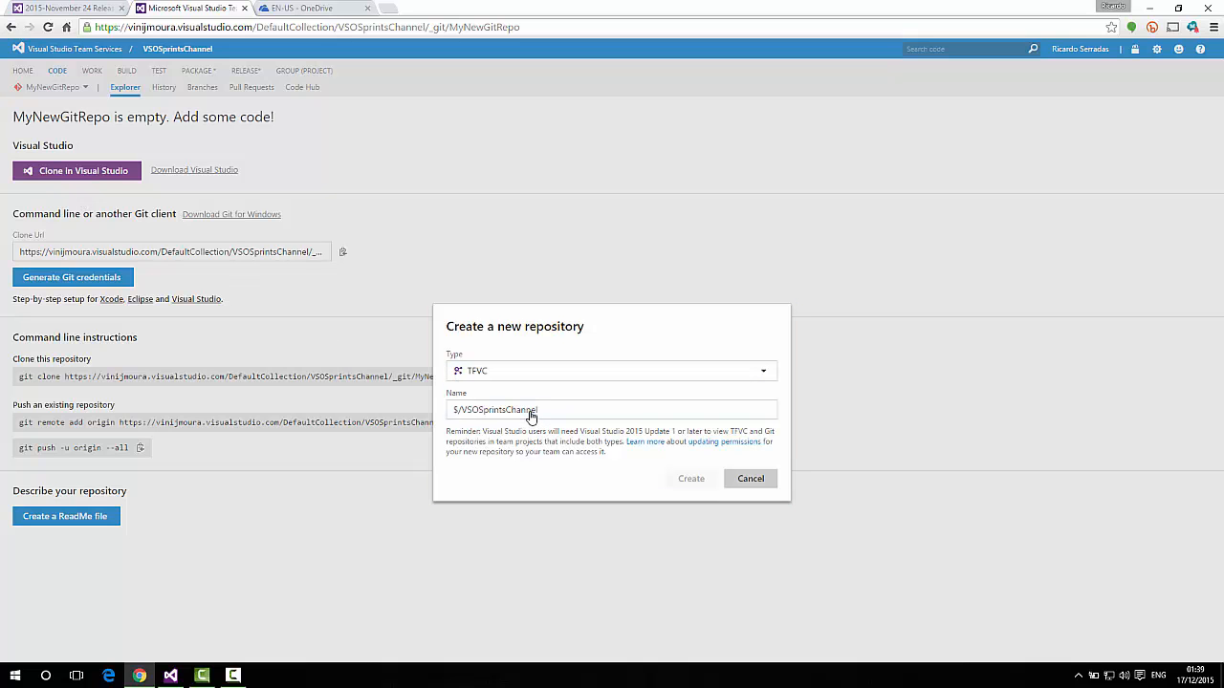
mouse_move(705, 497)
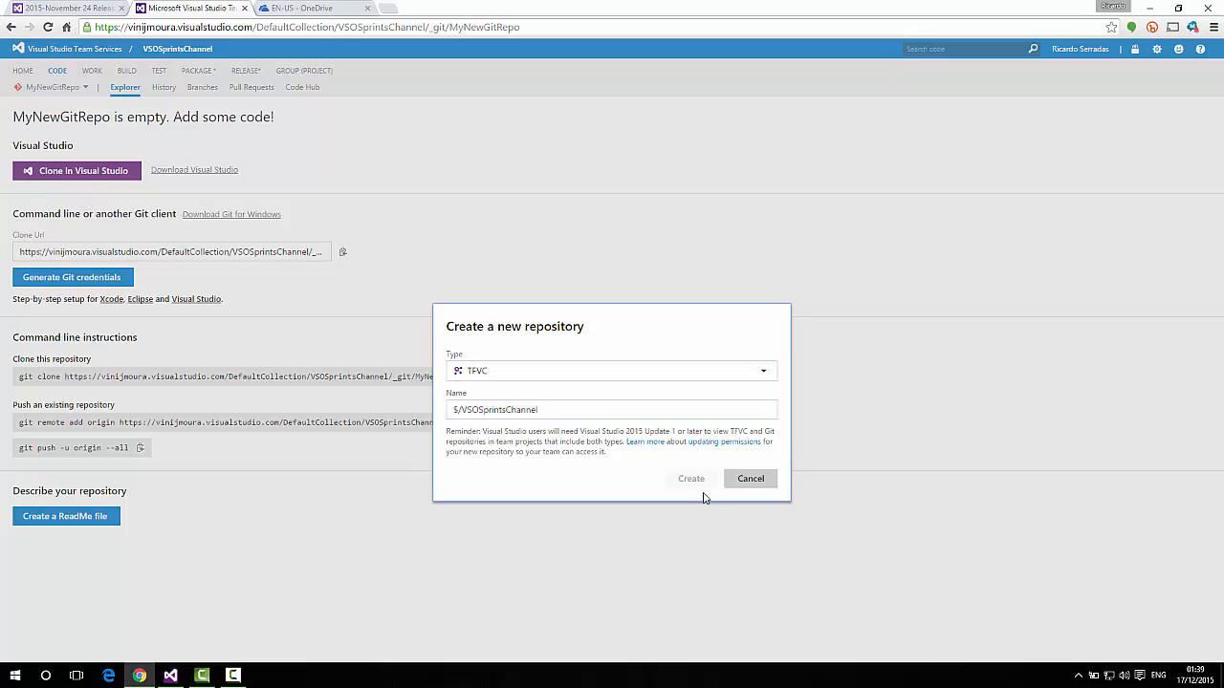
mouse_move(693, 478)
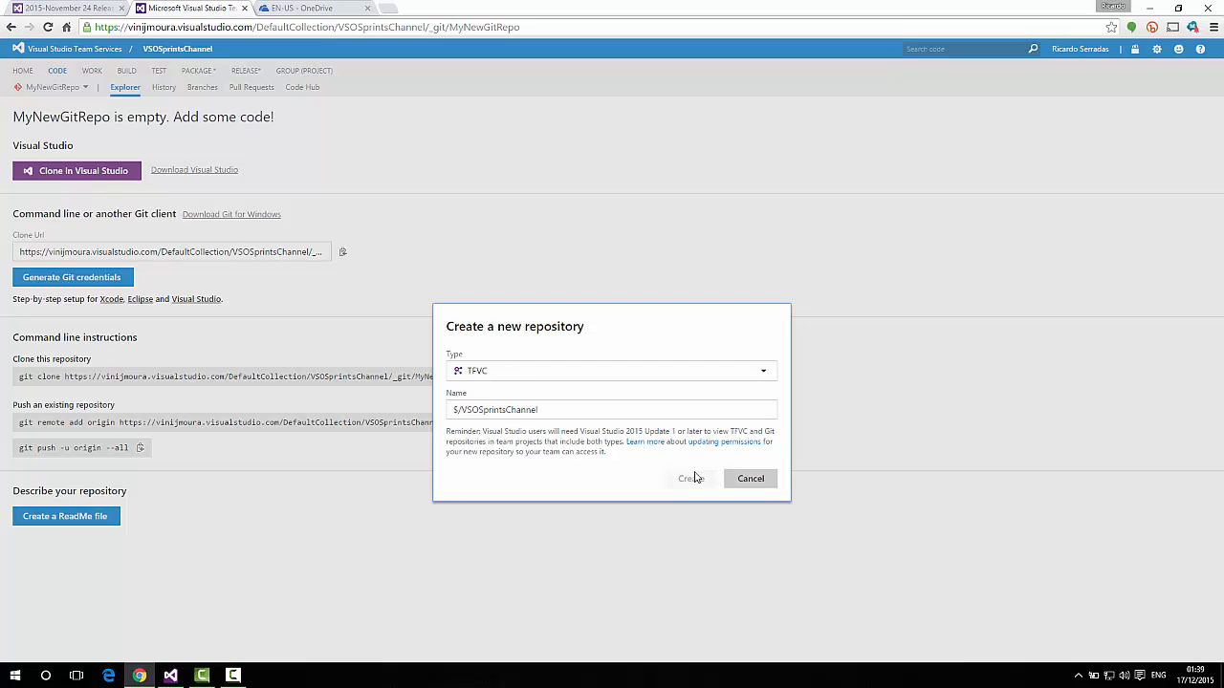
left_click(170, 676)
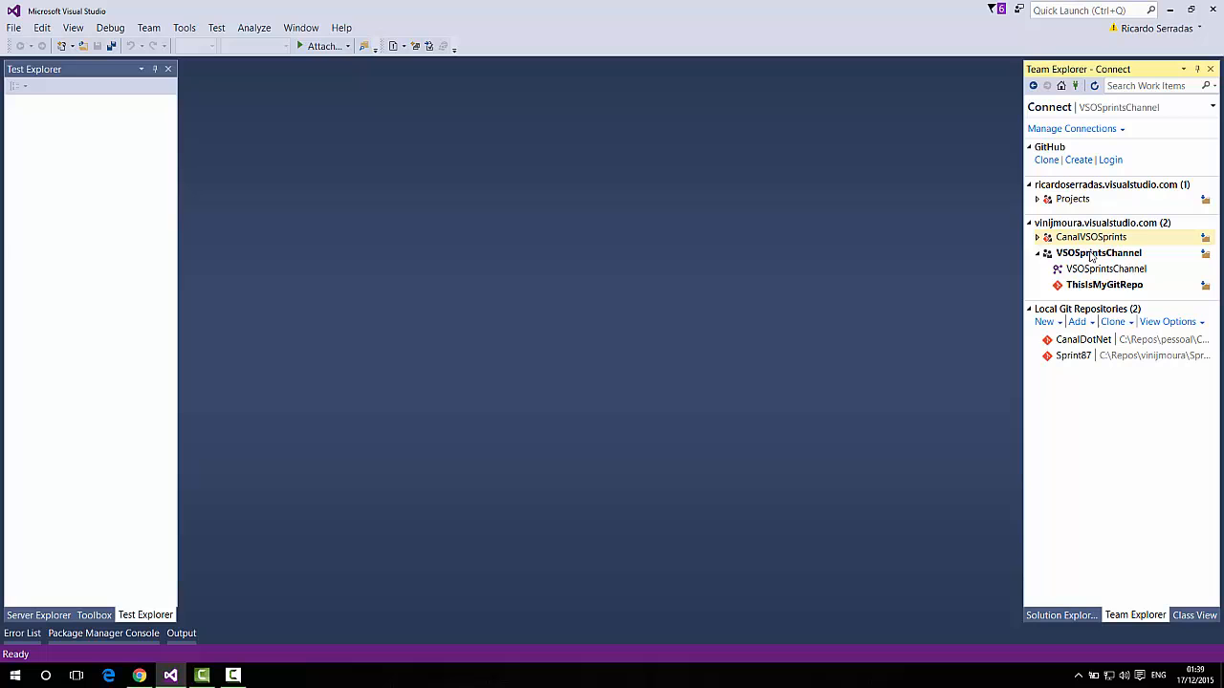
mouse_move(1098, 252)
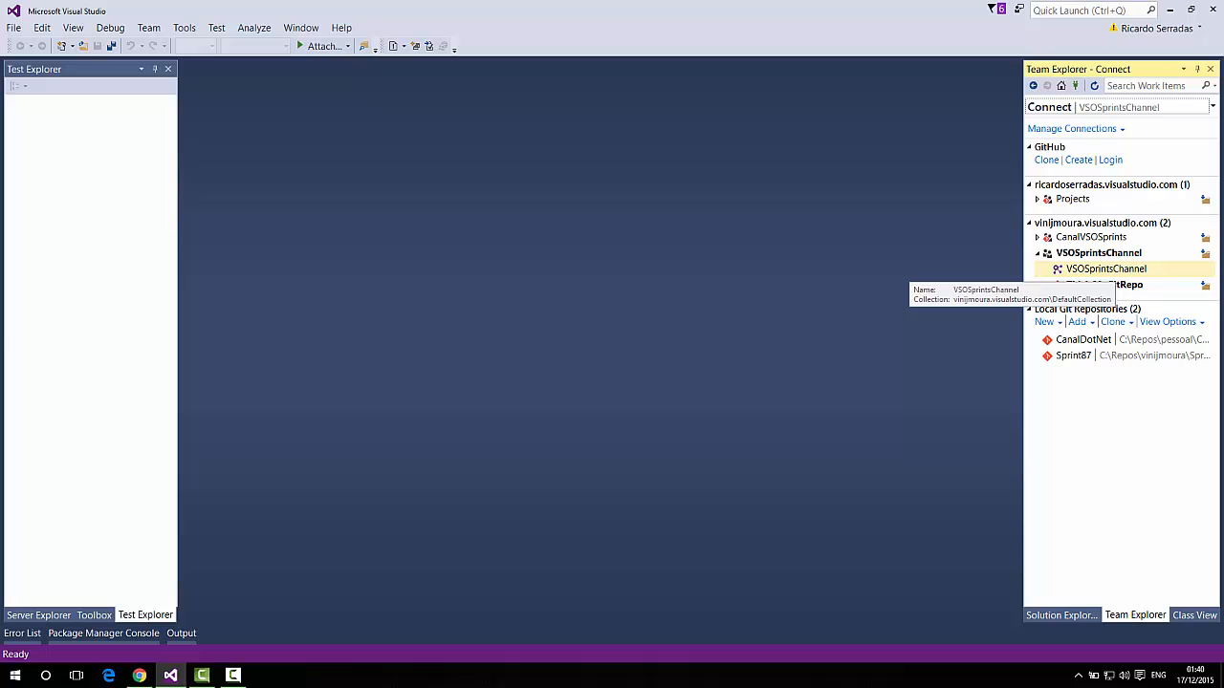
mouse_move(1104, 285)
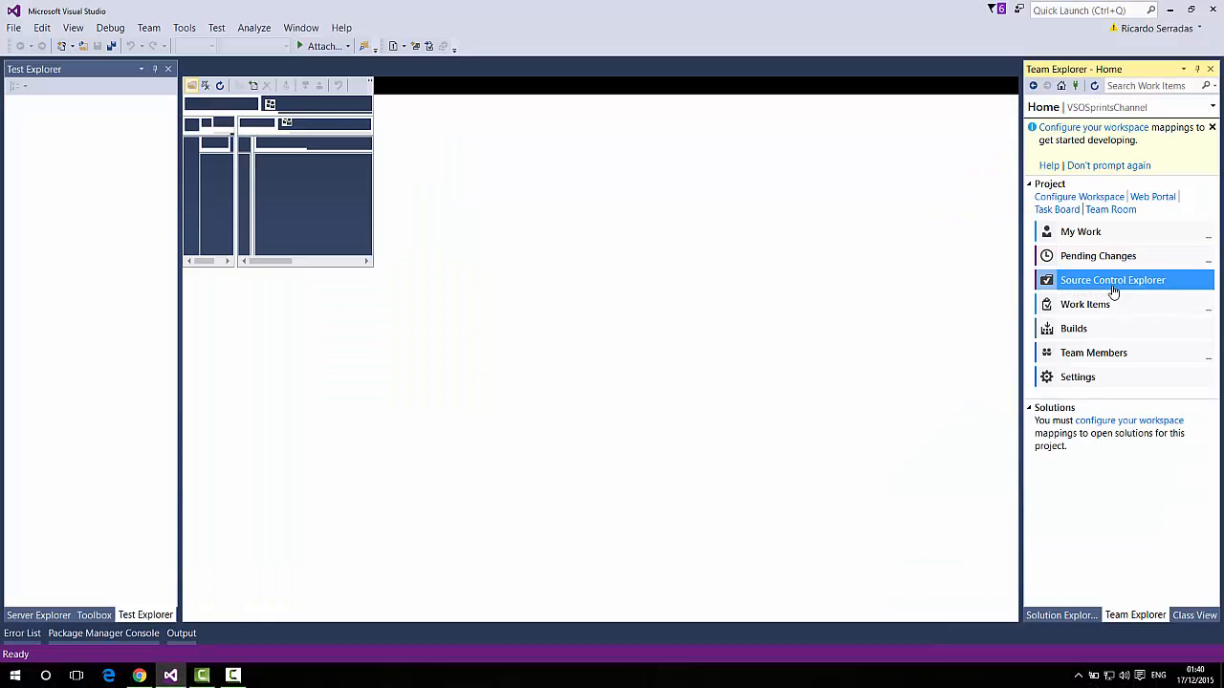
Browse Source Control Explorer and Pending Changes for VSOSprintsChannel, then return to the connections list.
left_click(1111, 281)
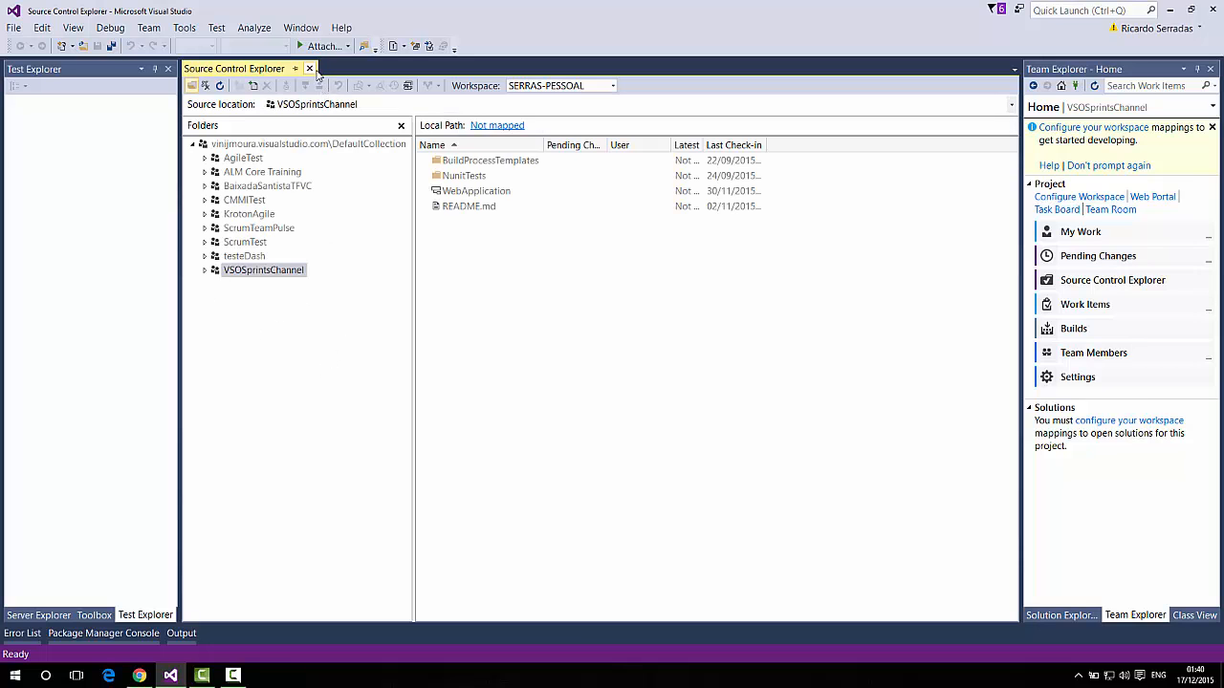
left_click(310, 68)
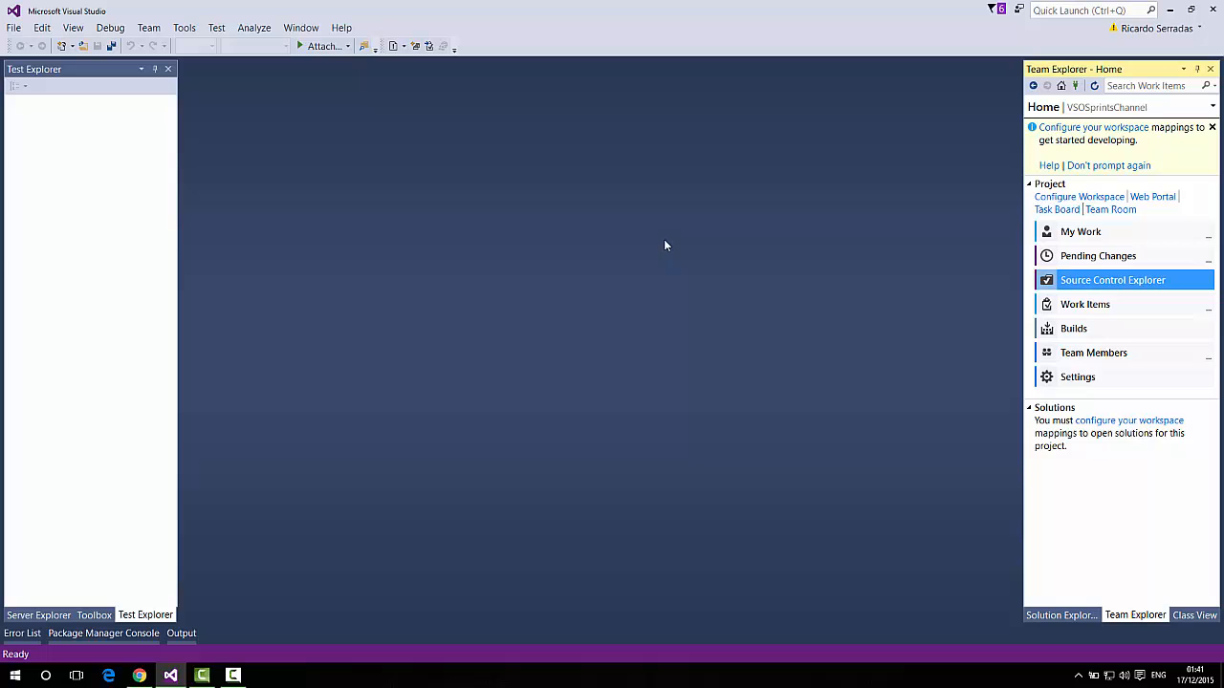
left_click(1097, 255)
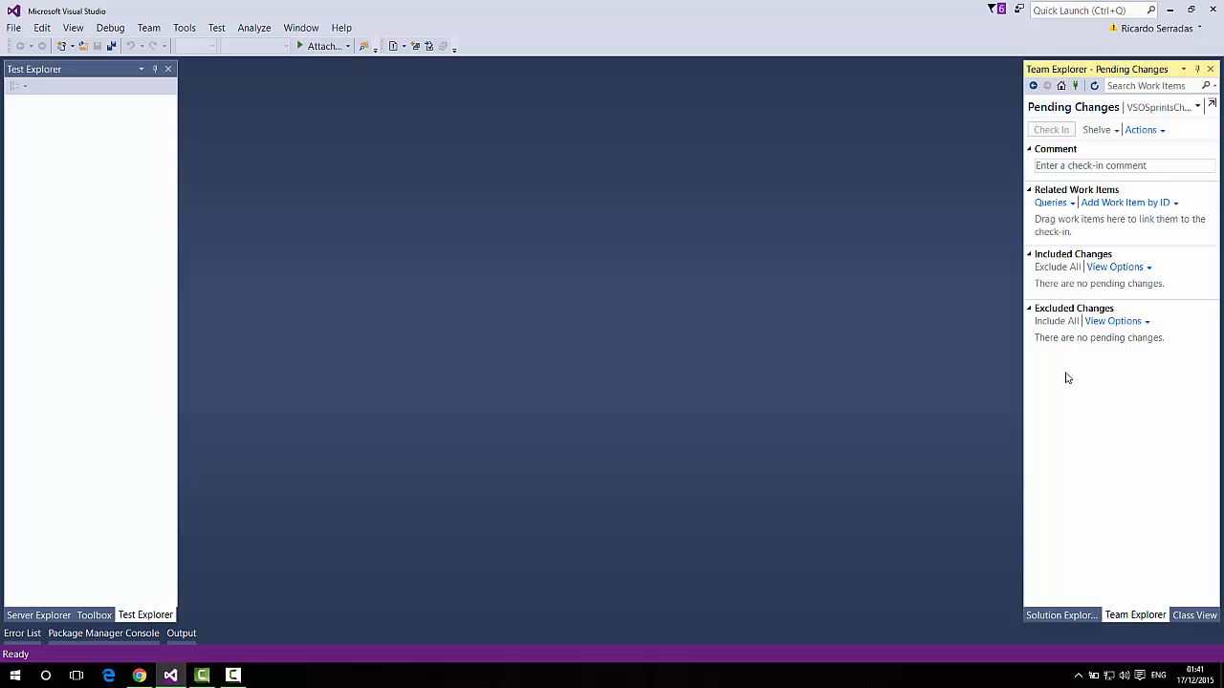
mouse_move(1078, 183)
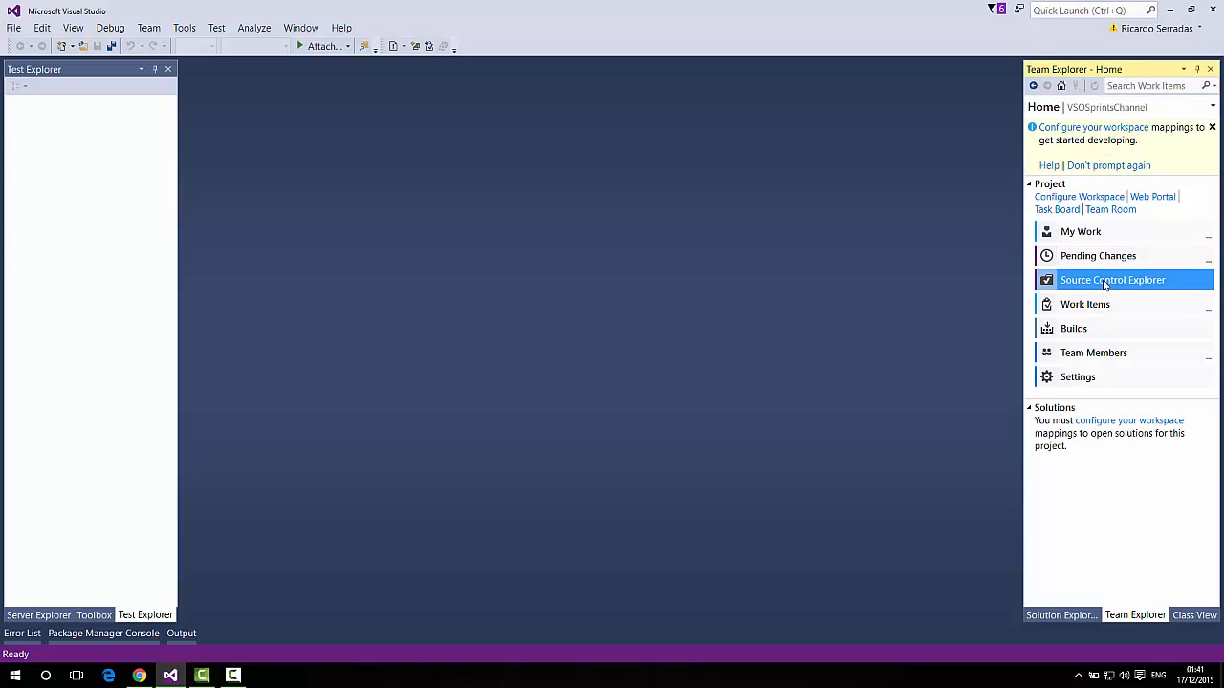
left_click(1113, 279)
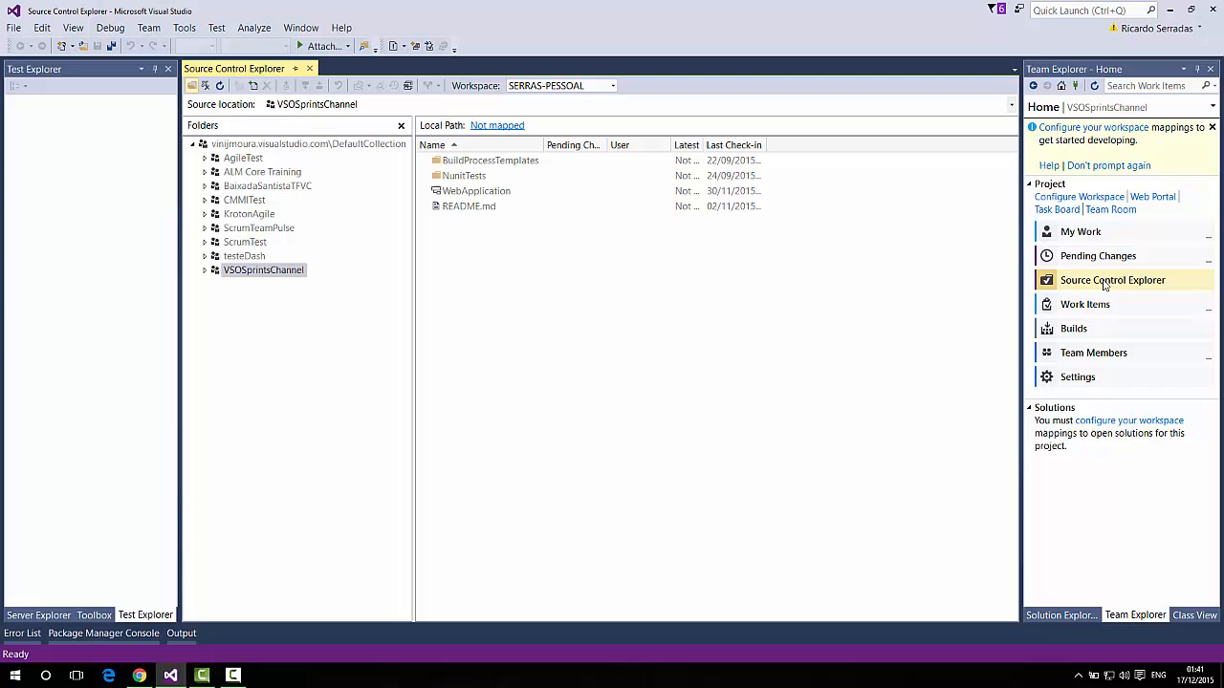
left_click(1046, 86)
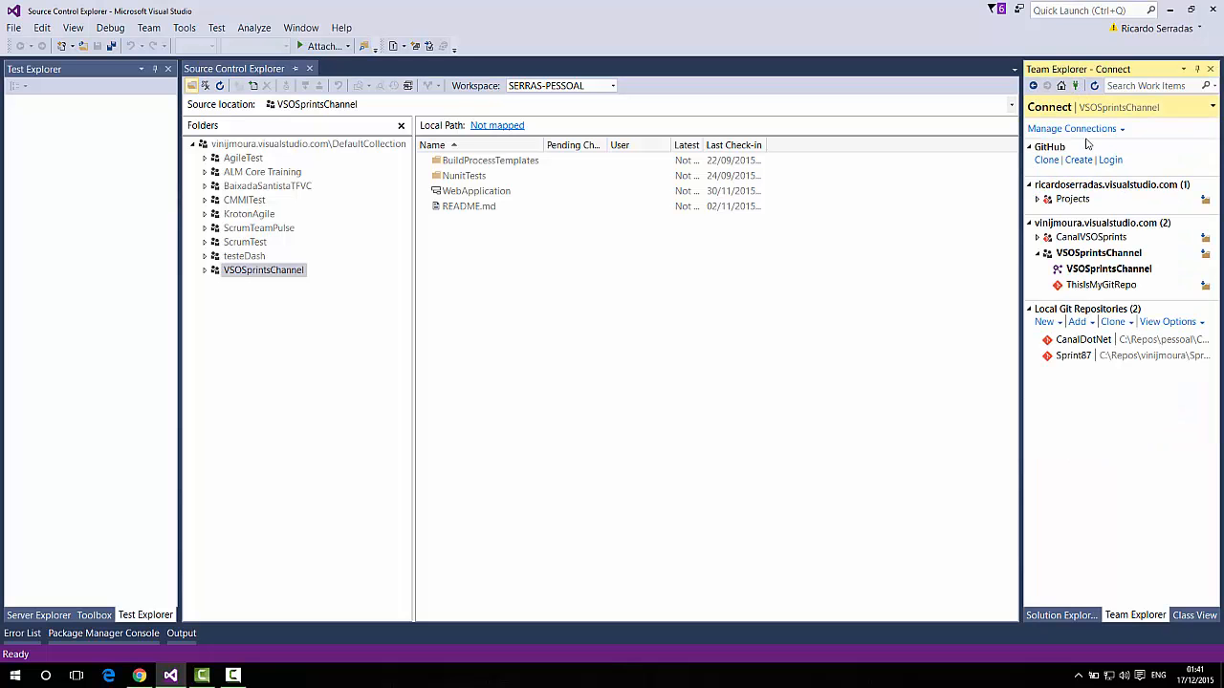
Connect to ThisIsMyGitRepo, view its Changes page, and return to Home.
left_click(1101, 284)
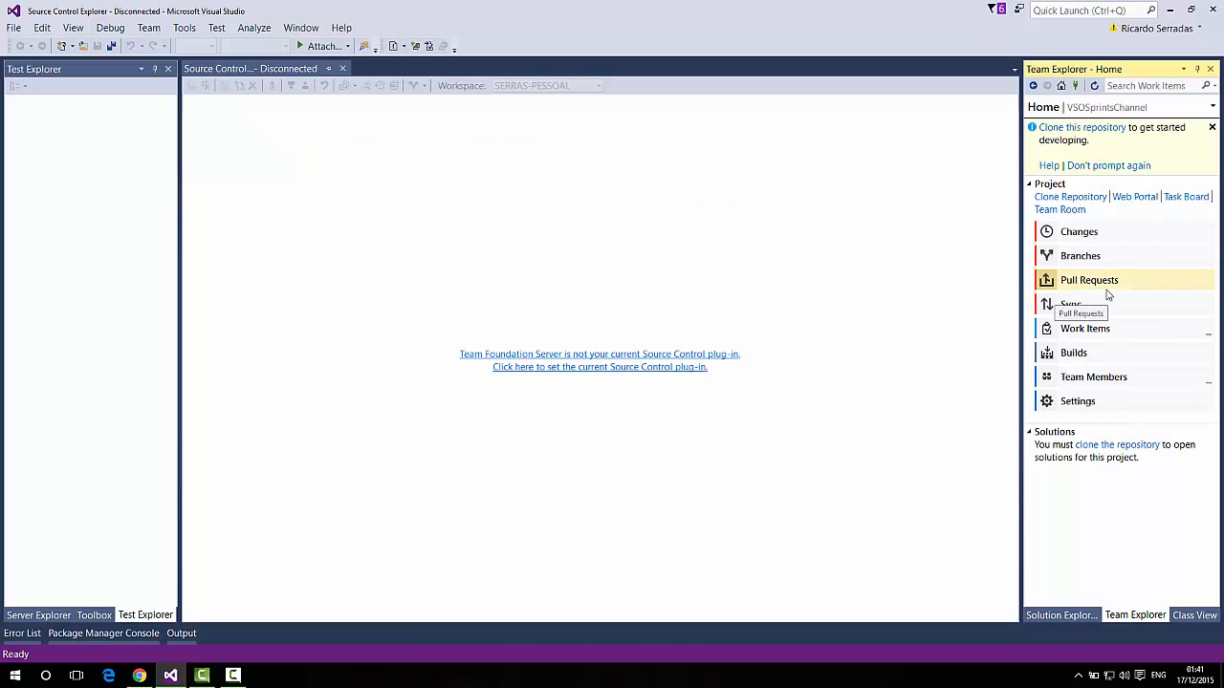
mouse_move(576, 554)
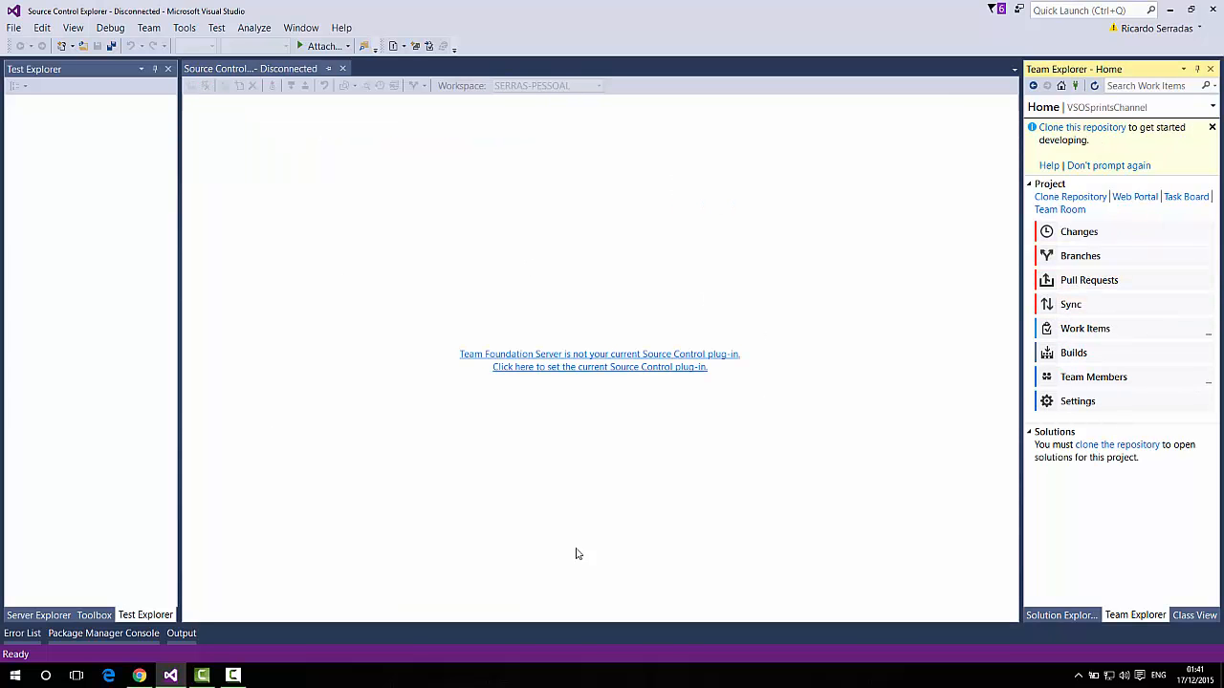
mouse_move(625, 416)
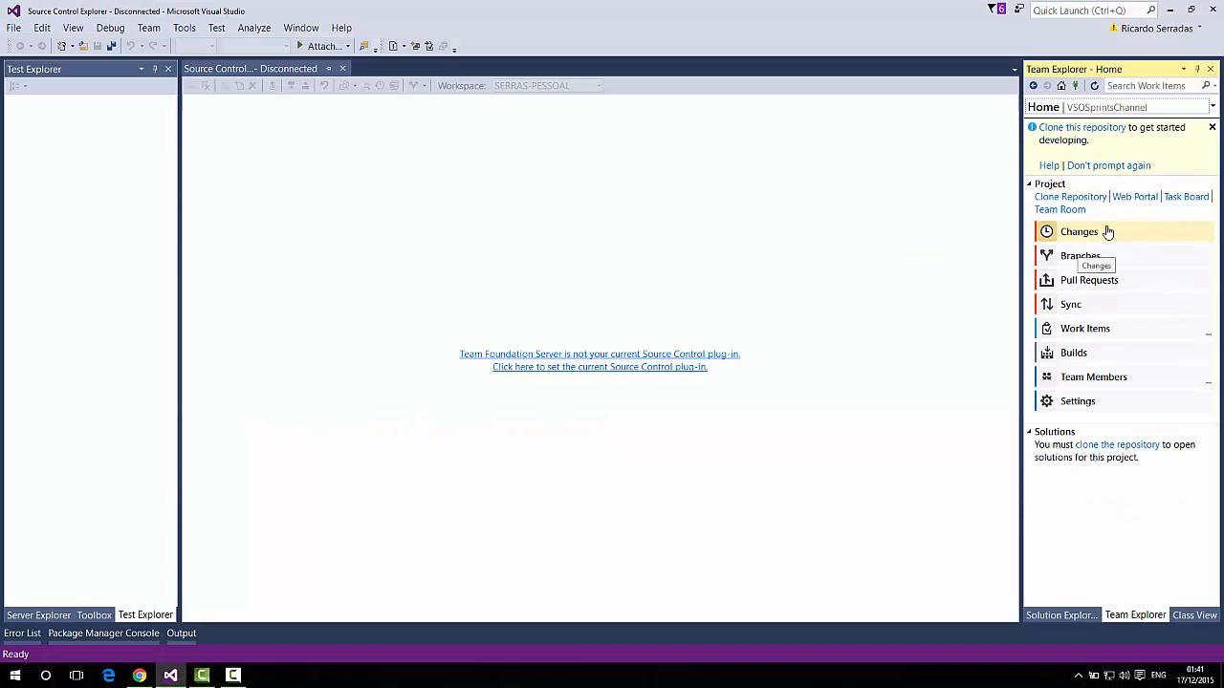
left_click(1079, 231)
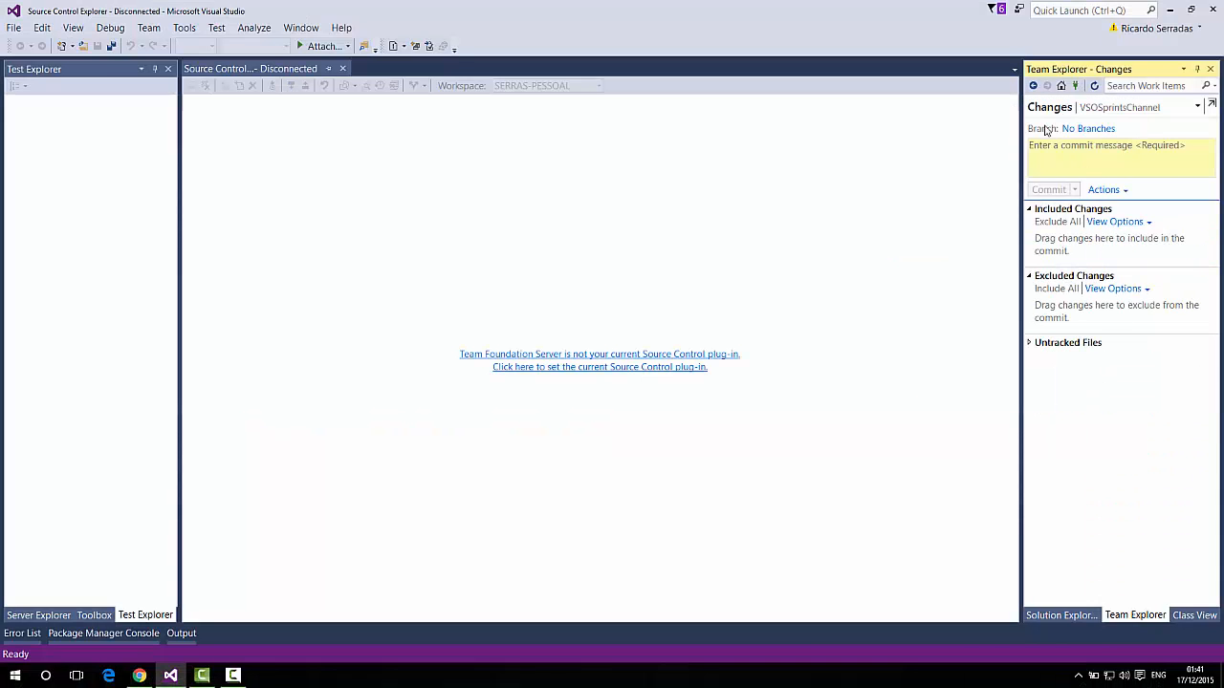
left_click(1060, 85)
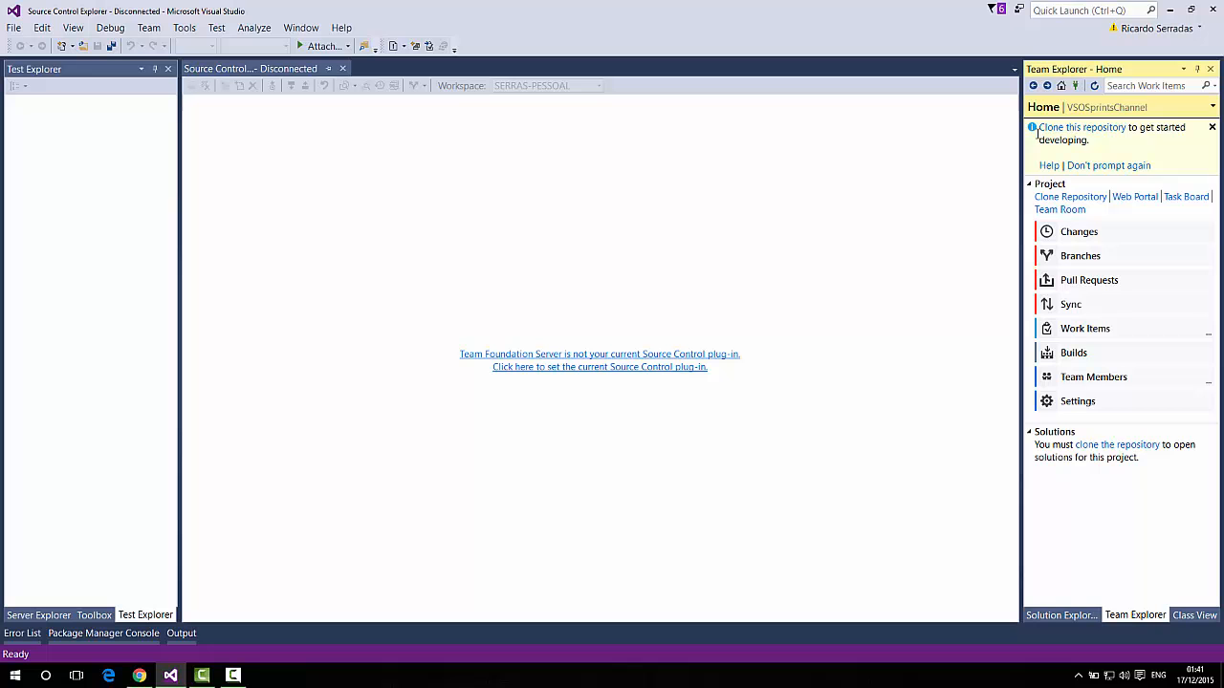
mouse_move(1070, 304)
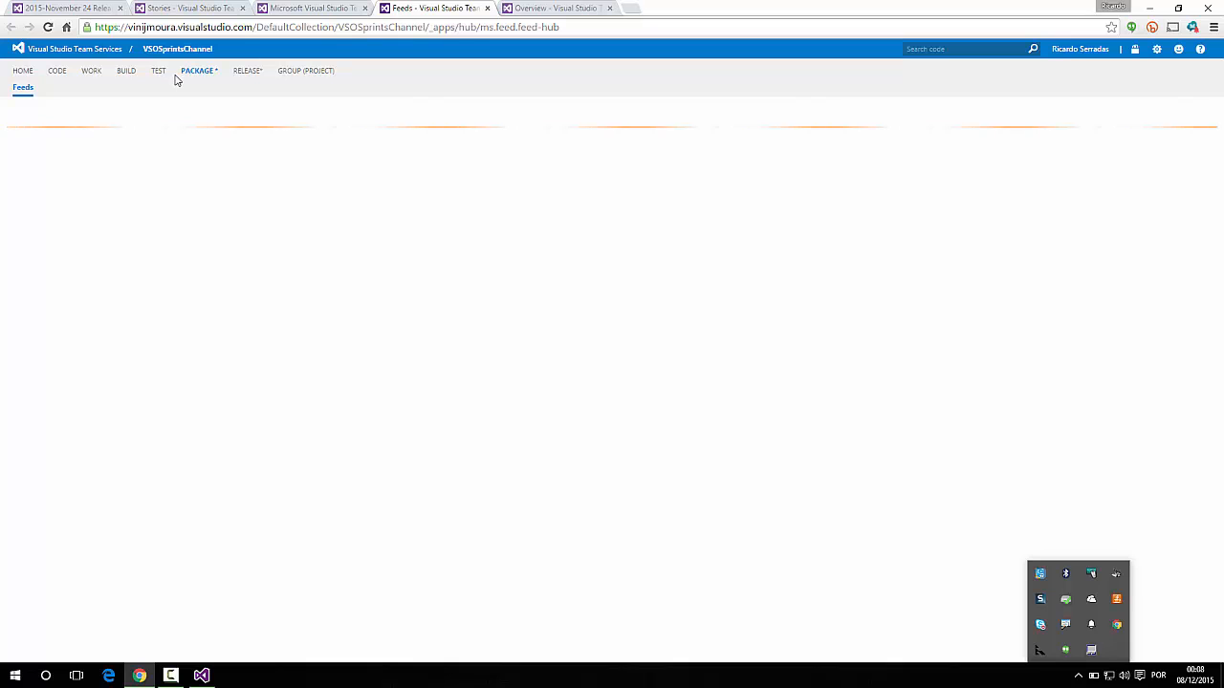
mouse_move(80, 172)
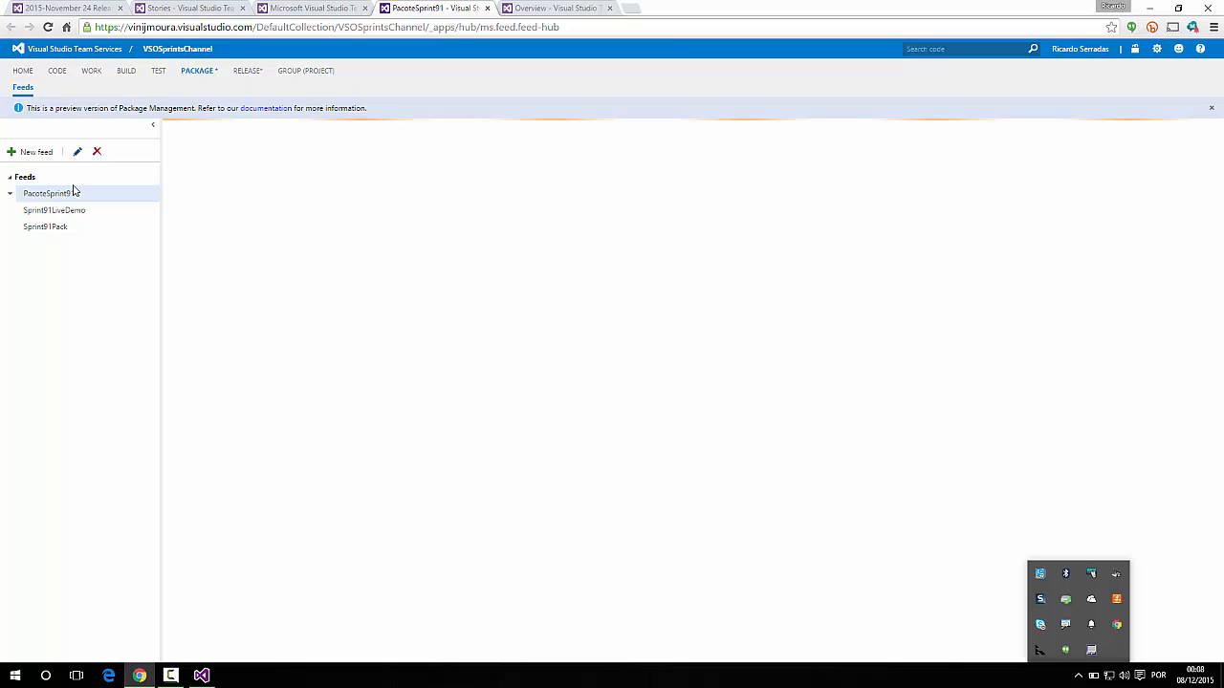
mouse_move(60, 251)
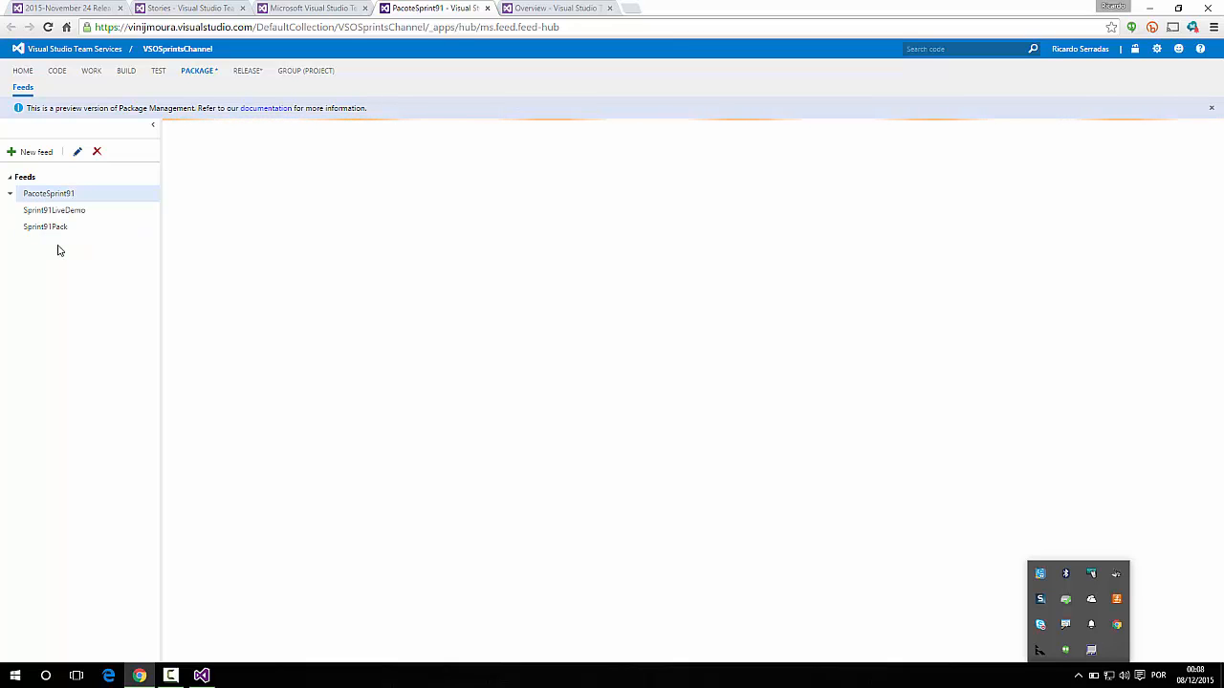
View the empty PacoteSprint91 feed, then switch to the Sprint 88 build definition.
left_click(48, 193)
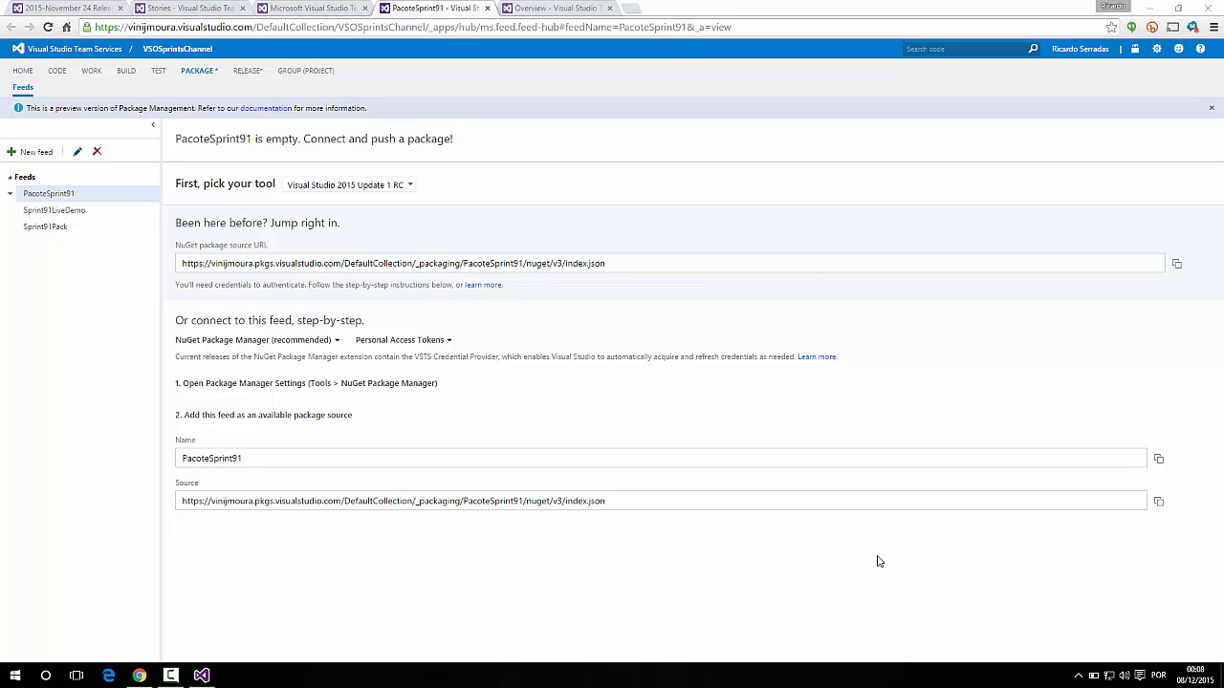
mouse_move(453, 241)
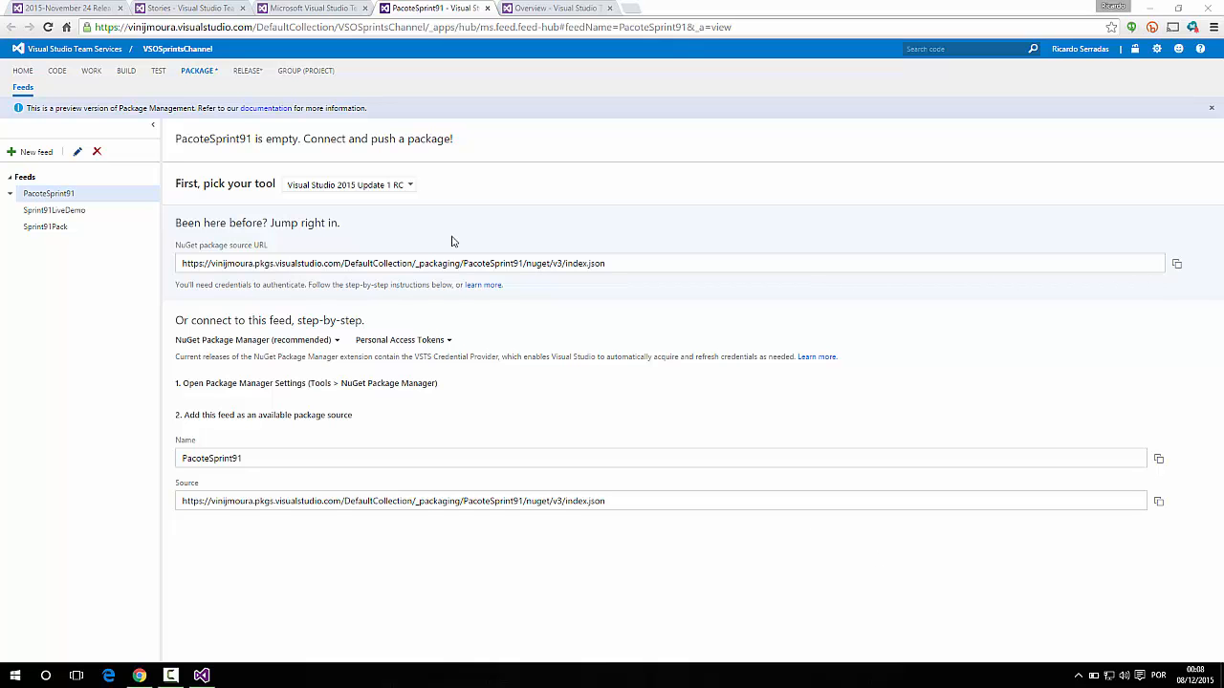
left_click(126, 70)
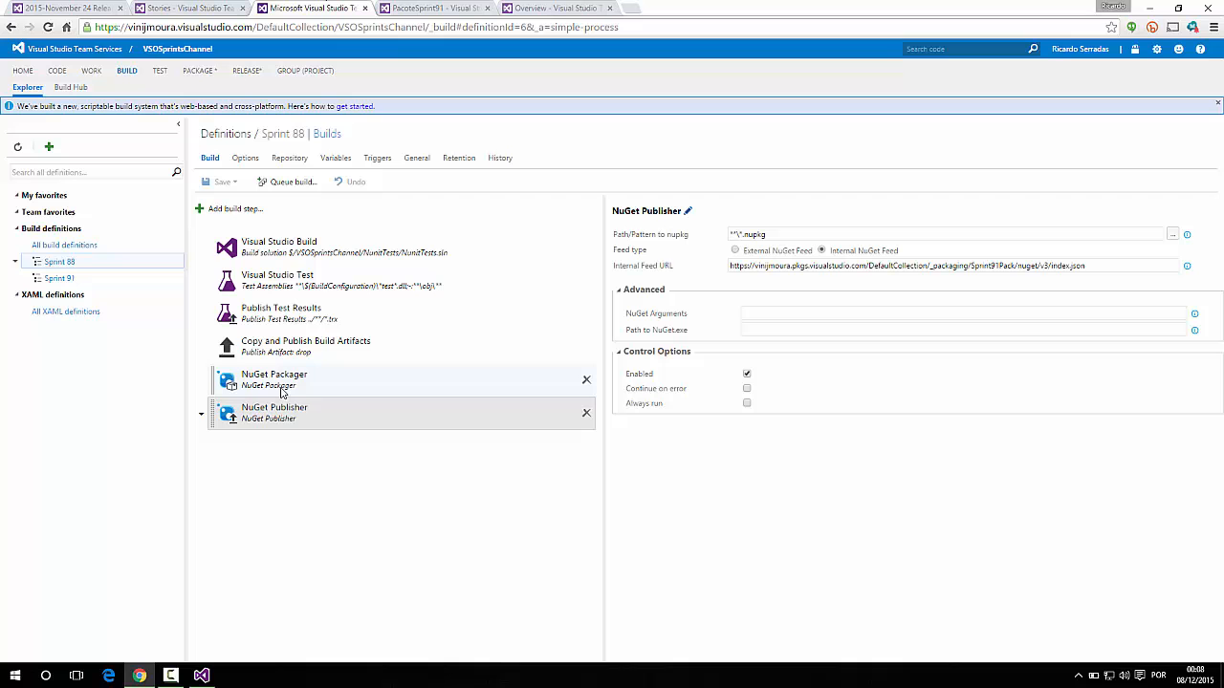
Browse the Package build tasks, highlighting NuGet Packager, and close the catalogue without adding anything.
left_click(273, 380)
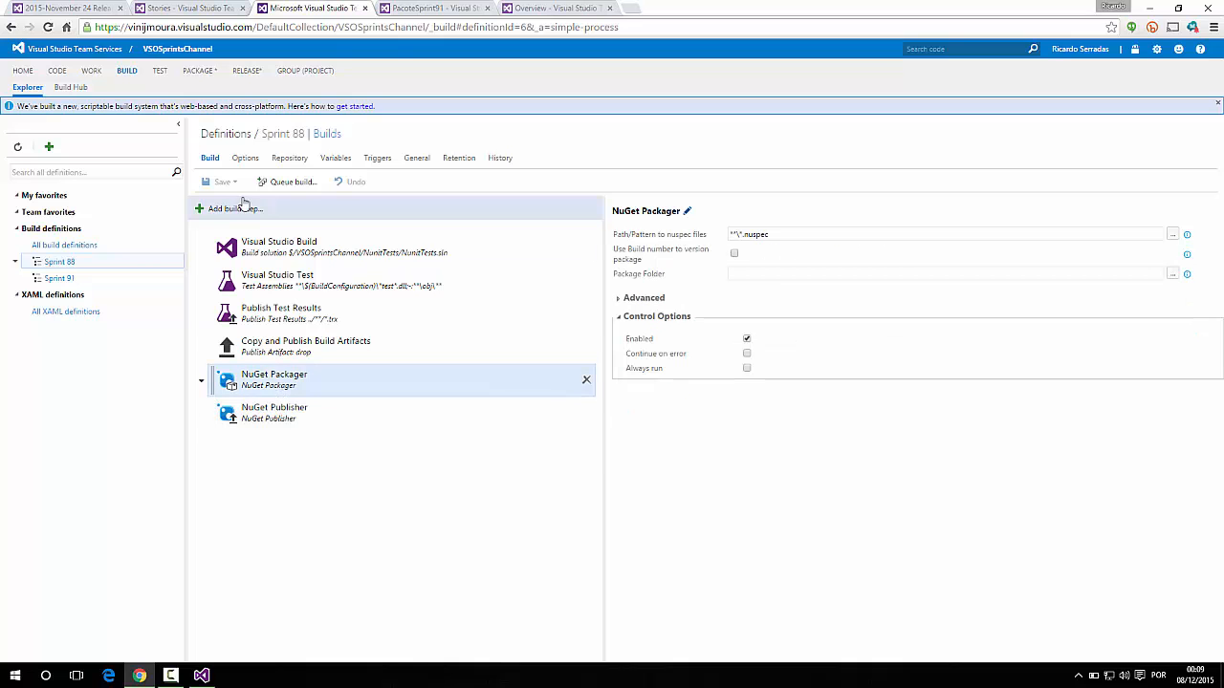
left_click(230, 209)
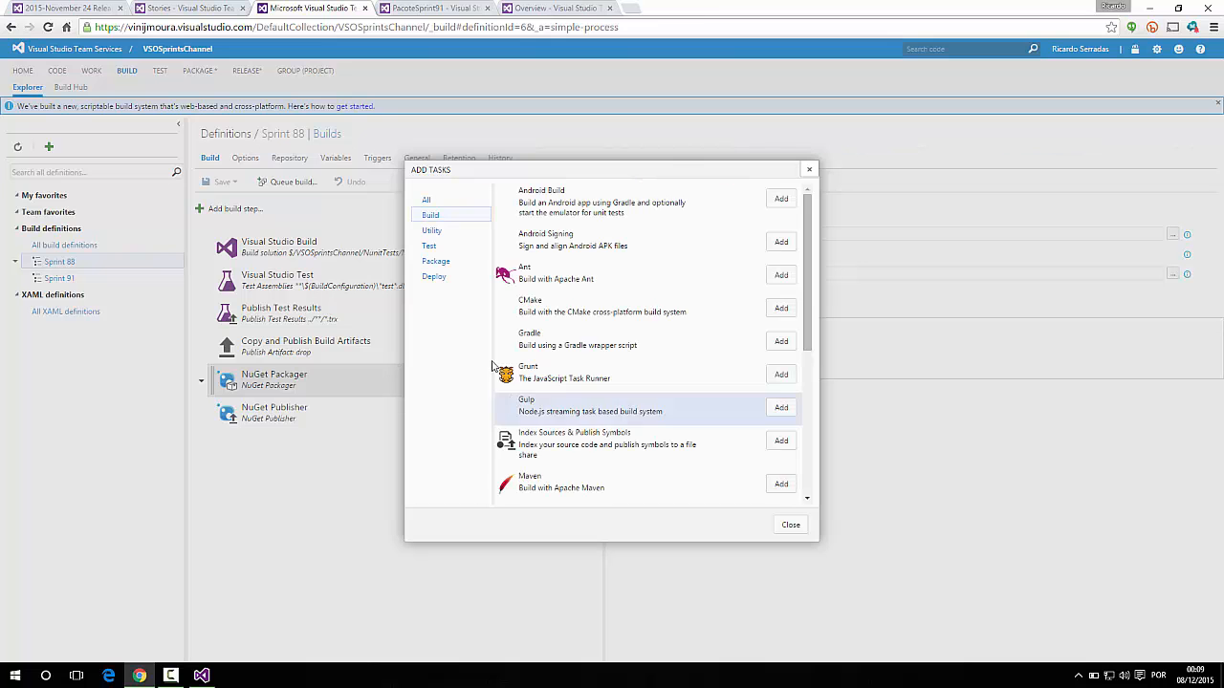
left_click(436, 261)
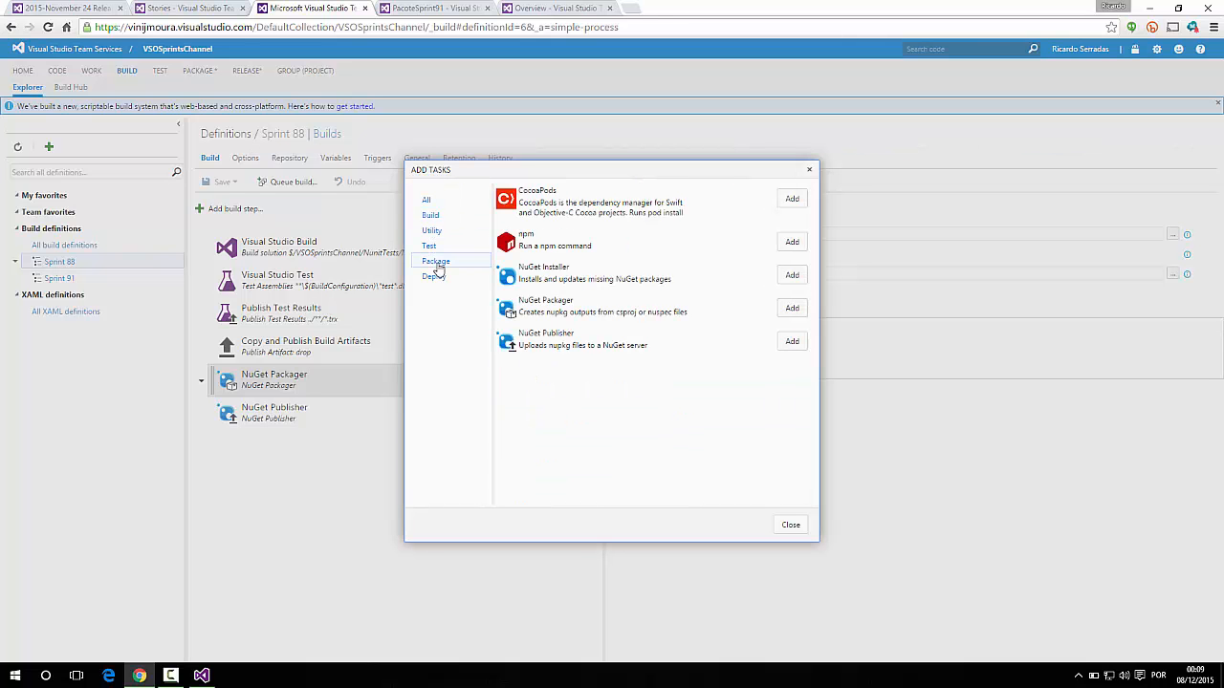
mouse_move(579, 307)
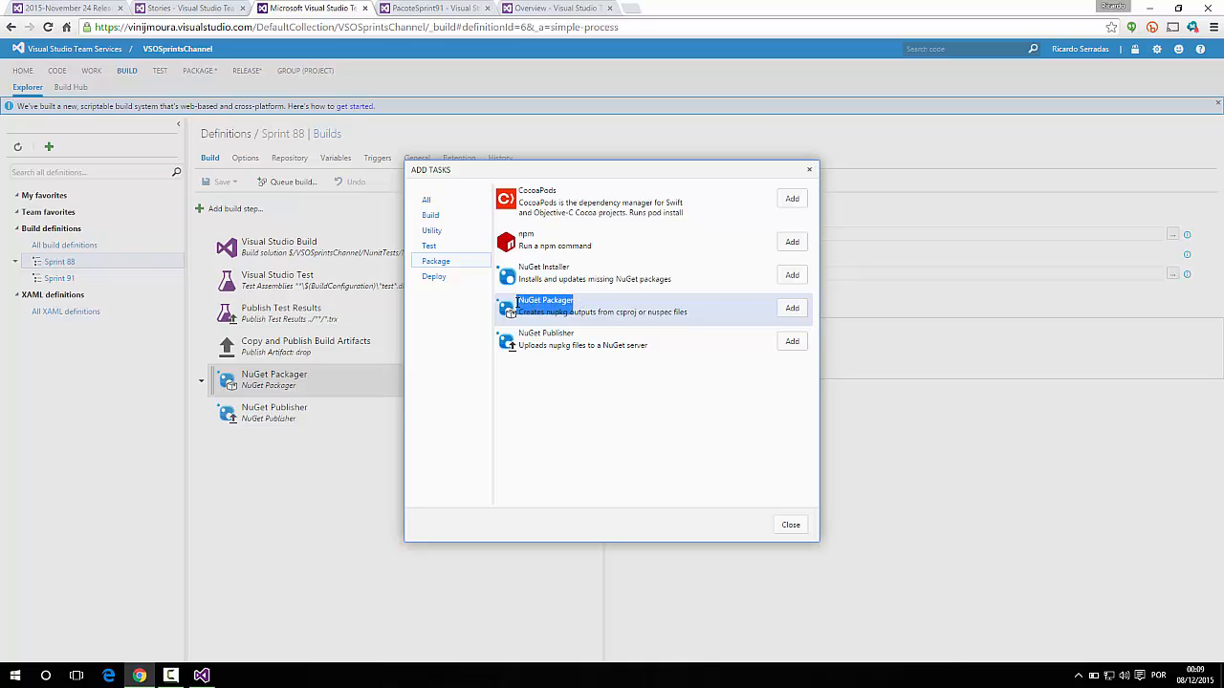
left_click(546, 340)
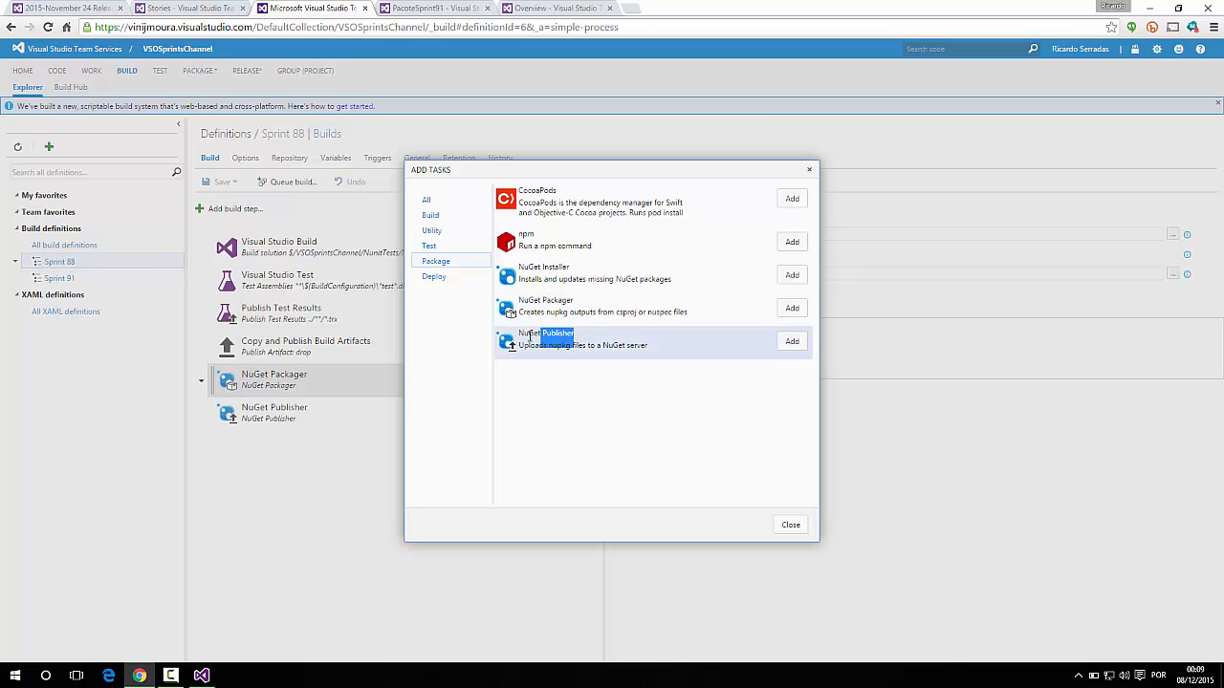
left_click(790, 524)
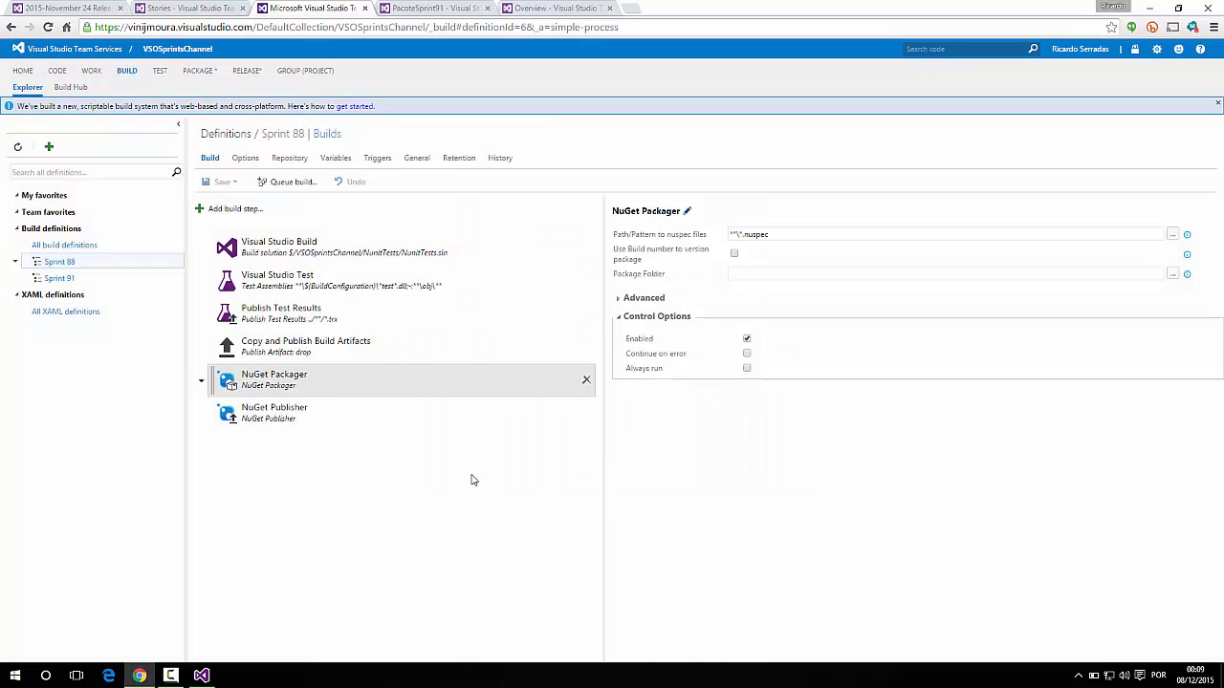
mouse_move(791, 248)
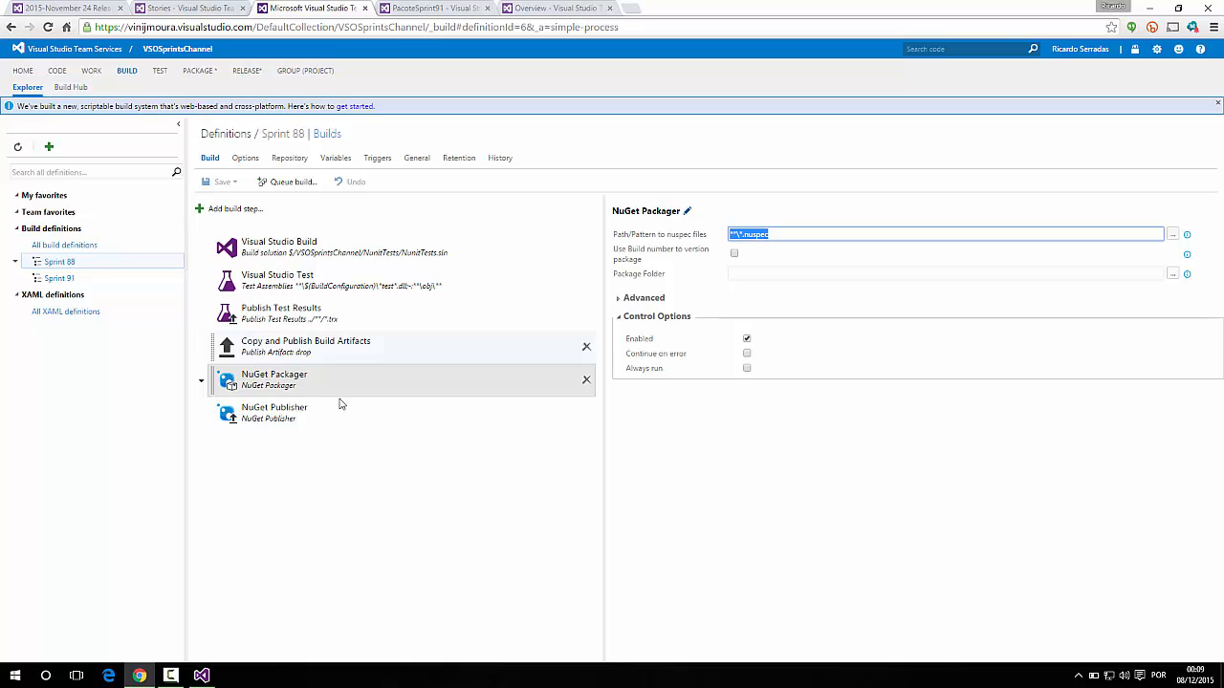
View NuGet Publisher settings pushing nupkg files to the Sprint91Pack internal feed.
left_click(275, 412)
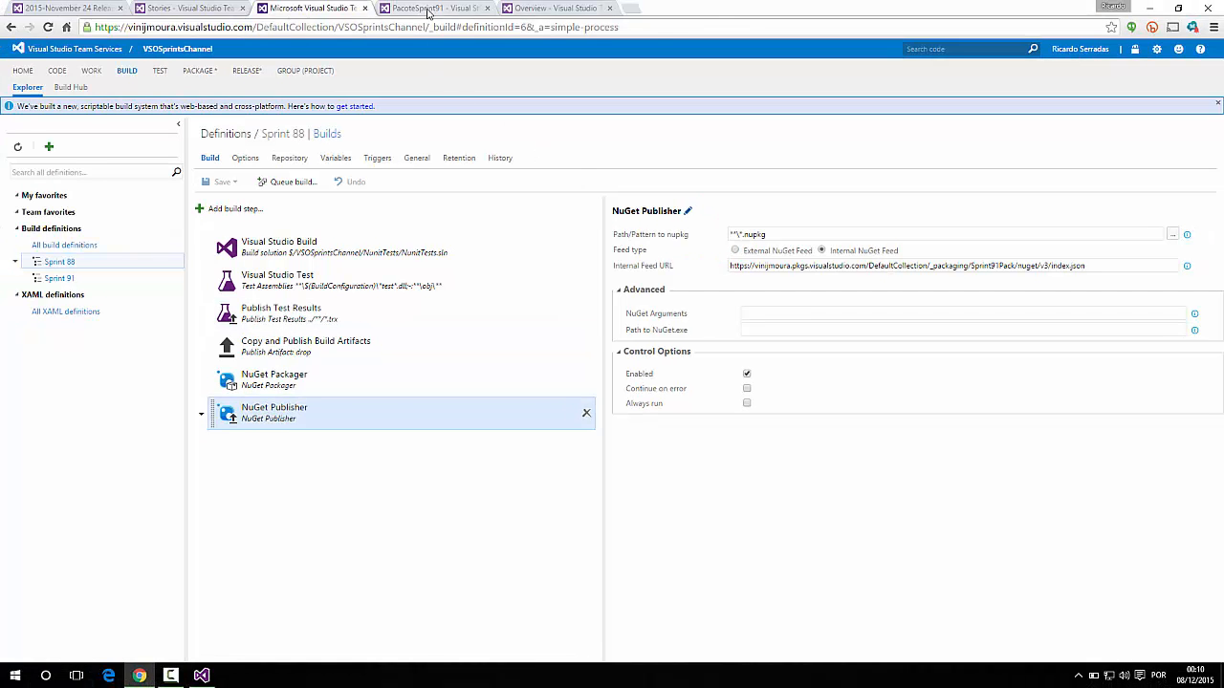
Select the feed's package source URL, then open Sprint91.FooPackage in the Sprint91Pack feed.
left_click(430, 8)
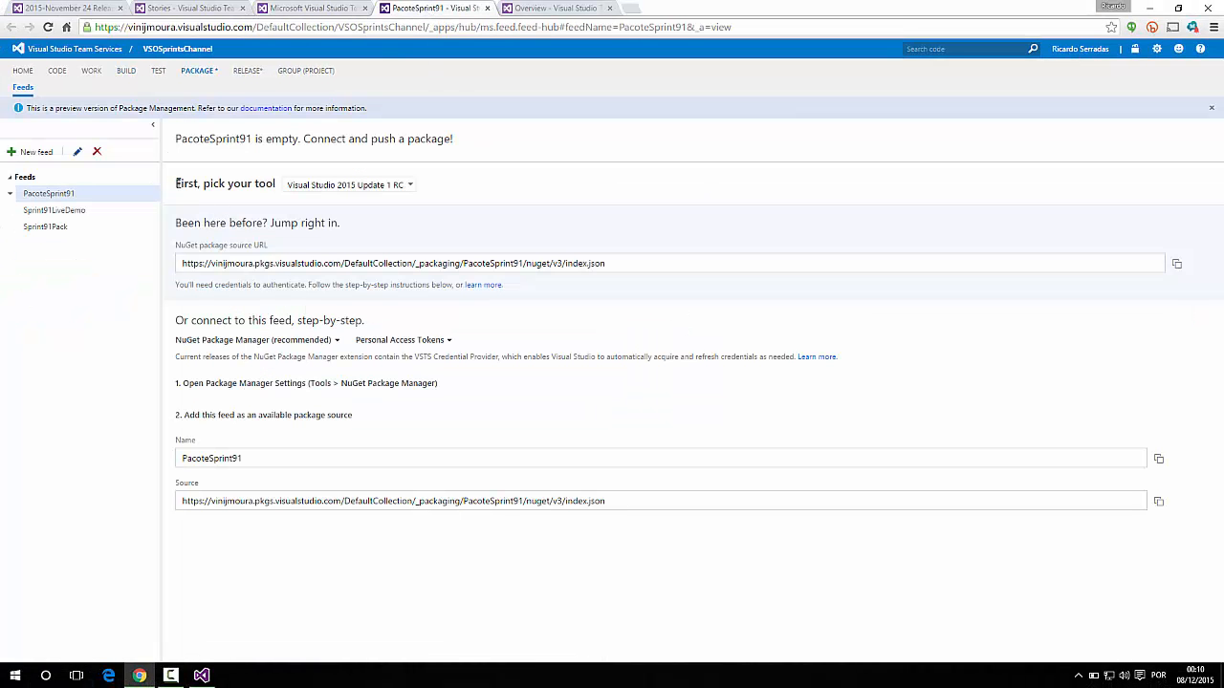
double_click(246, 184)
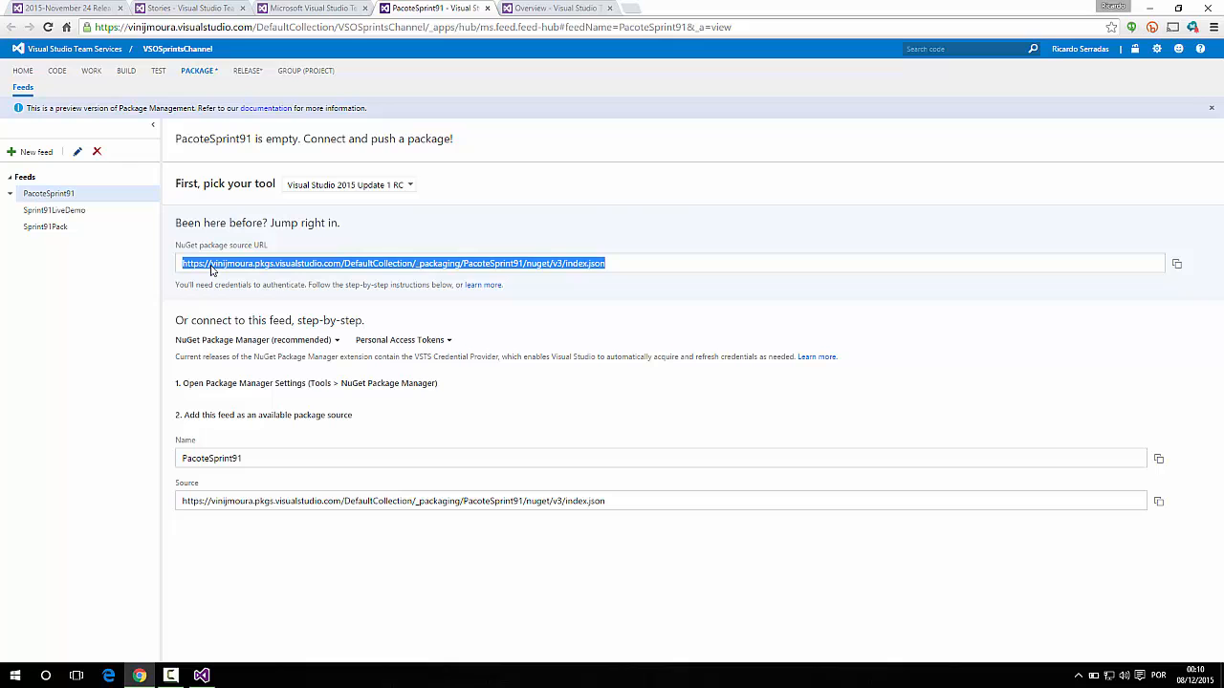
left_click(311, 8)
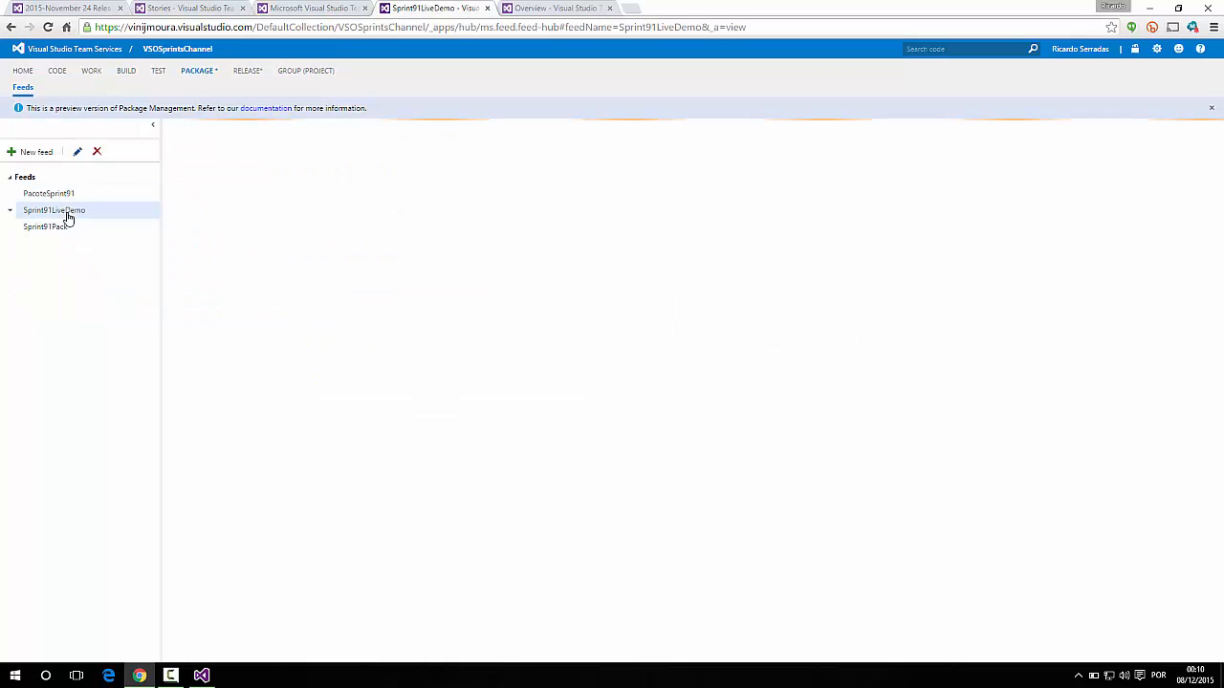
left_click(45, 227)
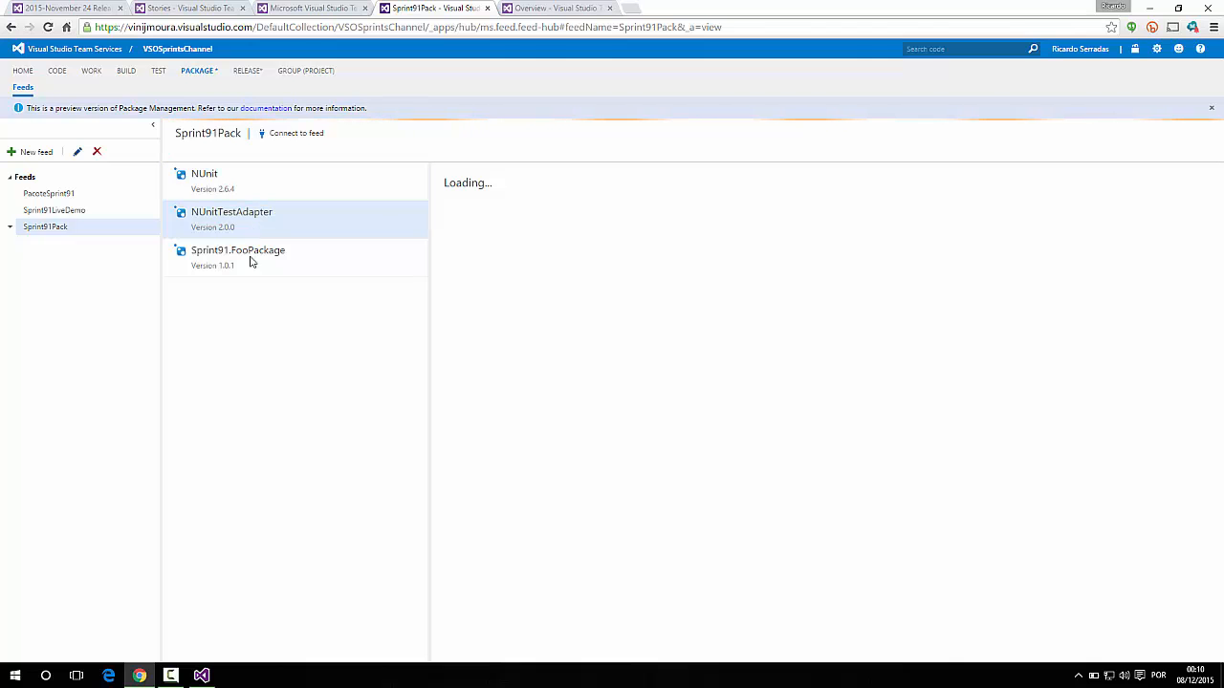
left_click(238, 256)
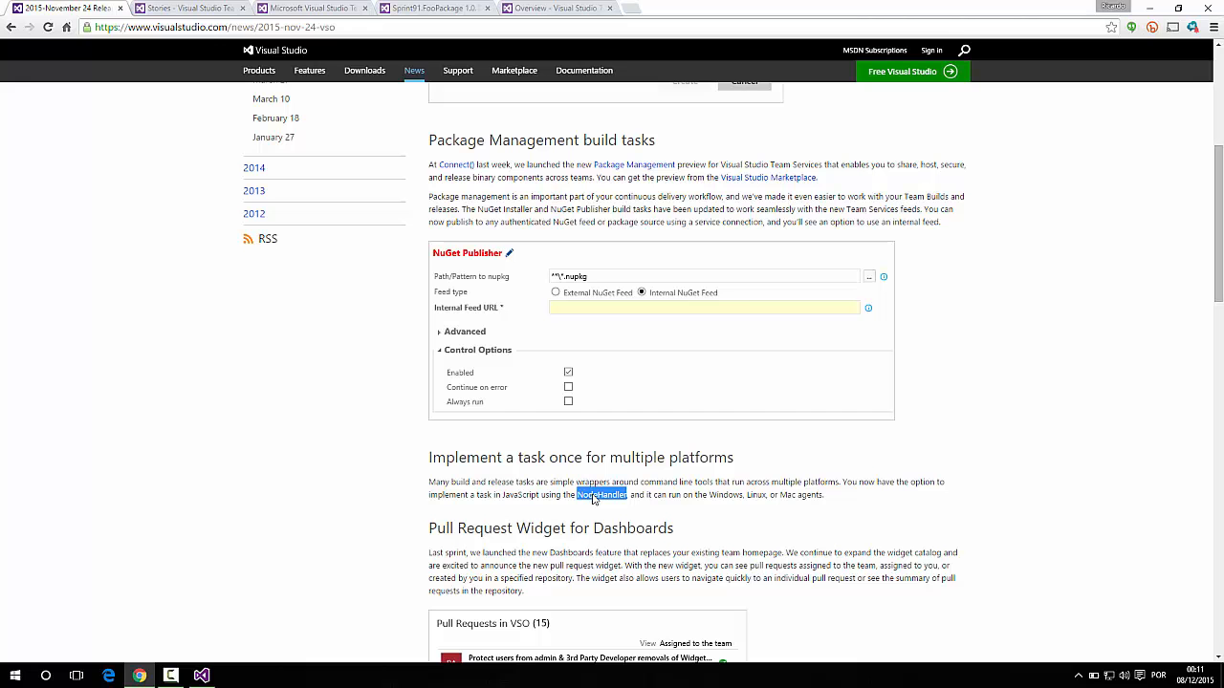
mouse_move(713, 478)
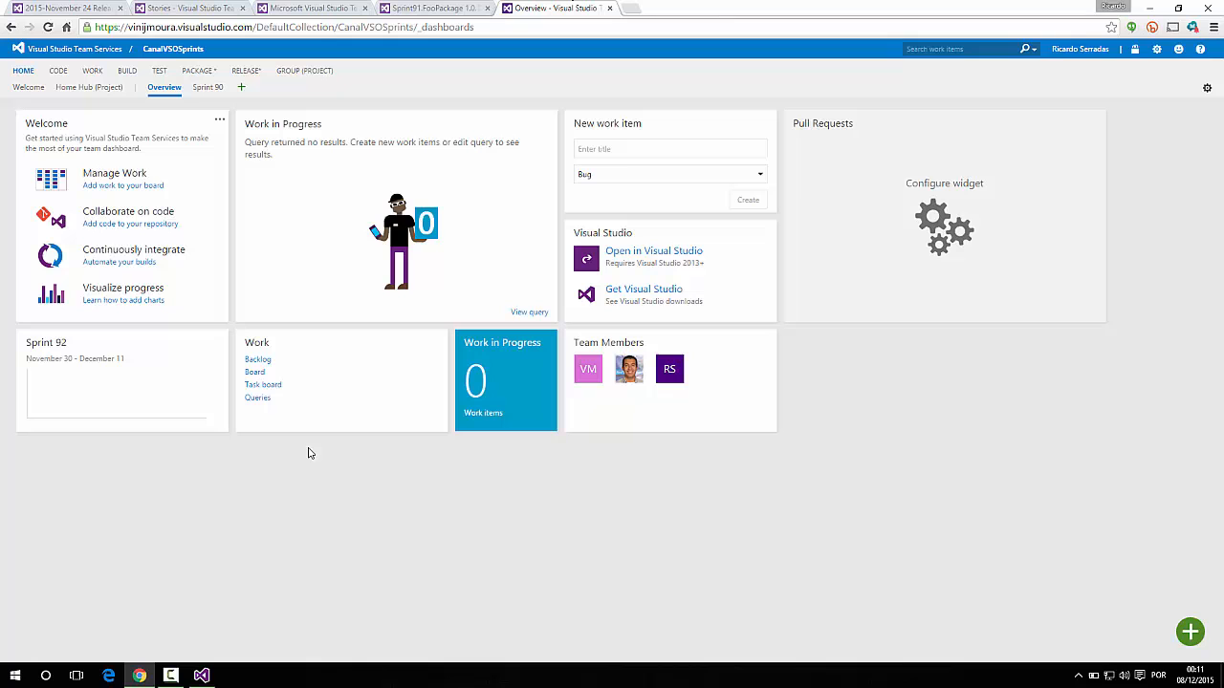
mouse_move(429, 491)
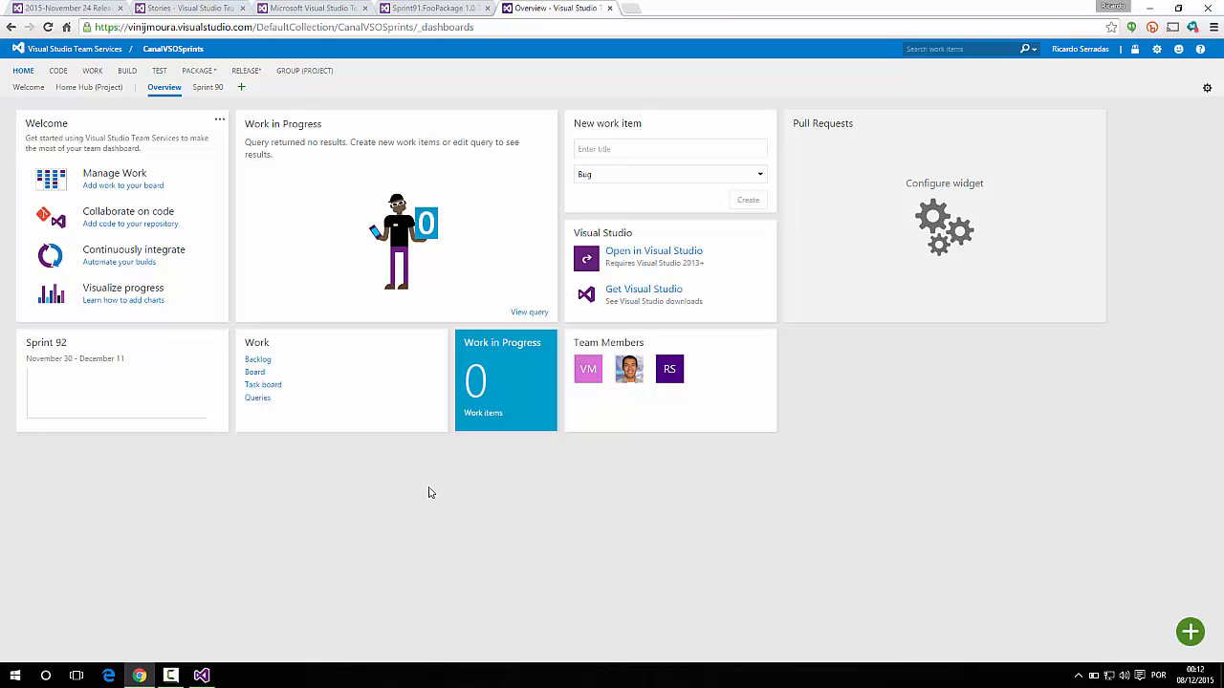
mouse_move(650, 520)
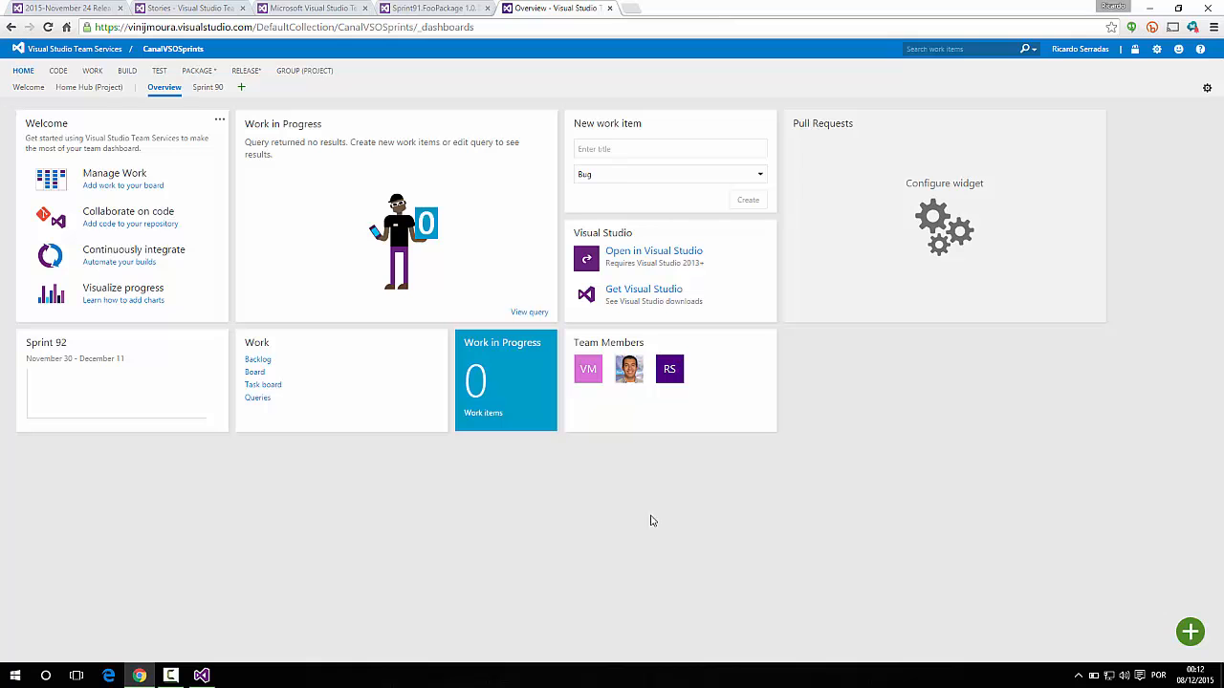
mouse_move(1190, 631)
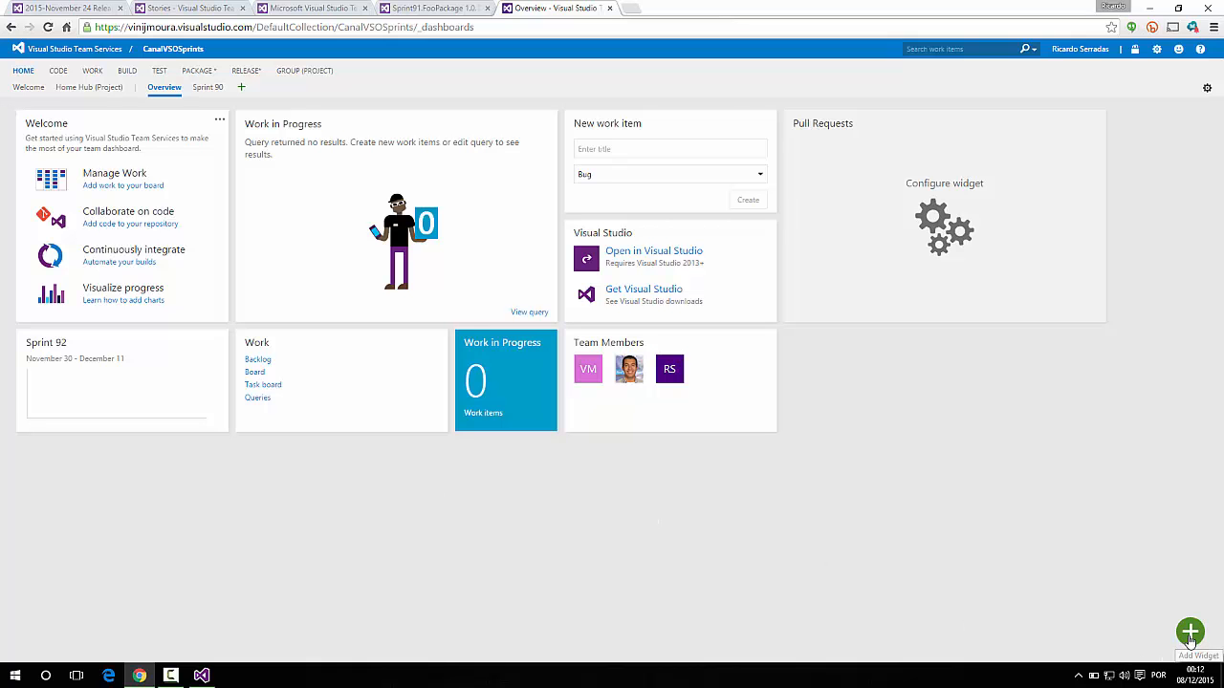
Search the widget catalogue for 'pull' and select the Pull Requests widget.
left_click(1190, 633)
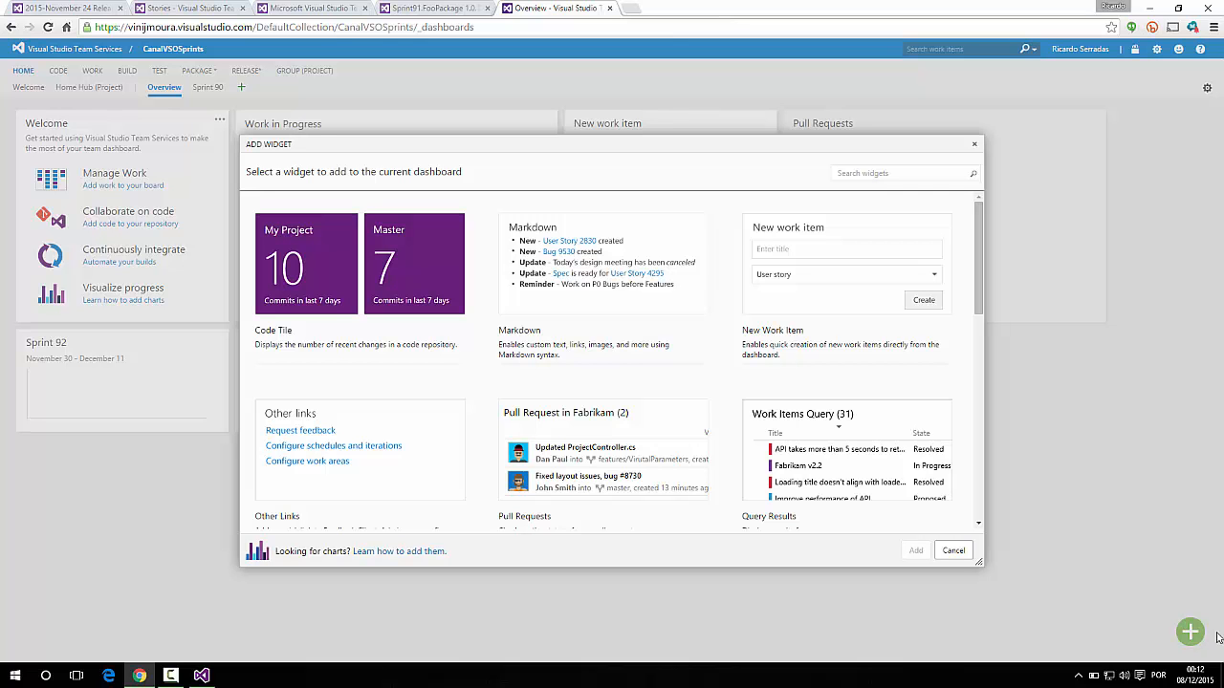
scroll("down", 3)
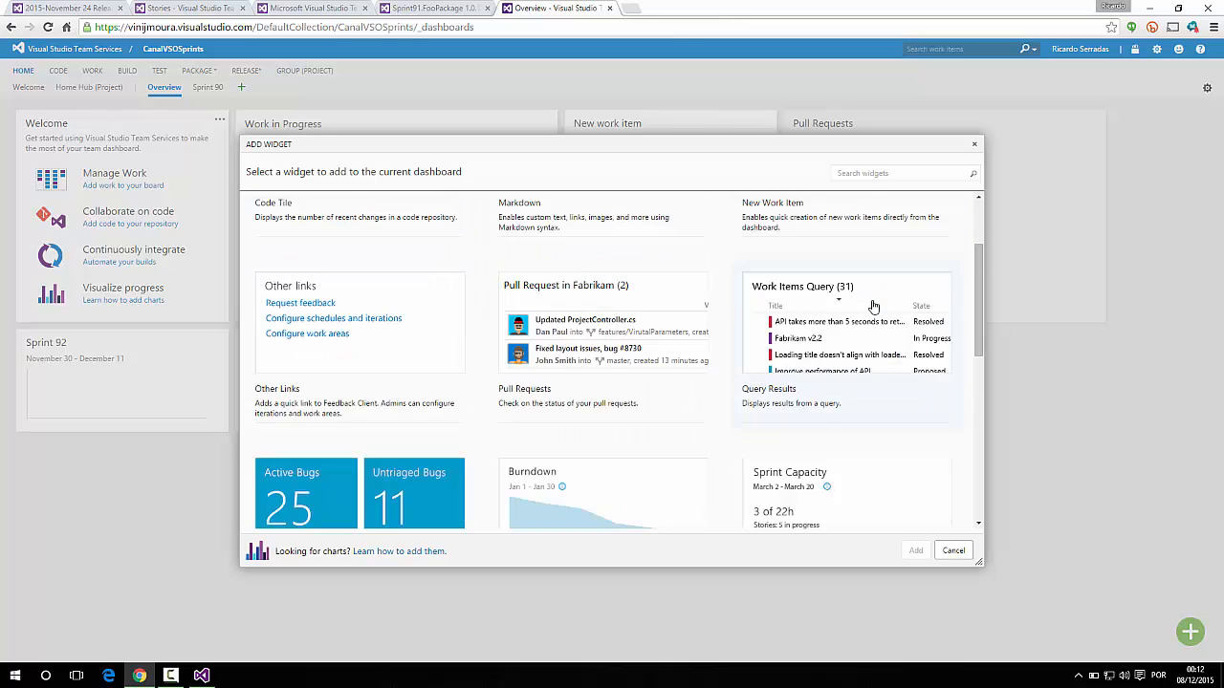
scroll("down", 3)
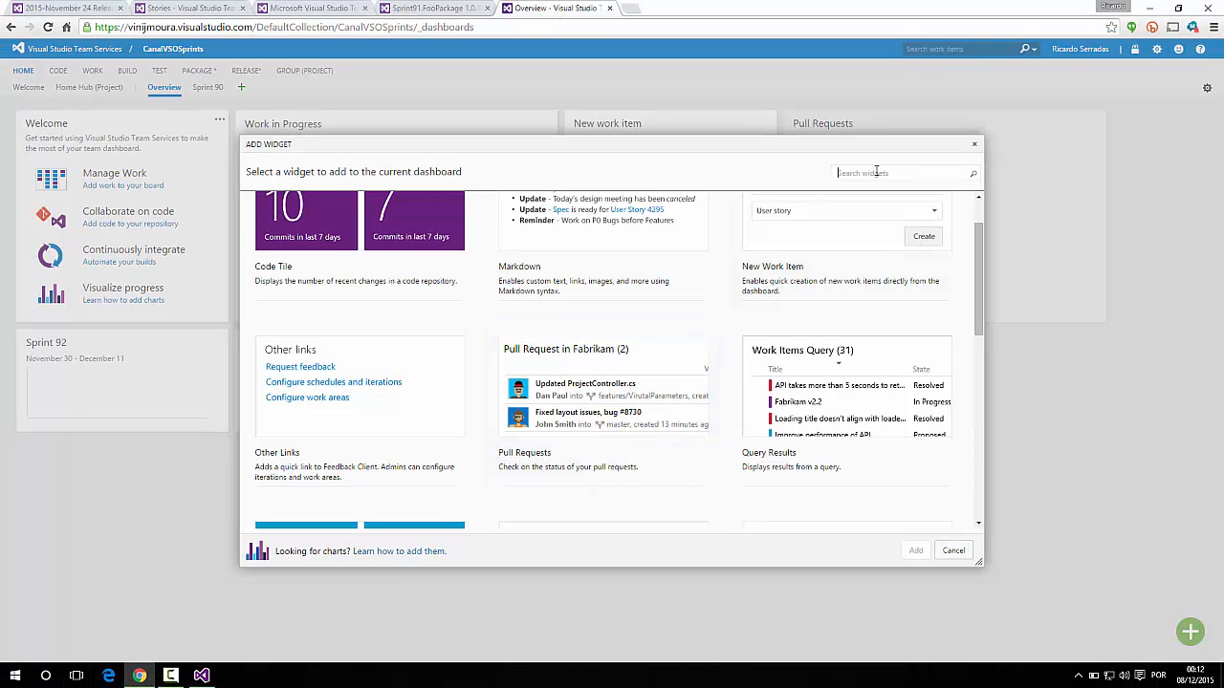
type("pull")
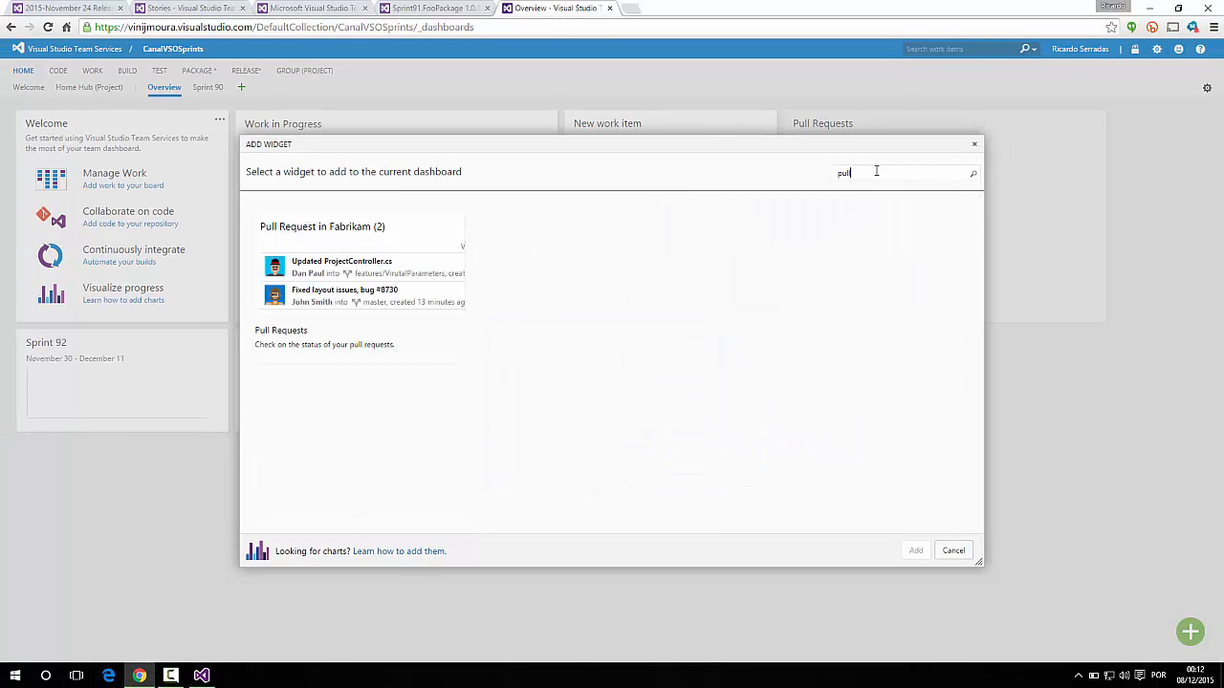
left_click(361, 282)
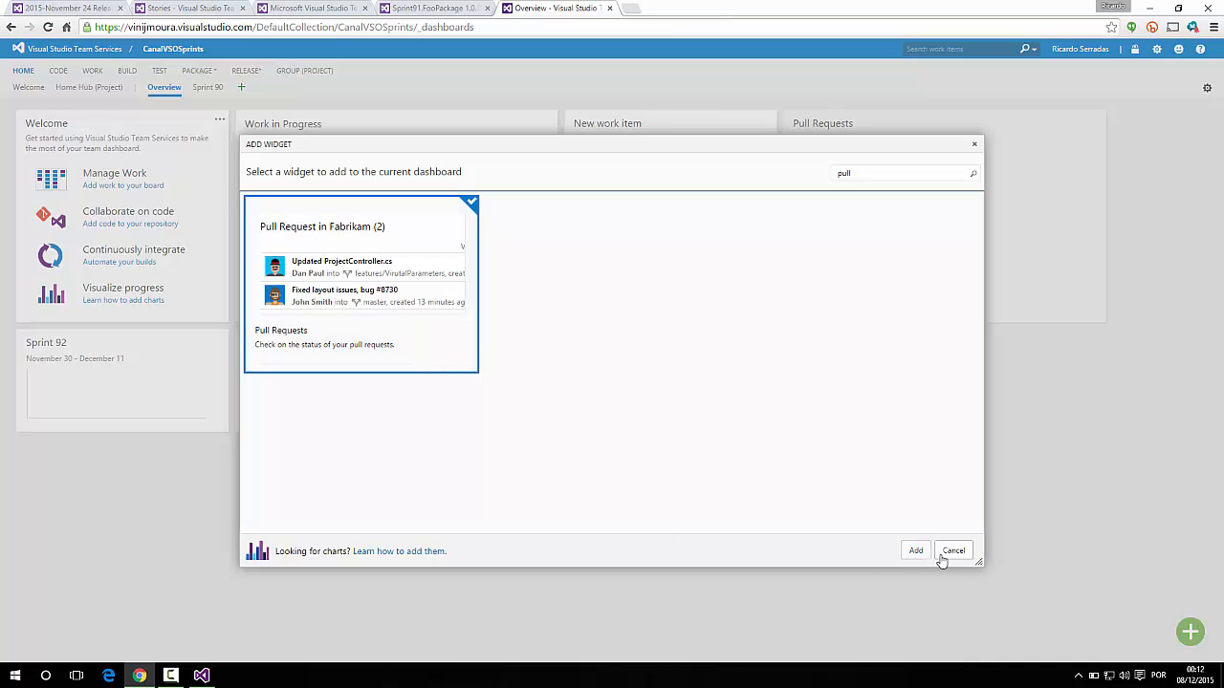
left_click(953, 550)
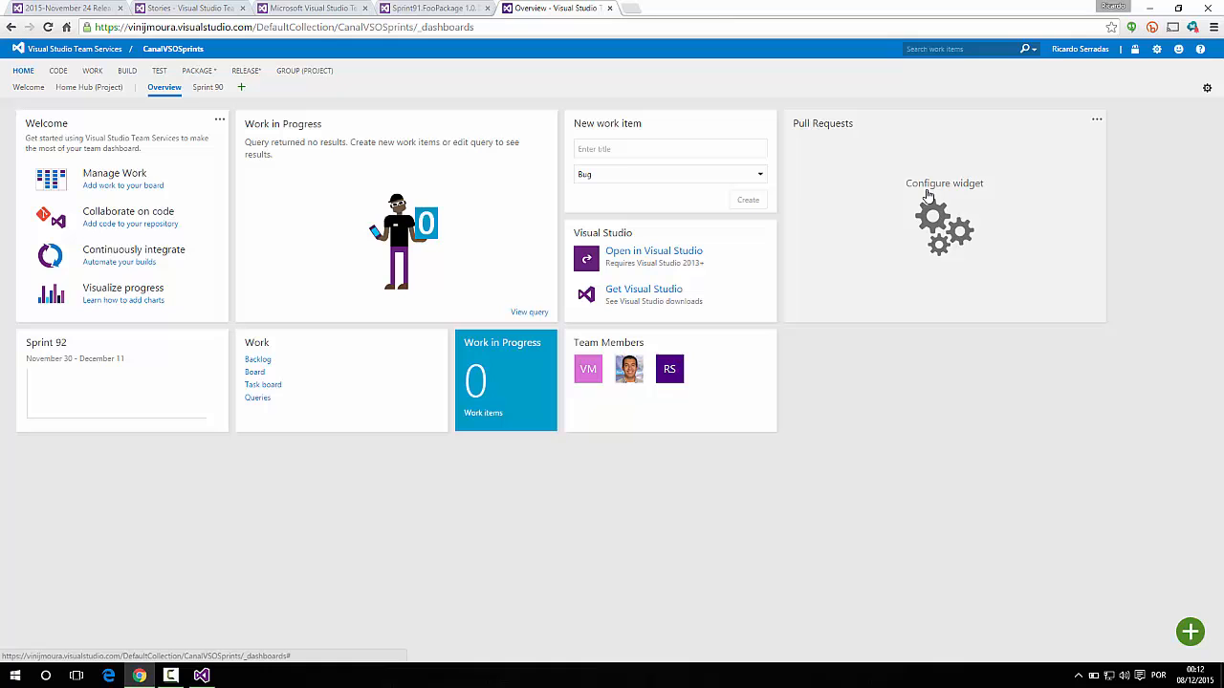
mouse_move(910, 213)
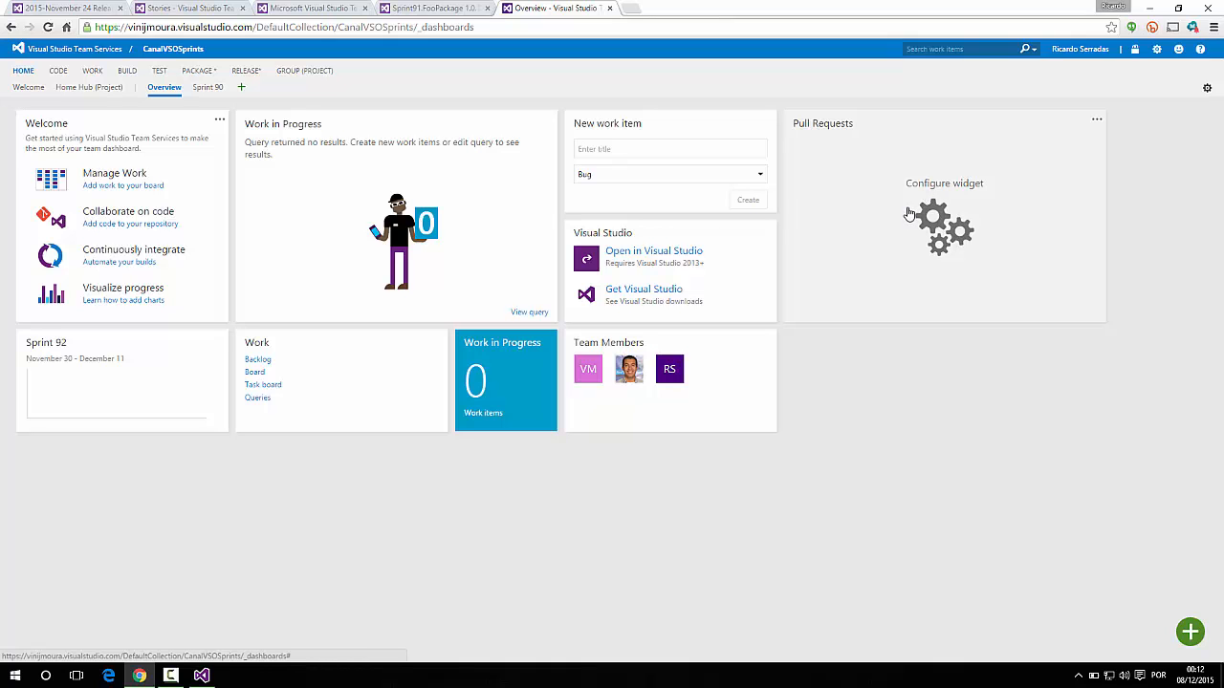
Rename the Pull Requests widget 'Sprint87 PRs', keeping repository Sprint87 and view 'Assigned to the team'.
left_click(944, 226)
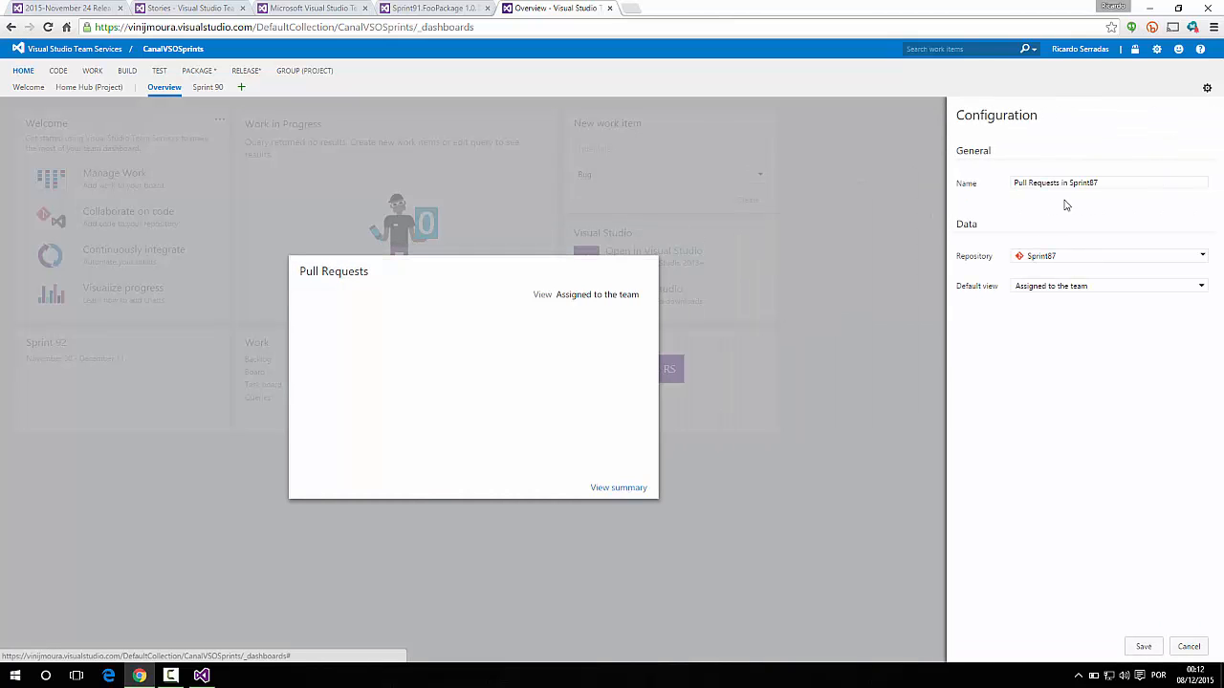
triple_click(1109, 182)
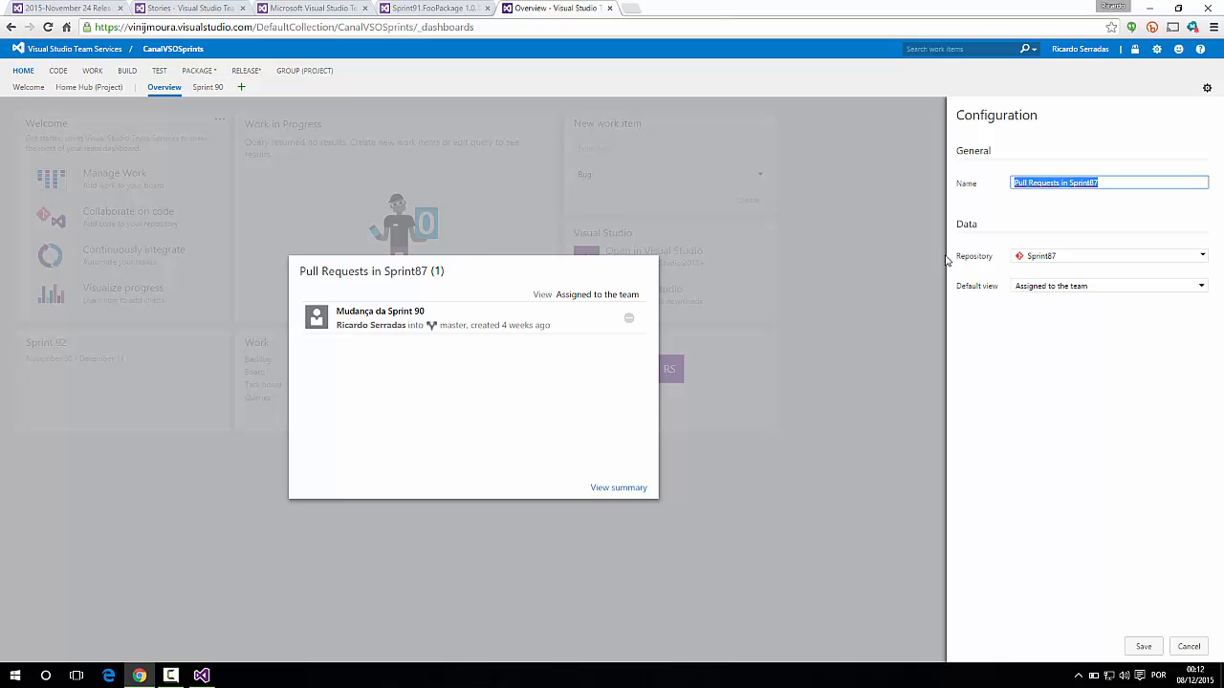
type("Sprint")
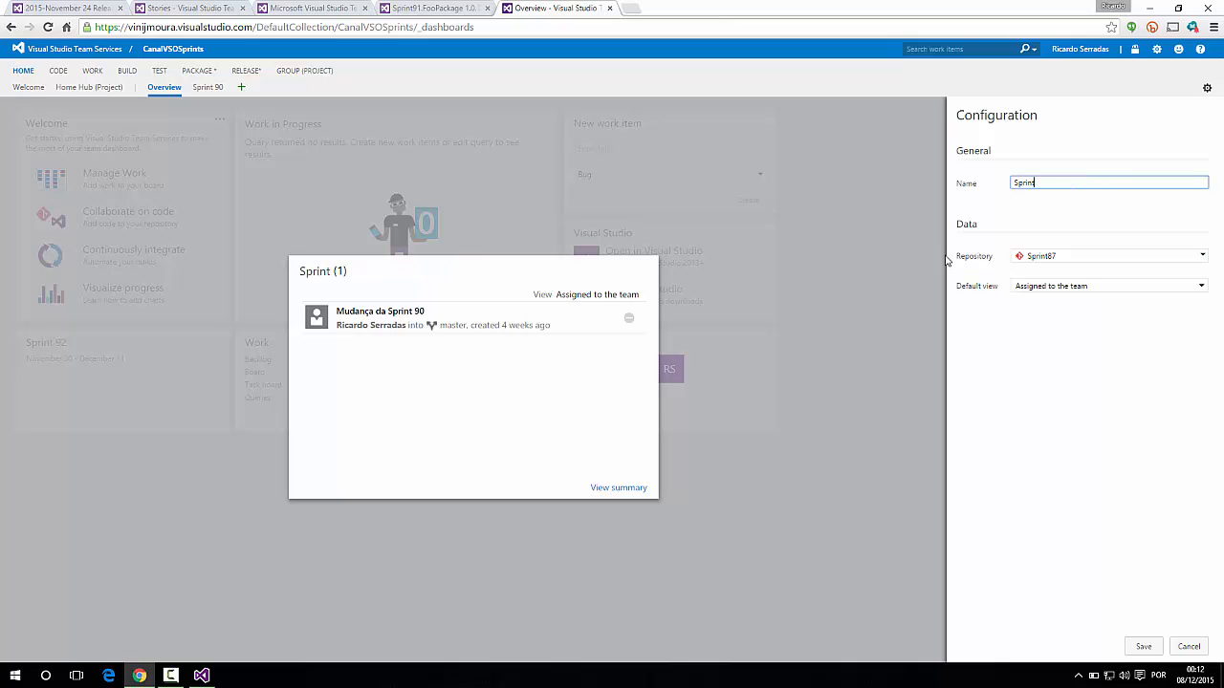
type("87 PR")
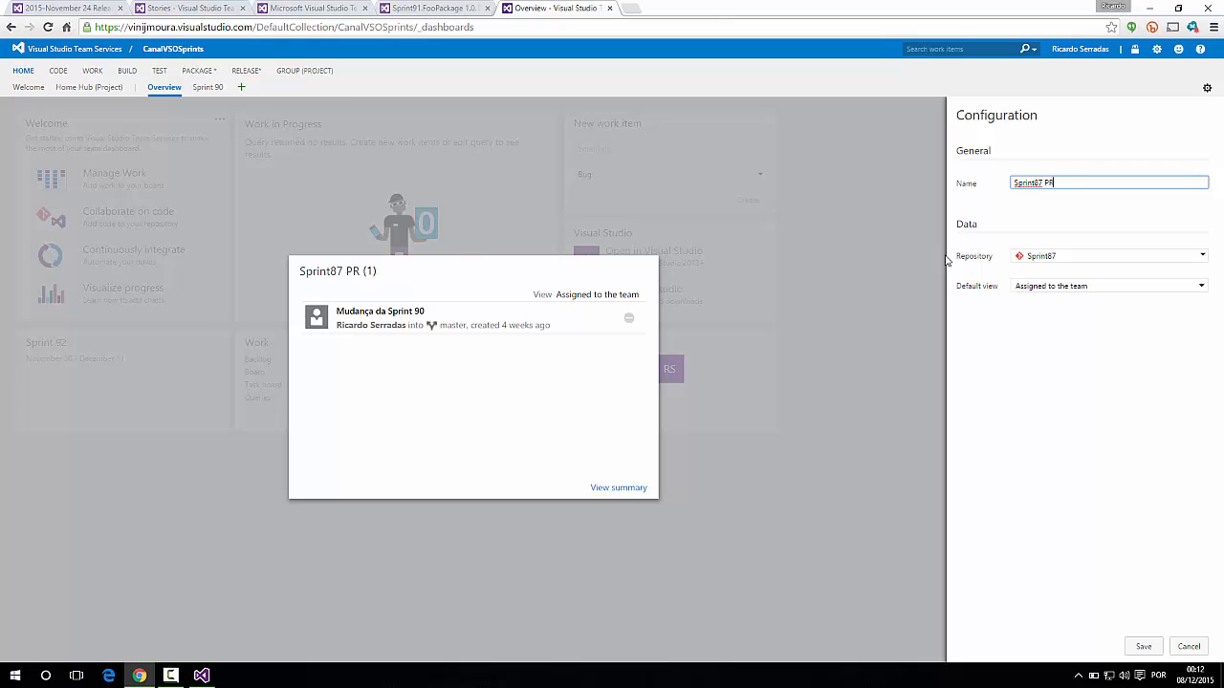
type("s")
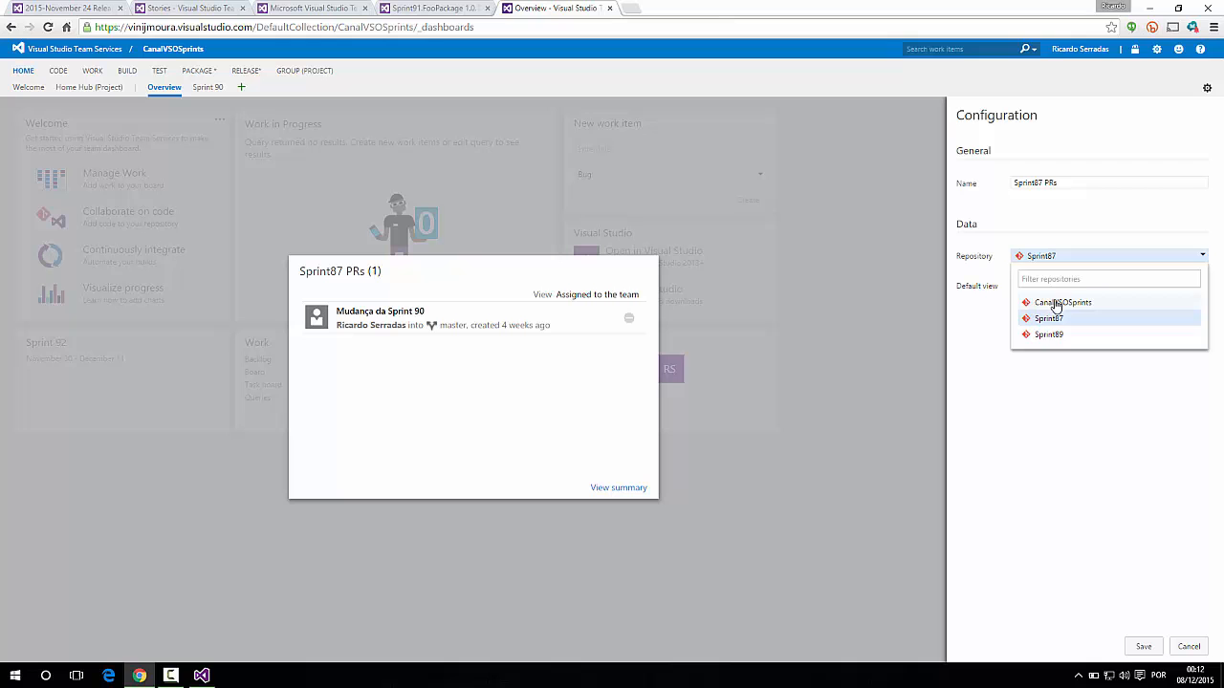
mouse_move(1054, 317)
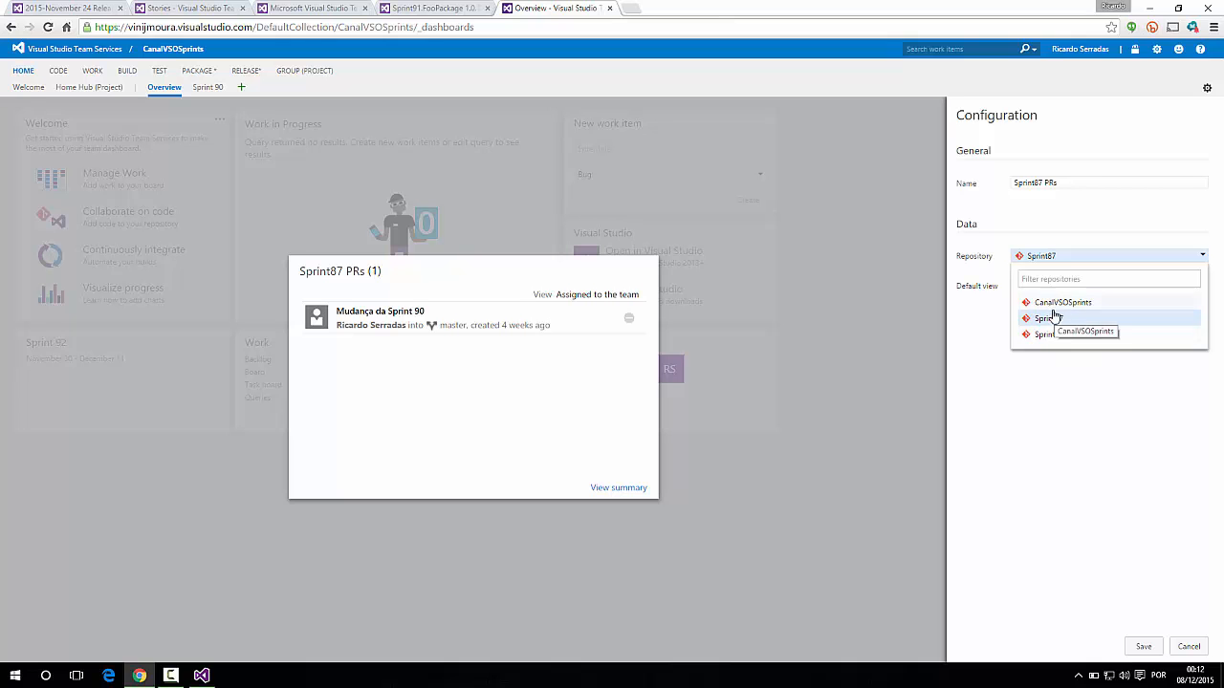
left_click(1047, 318)
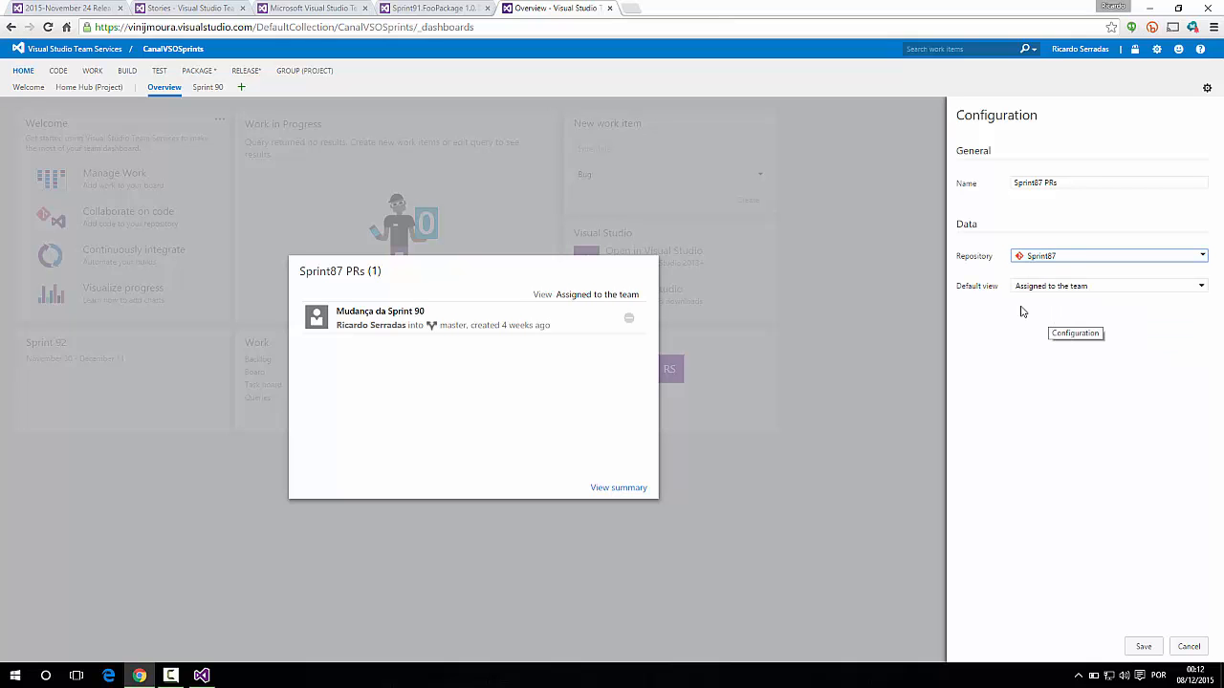
left_click(1199, 286)
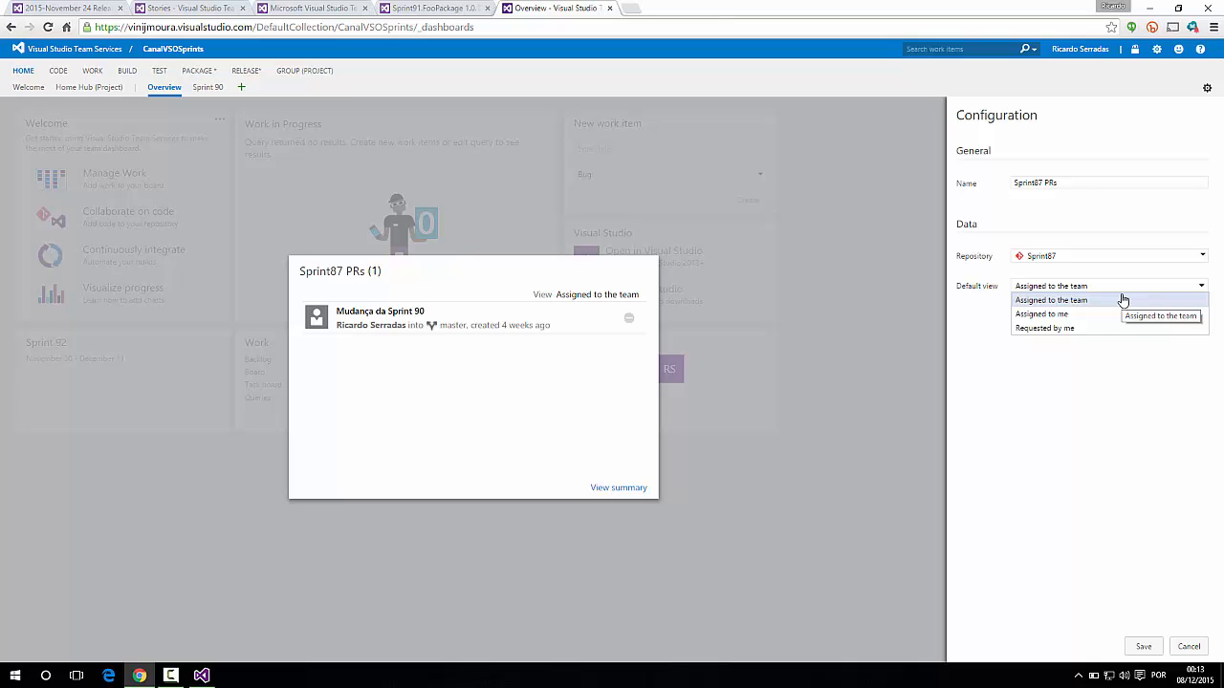
left_click(1050, 301)
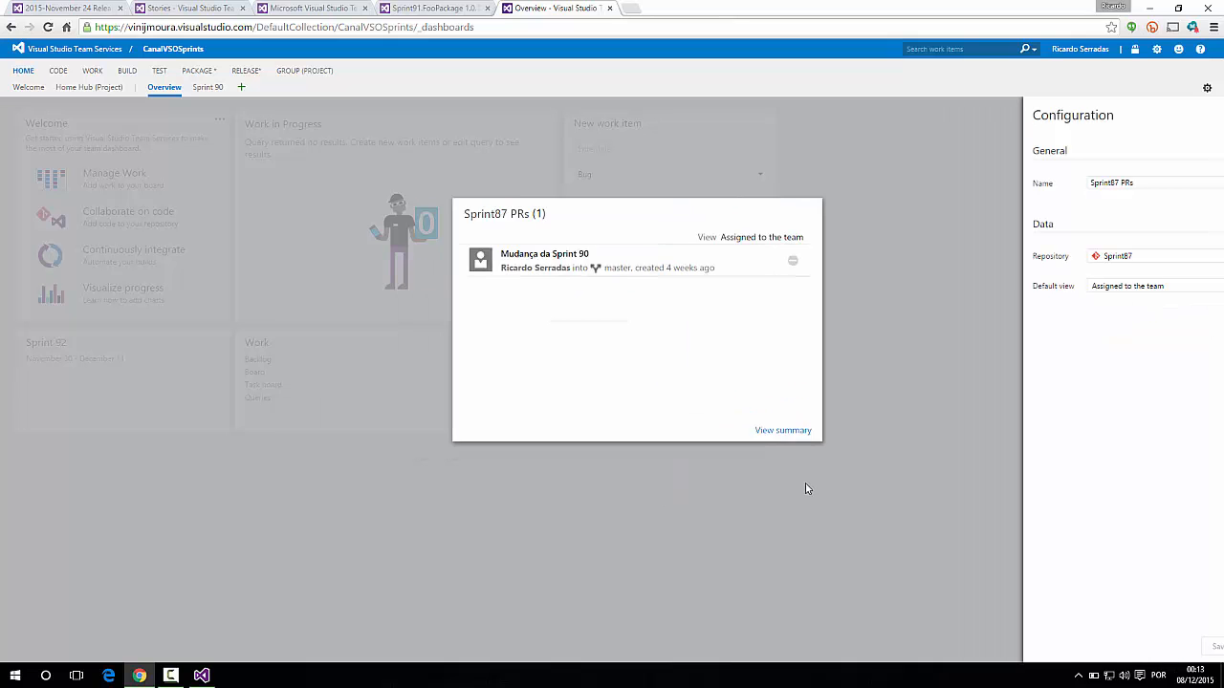
Save the Sprint87 PRs widget to the dashboard and check its pull request entry.
left_click(806, 489)
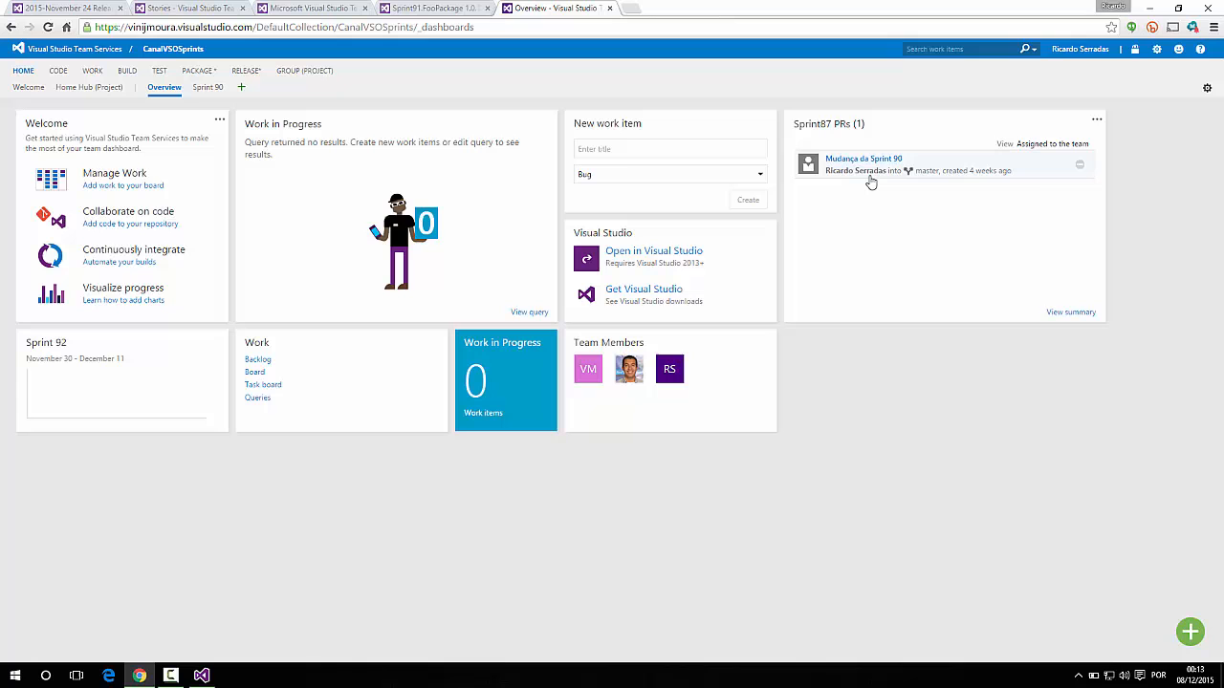
mouse_move(870, 182)
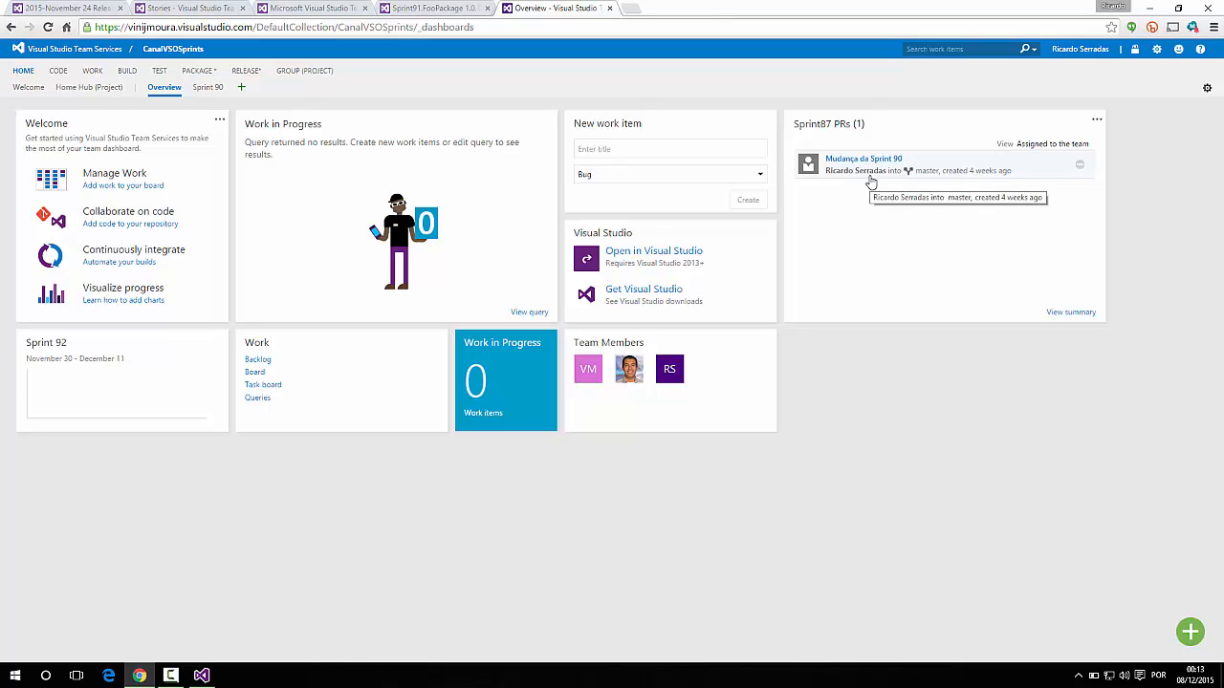
mouse_move(1079, 169)
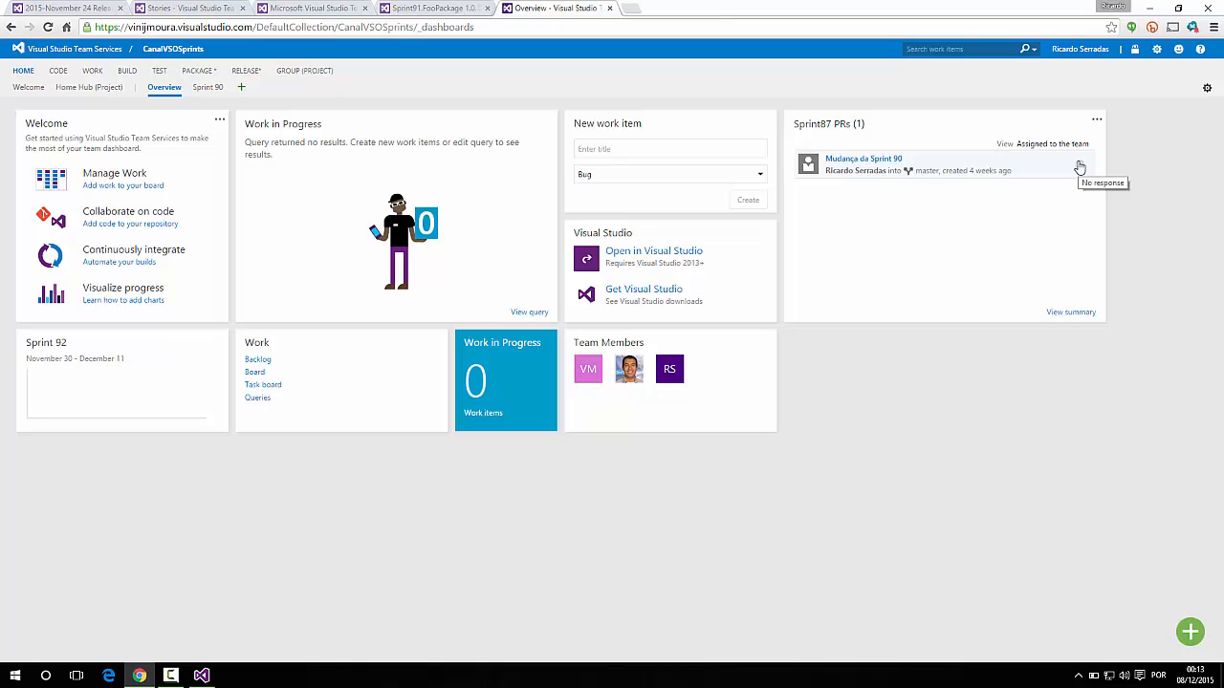
mouse_move(926, 162)
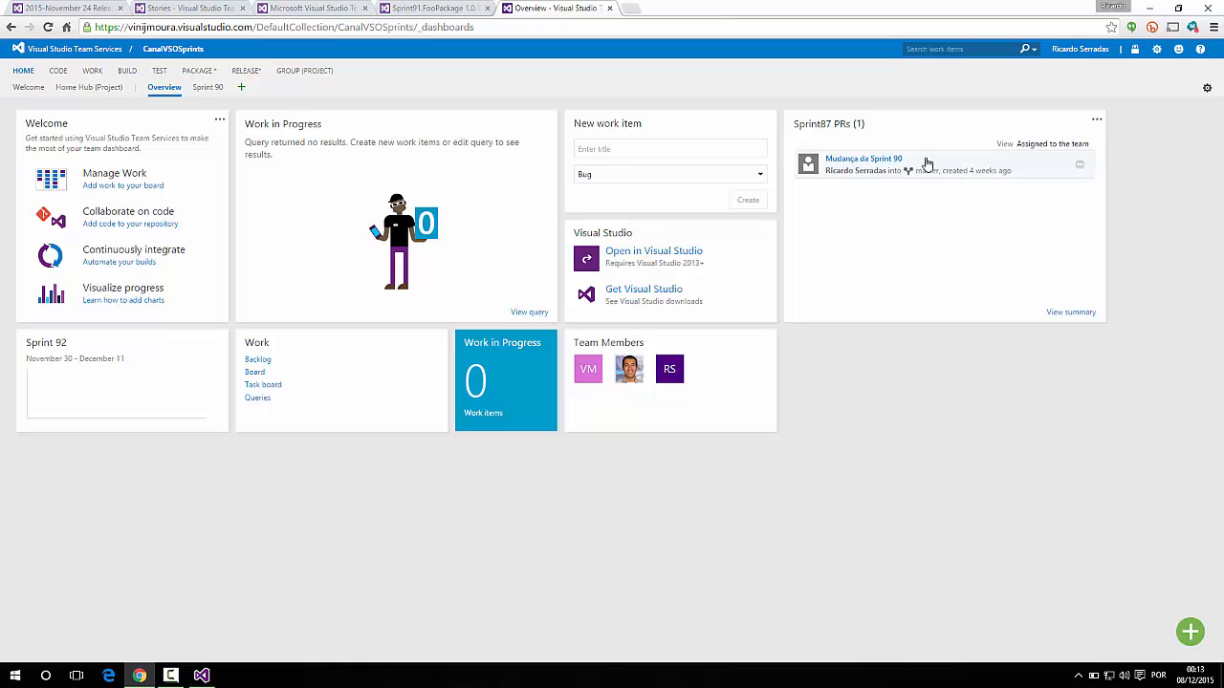
mouse_move(1080, 171)
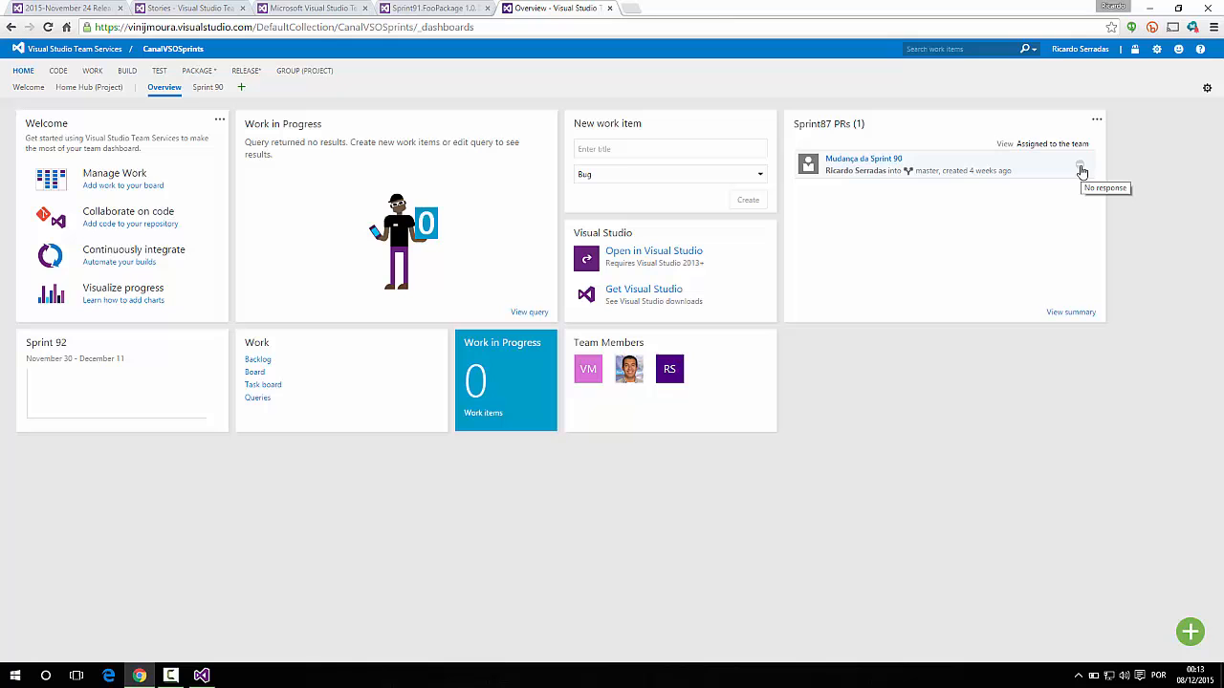
mouse_move(863, 161)
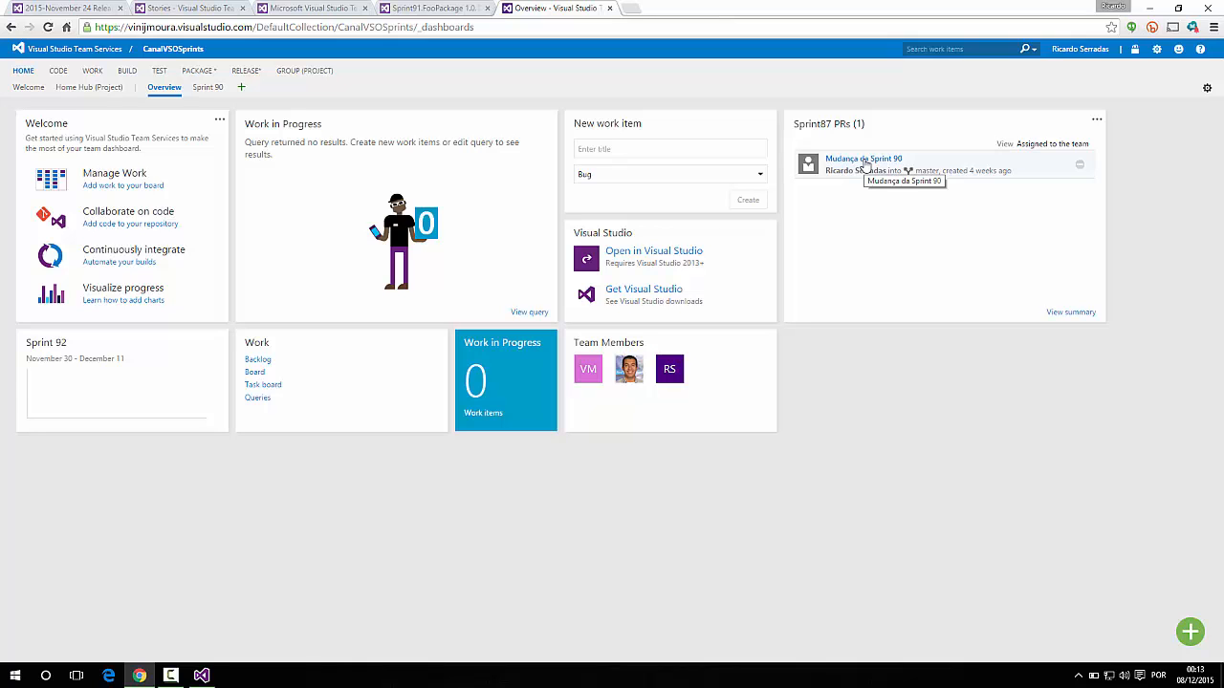
mouse_move(932, 164)
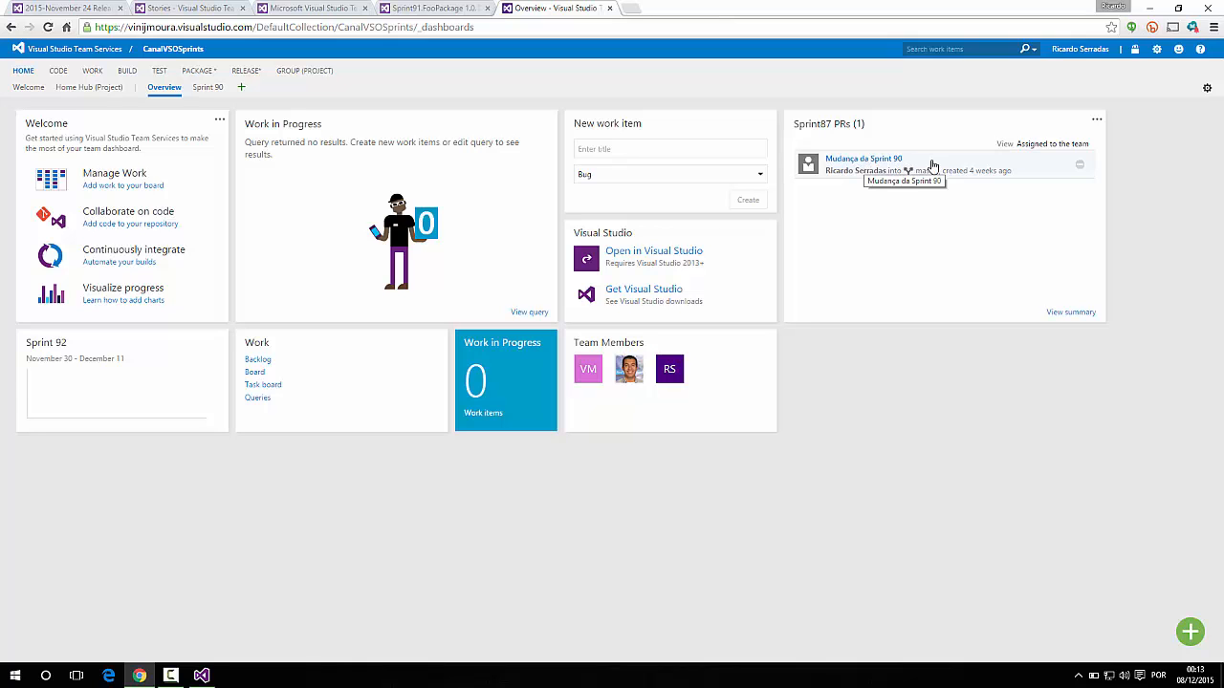
left_click(864, 159)
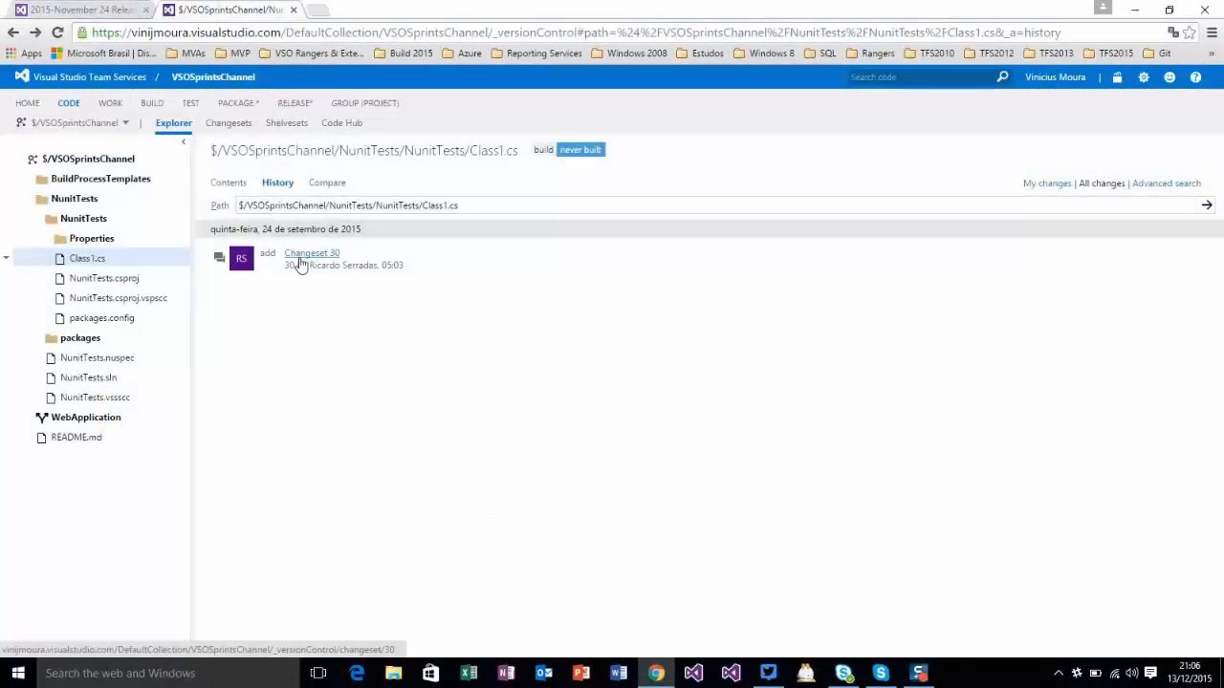
Open Changeset 30 from the Class1.cs history.
left_click(312, 253)
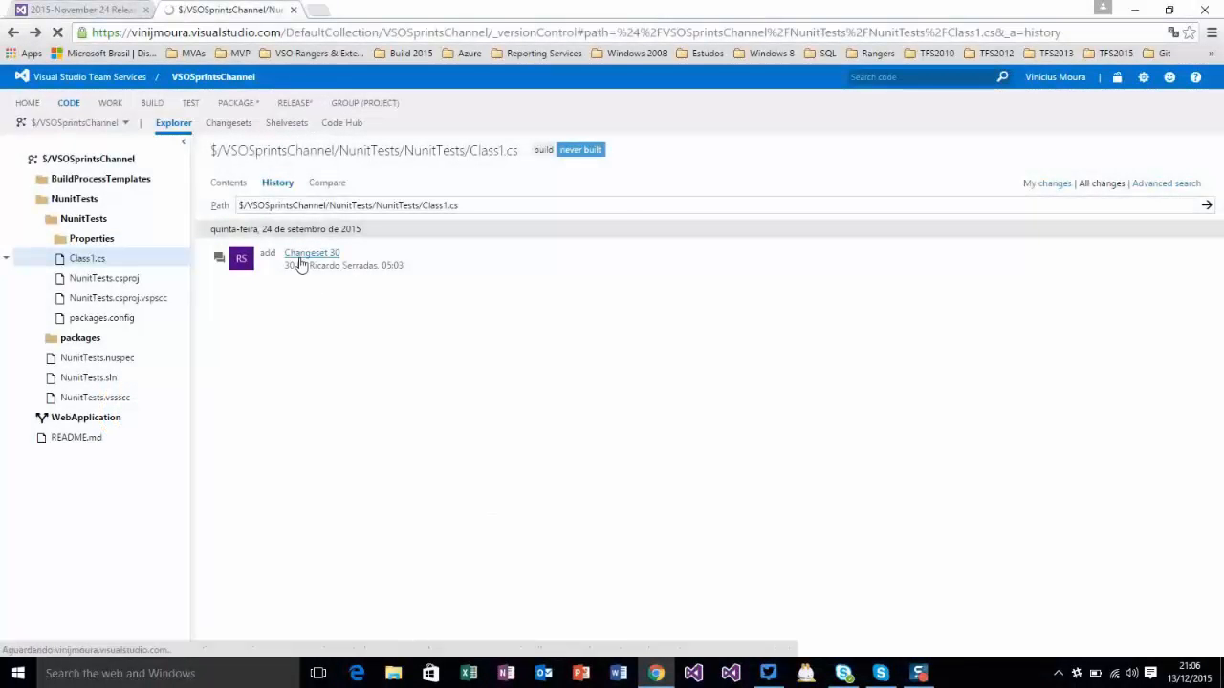
left_click(311, 253)
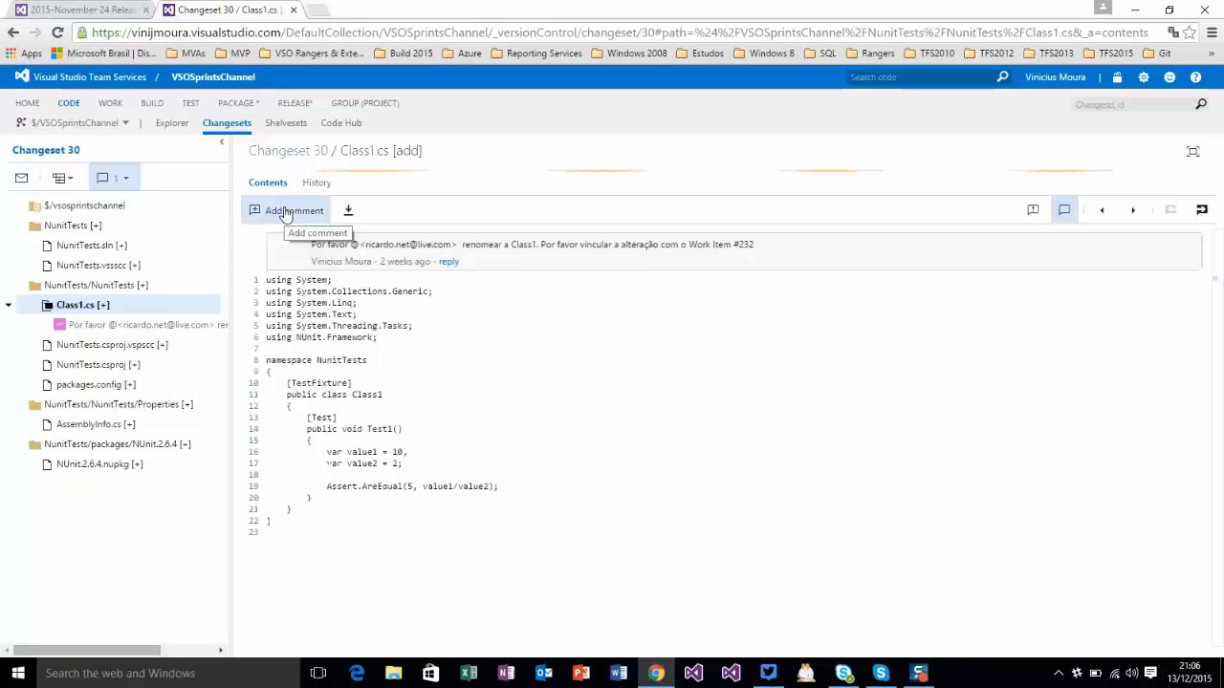
left_click(448, 264)
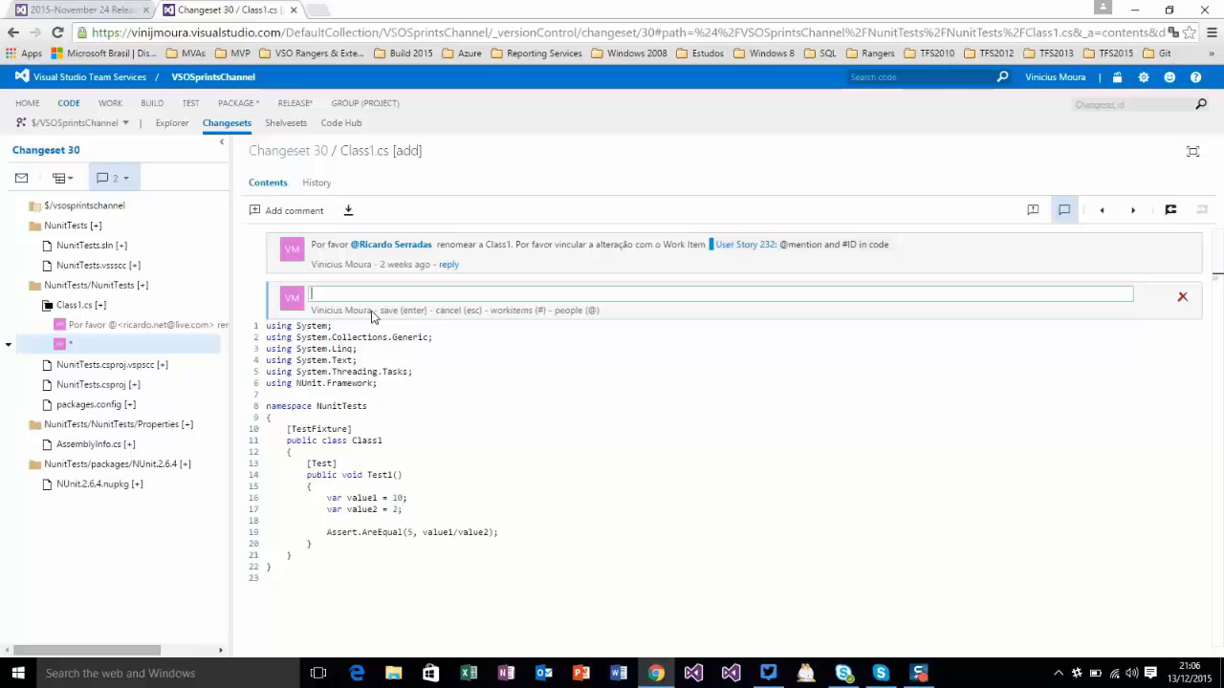
type("Ple")
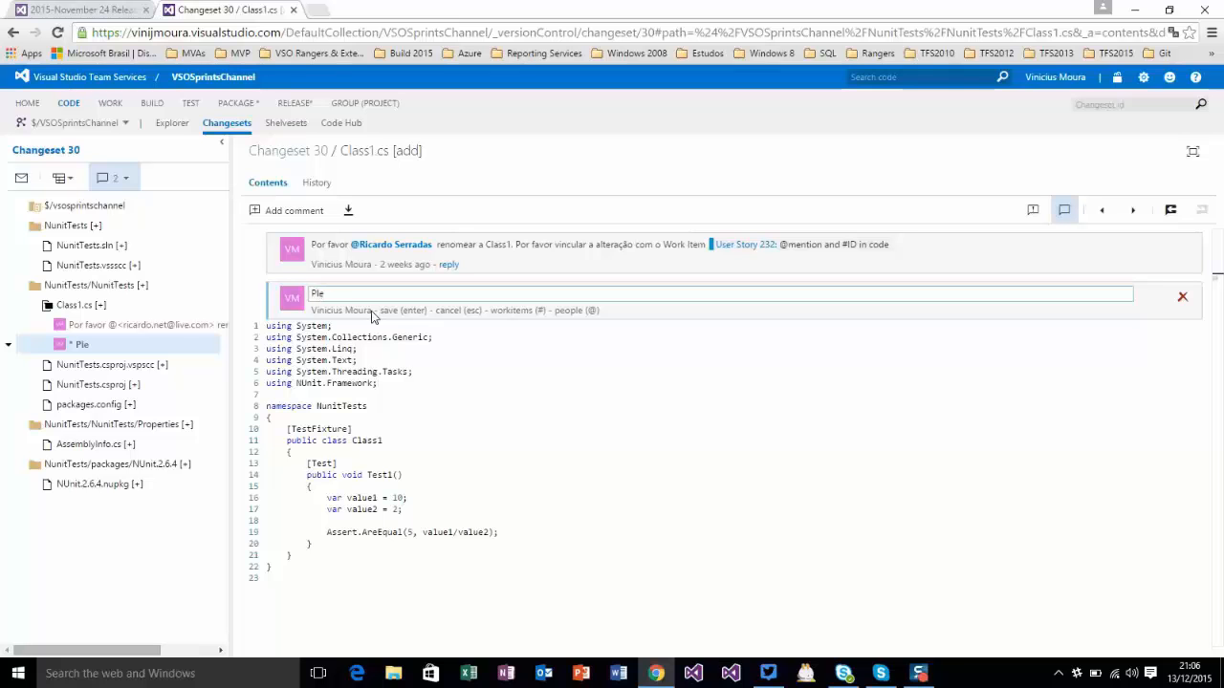
type("ase")
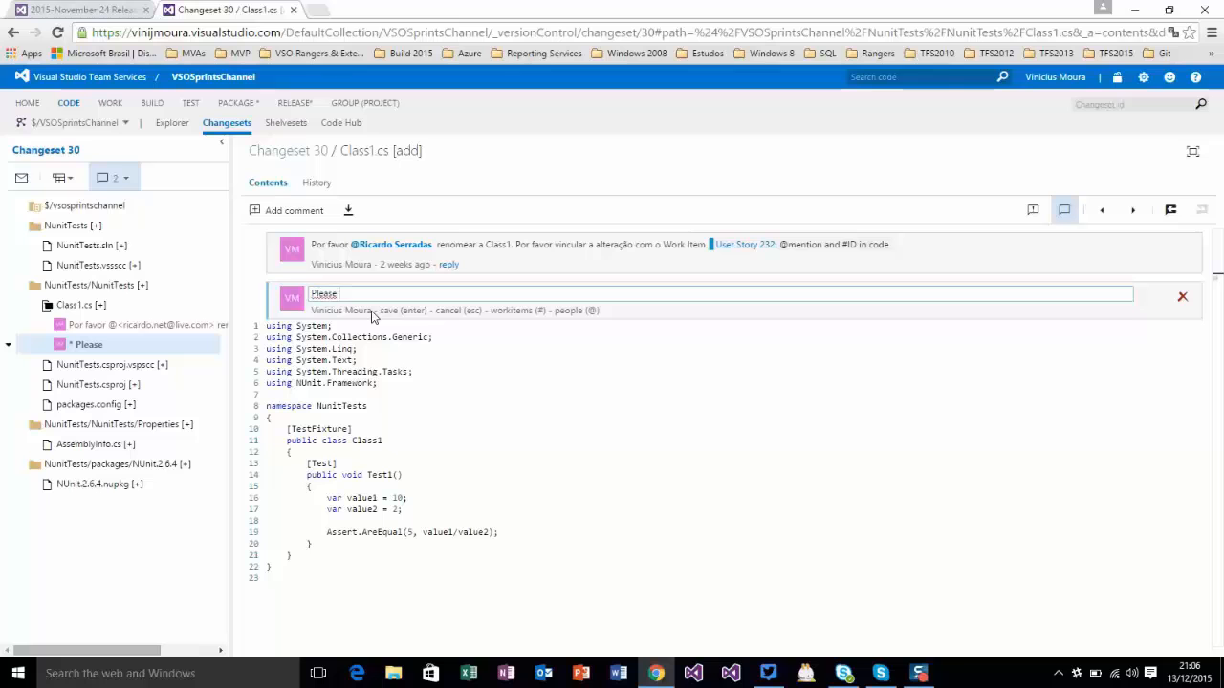
type("@")
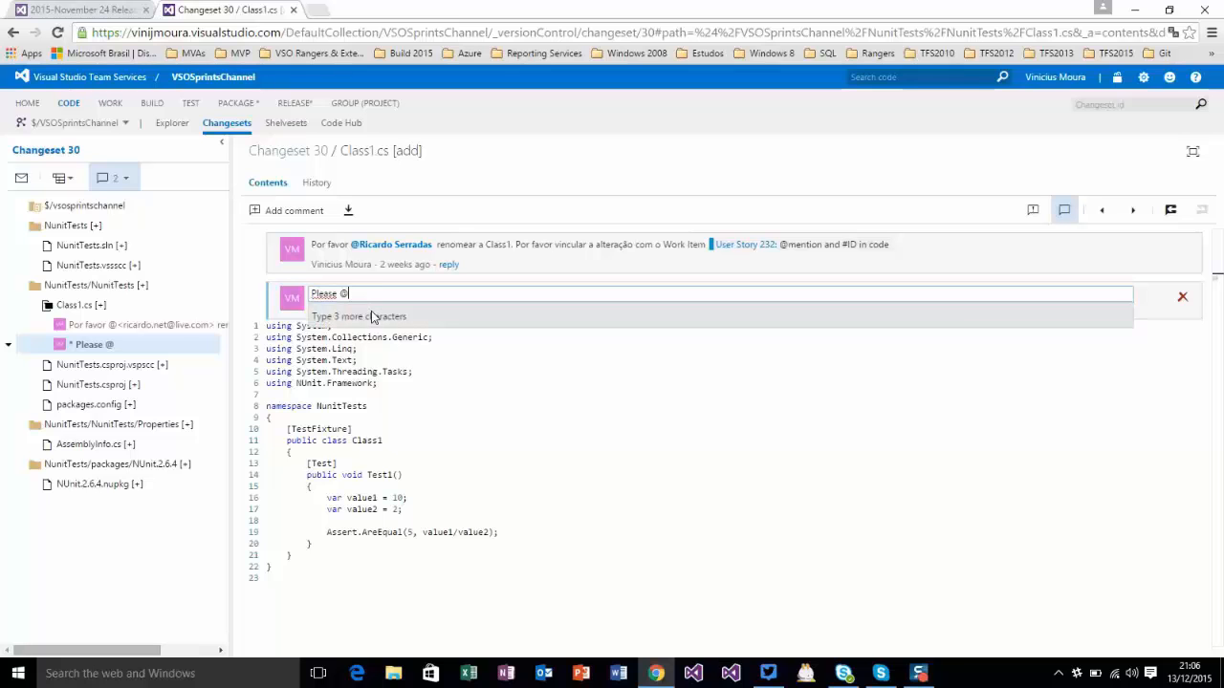
type("Ro")
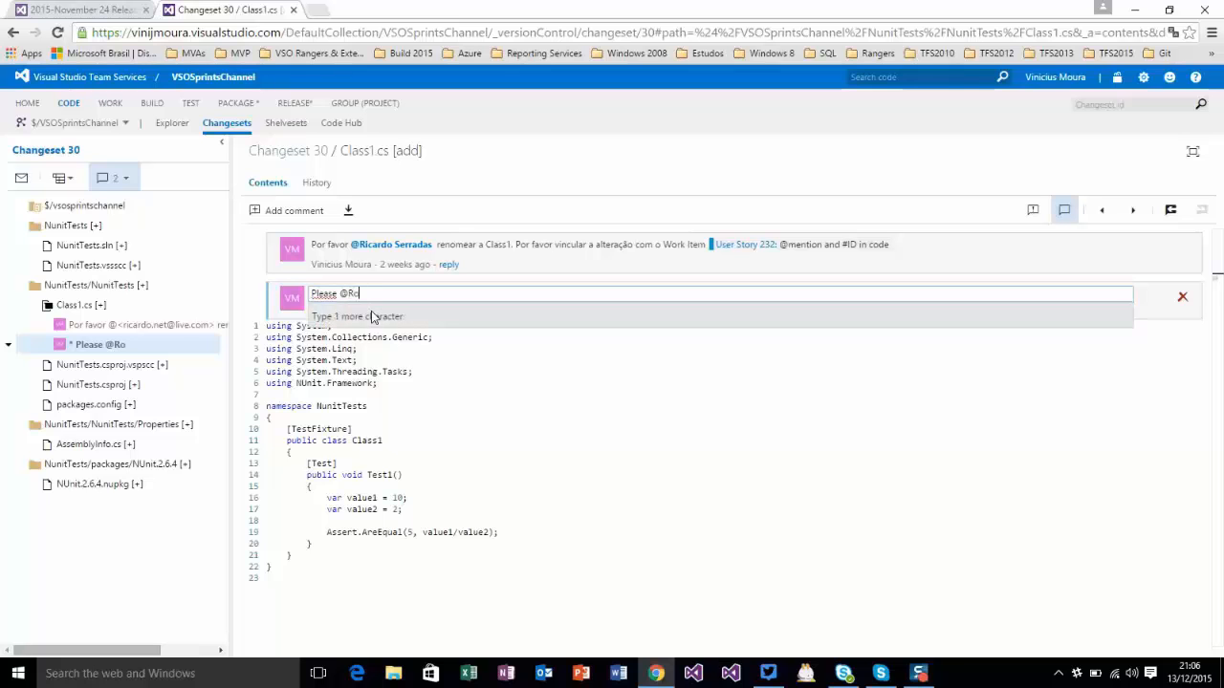
type("ic")
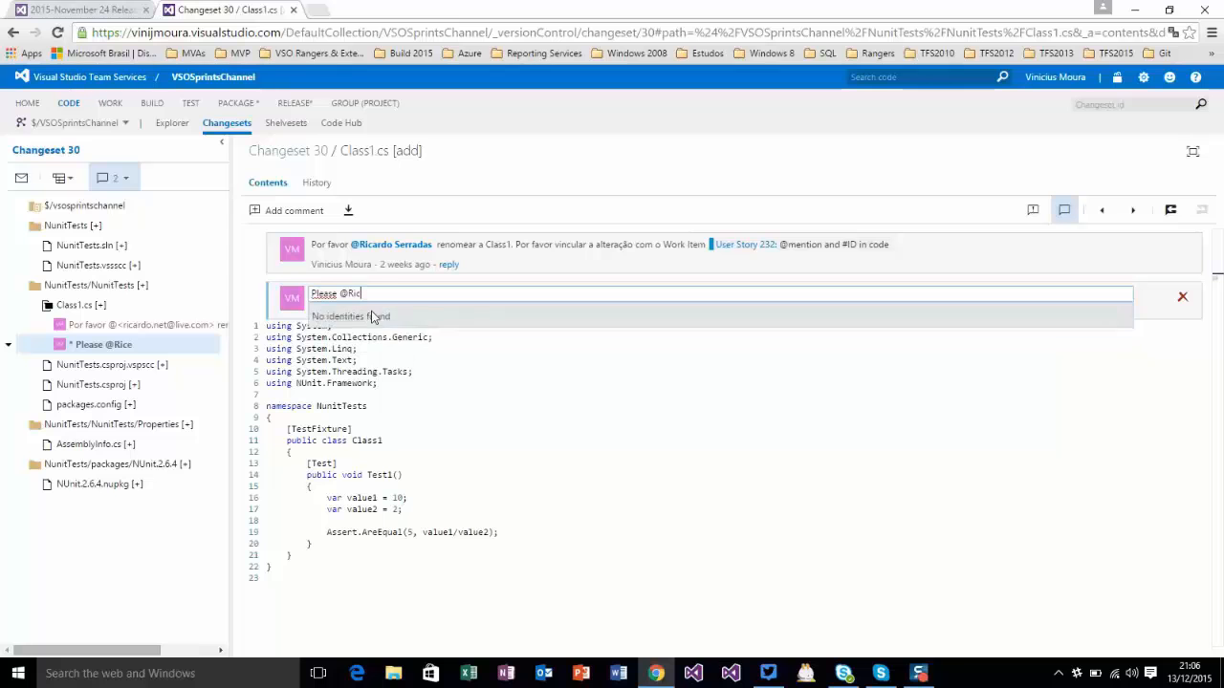
type("ar")
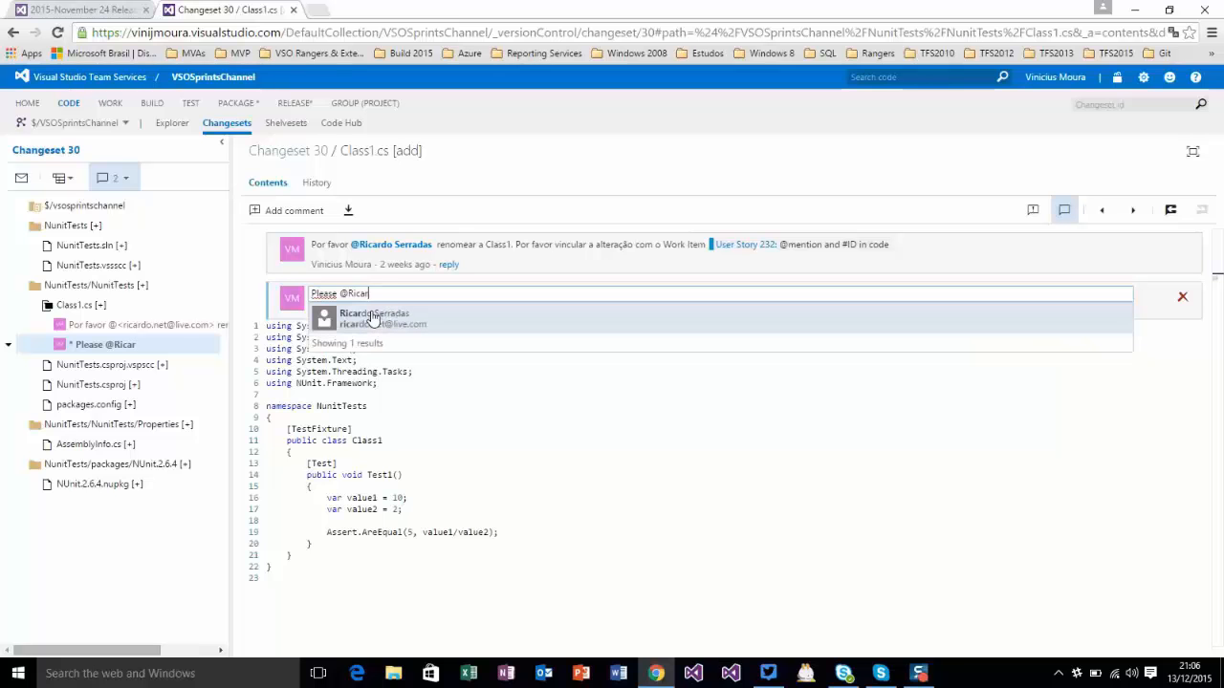
Finish the comment with 'link #234 on next checkin'.
left_click(373, 315)
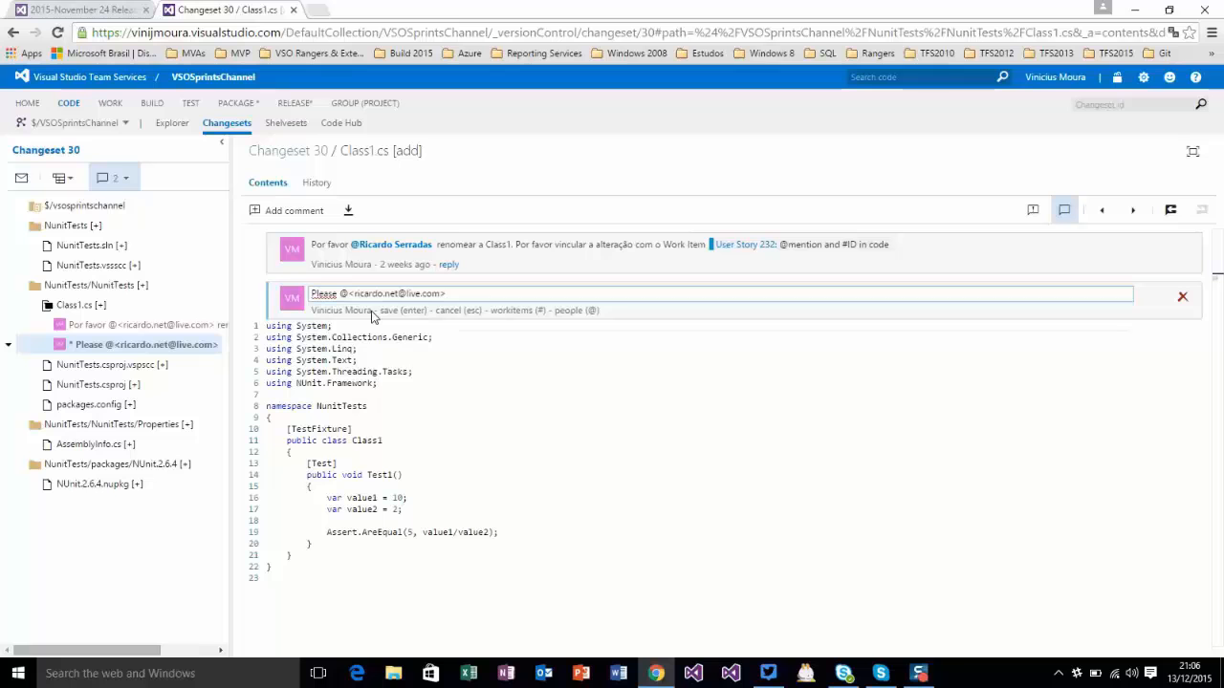
type("link")
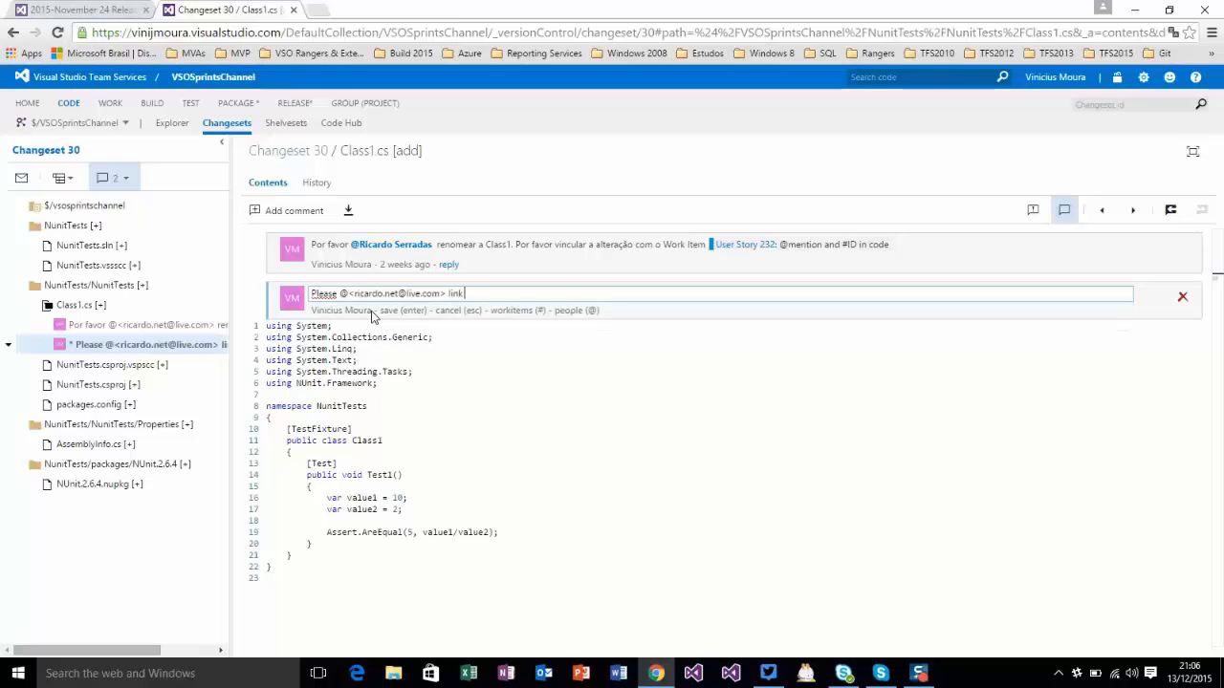
type("#")
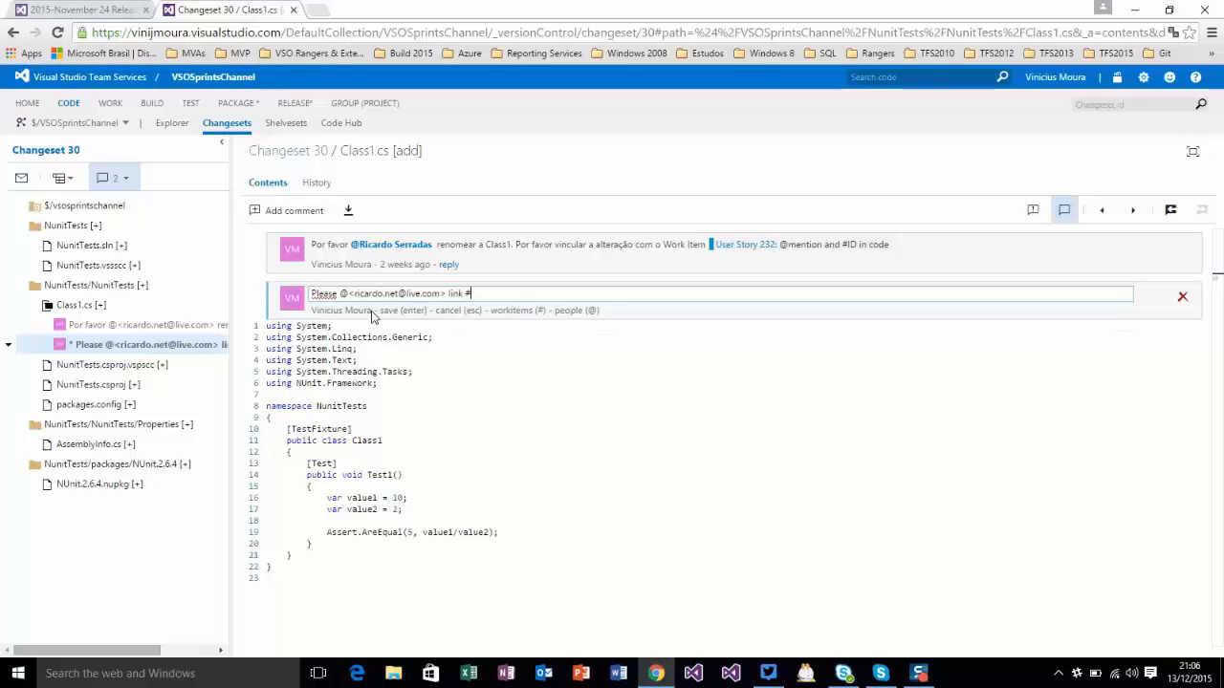
type("2")
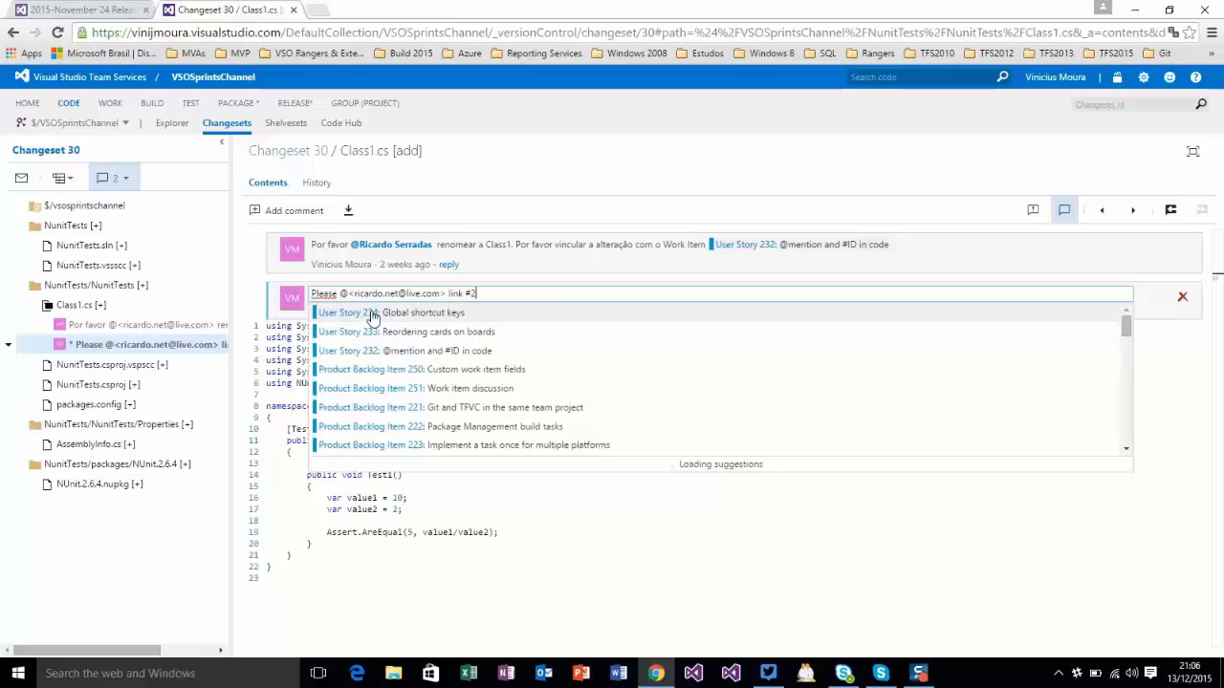
type("34")
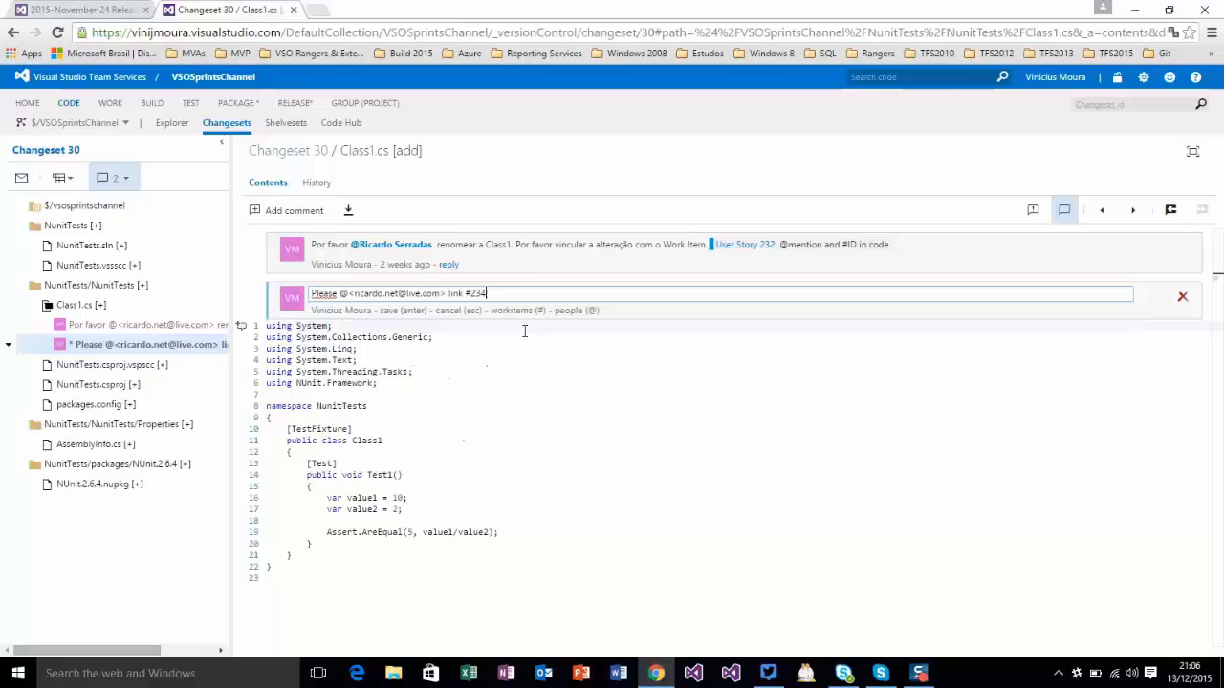
type("on")
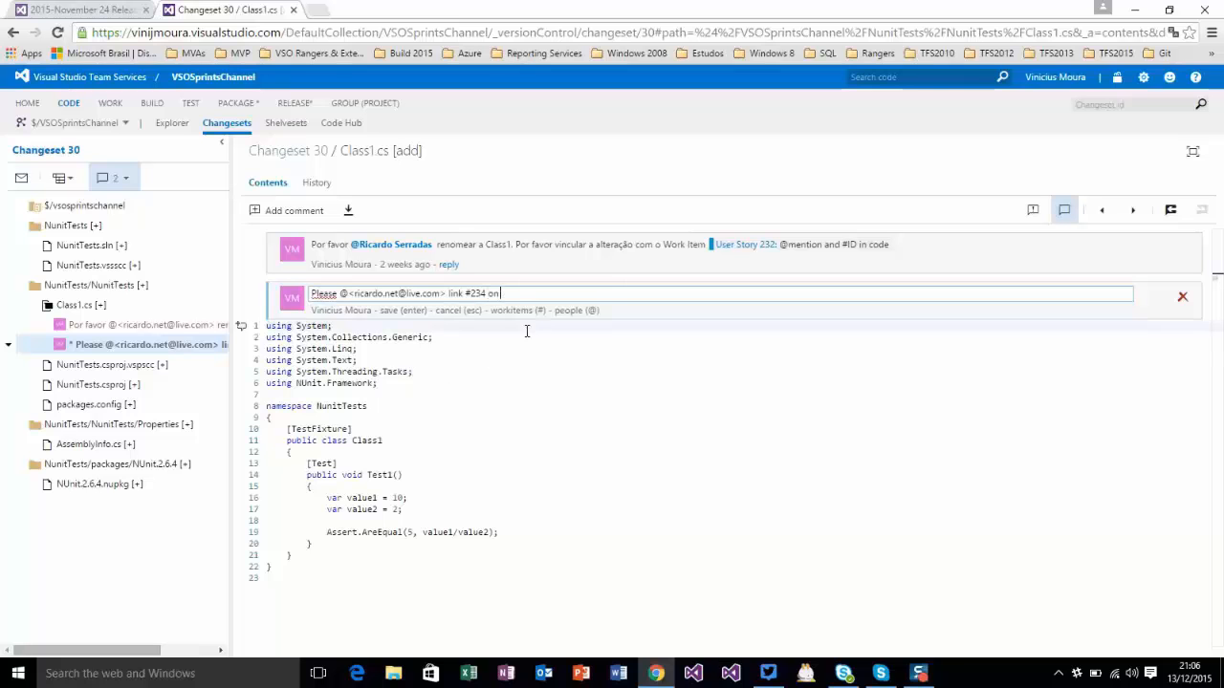
type("next")
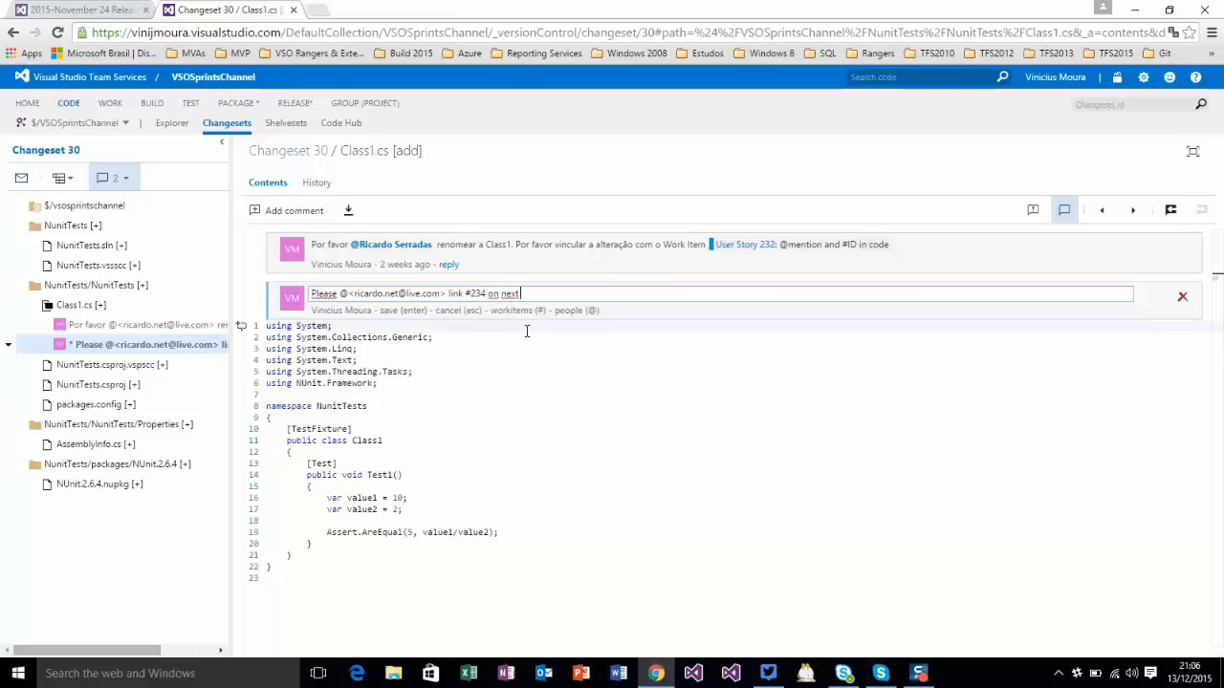
type("checkin")
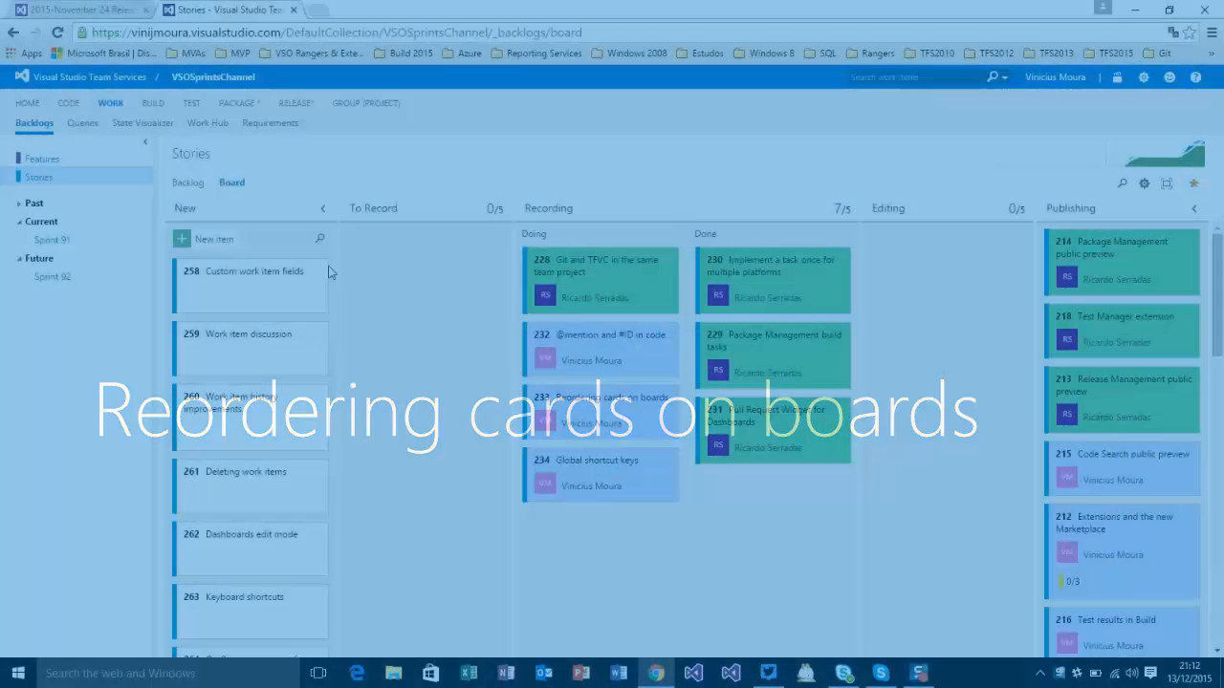
Review the Stories board's card reordering option and close settings without changes.
left_click(1143, 184)
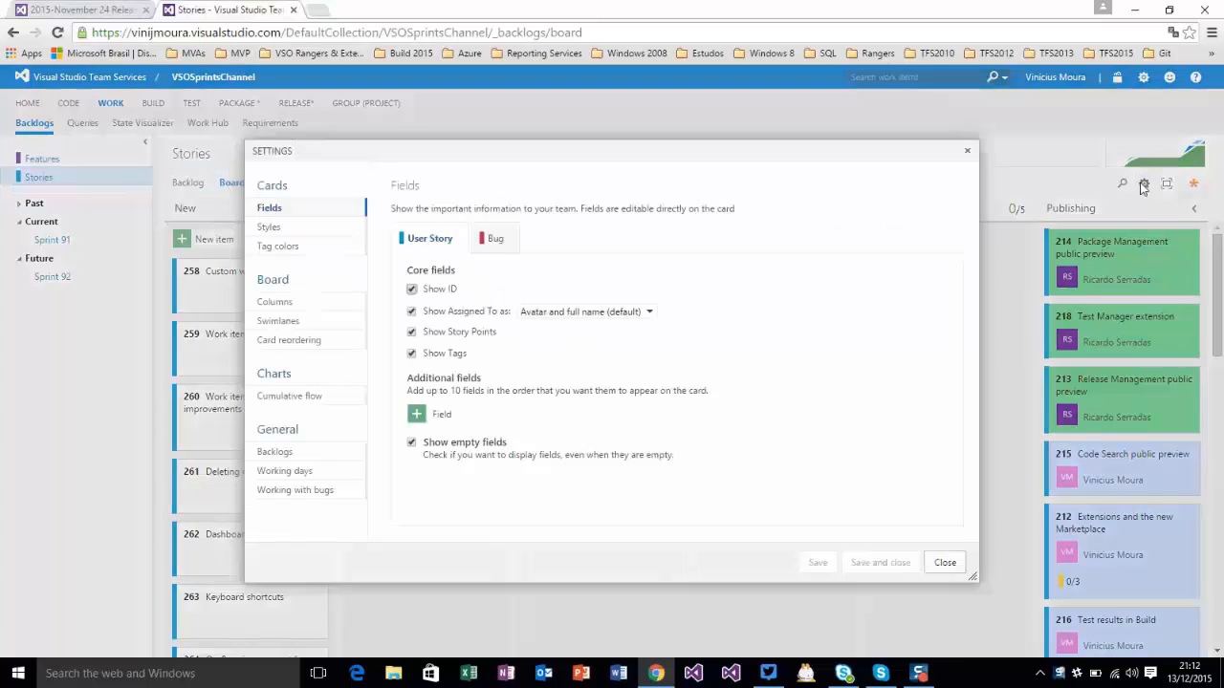
left_click(290, 341)
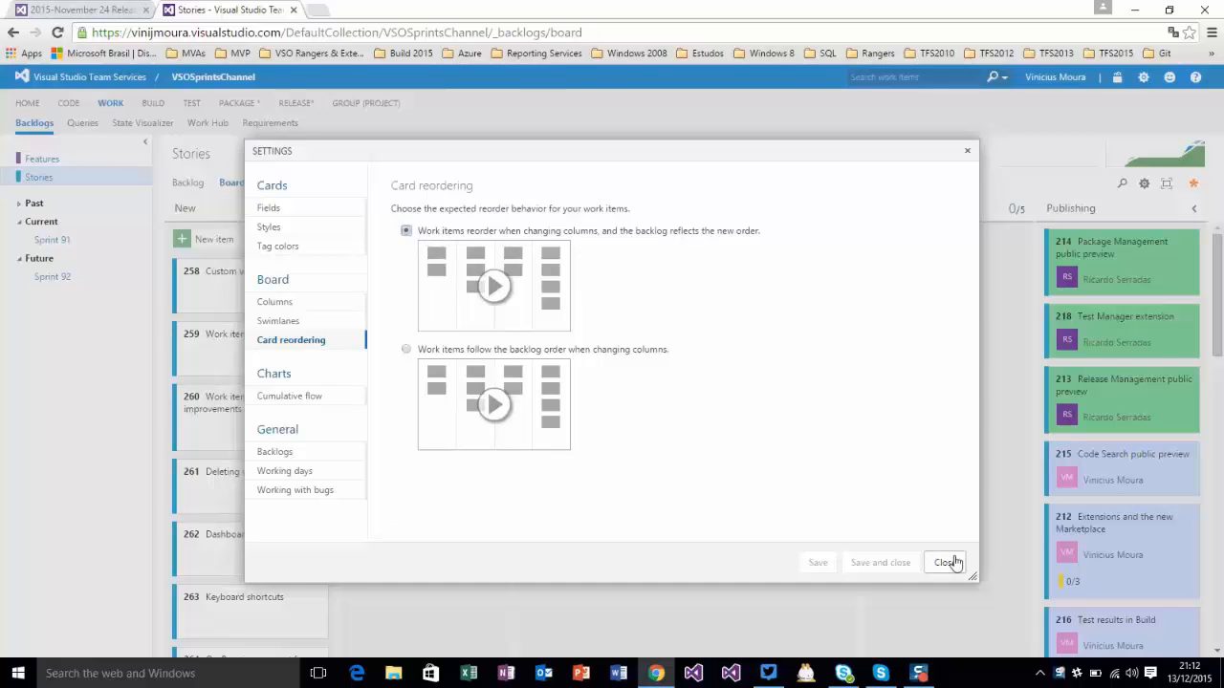
left_click(946, 562)
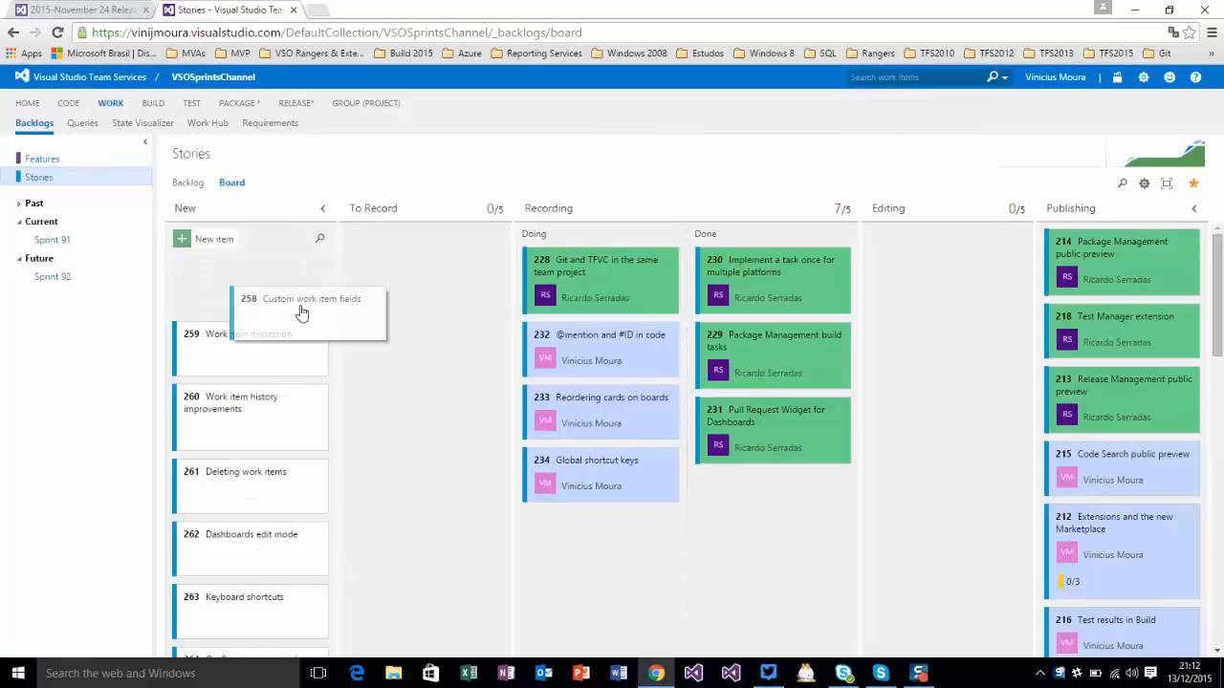
Drag cards 258, 259 and 260 into To Record, ordered 258, 260, 259.
left_click_drag(301, 306, 426, 253)
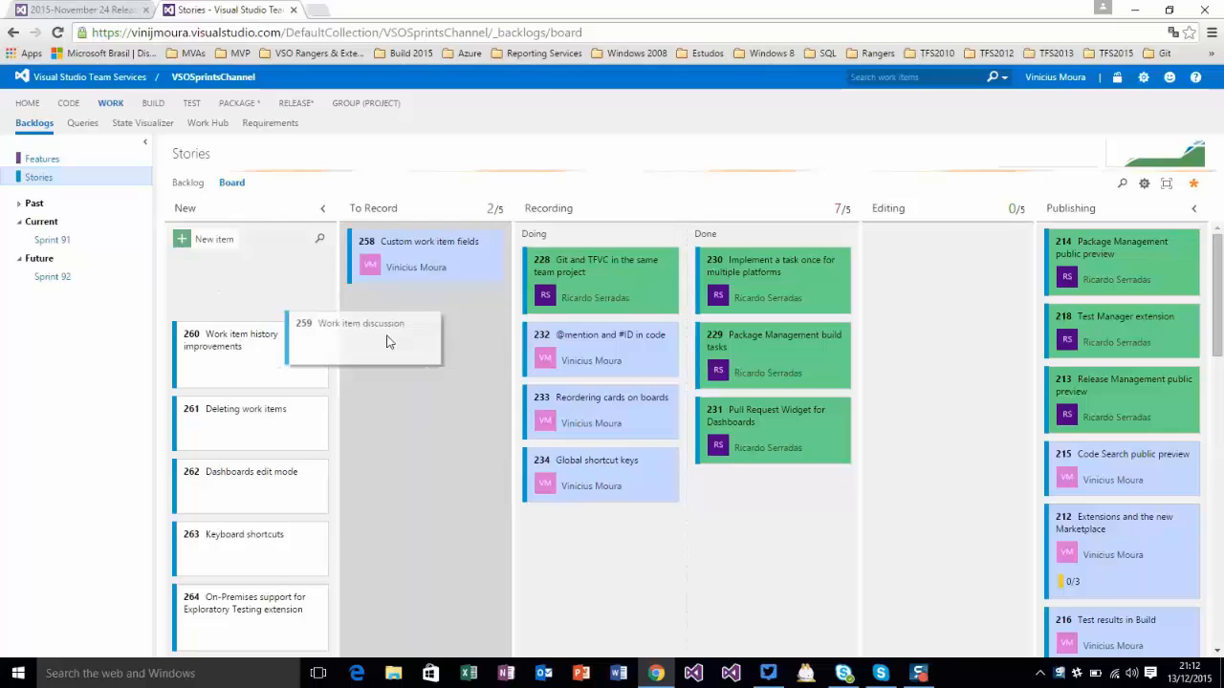
left_click_drag(360, 335, 423, 320)
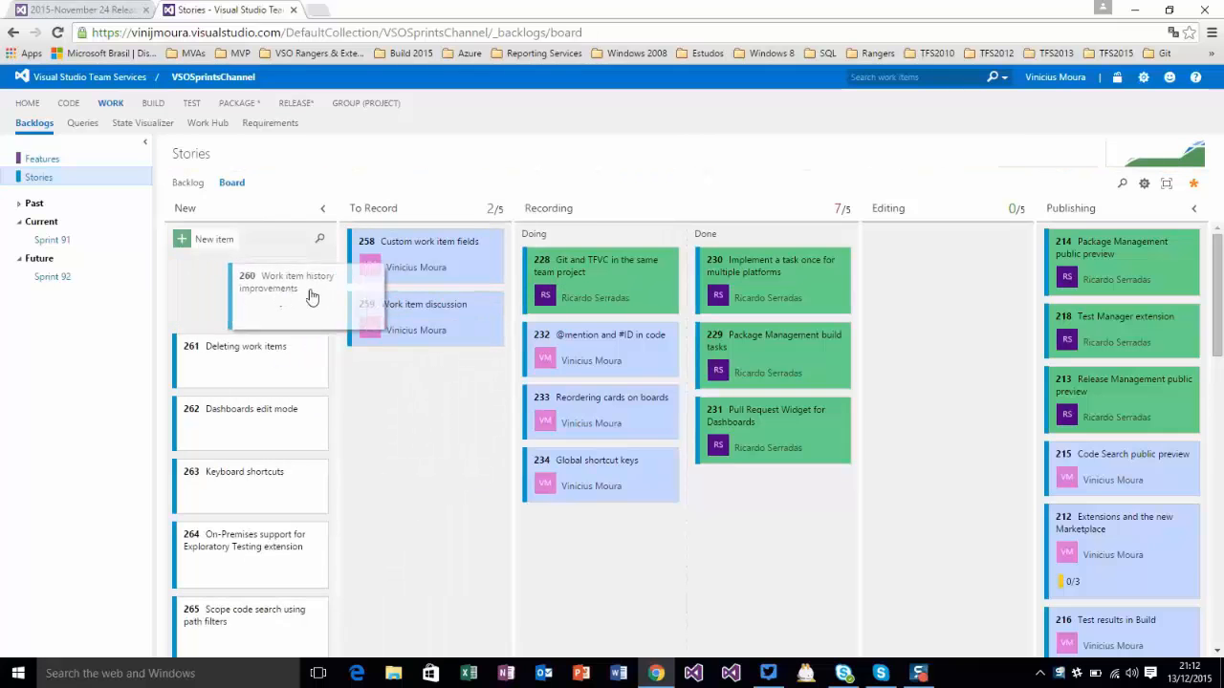
left_click_drag(286, 291, 424, 325)
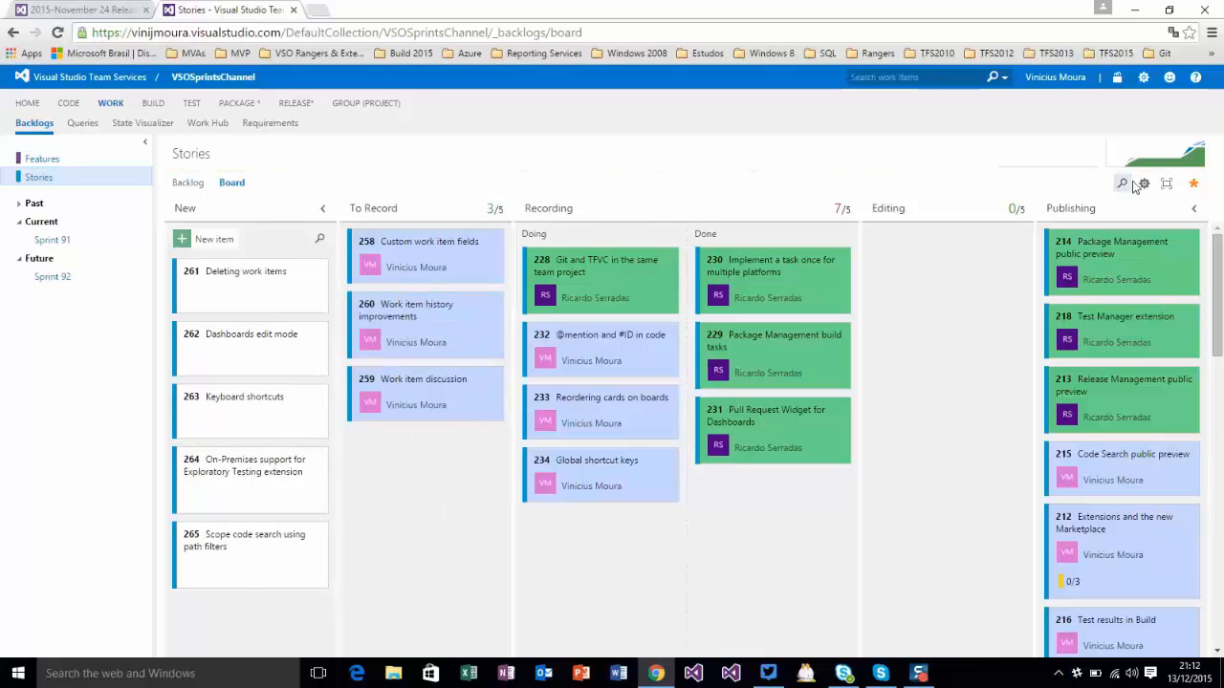
left_click(1143, 183)
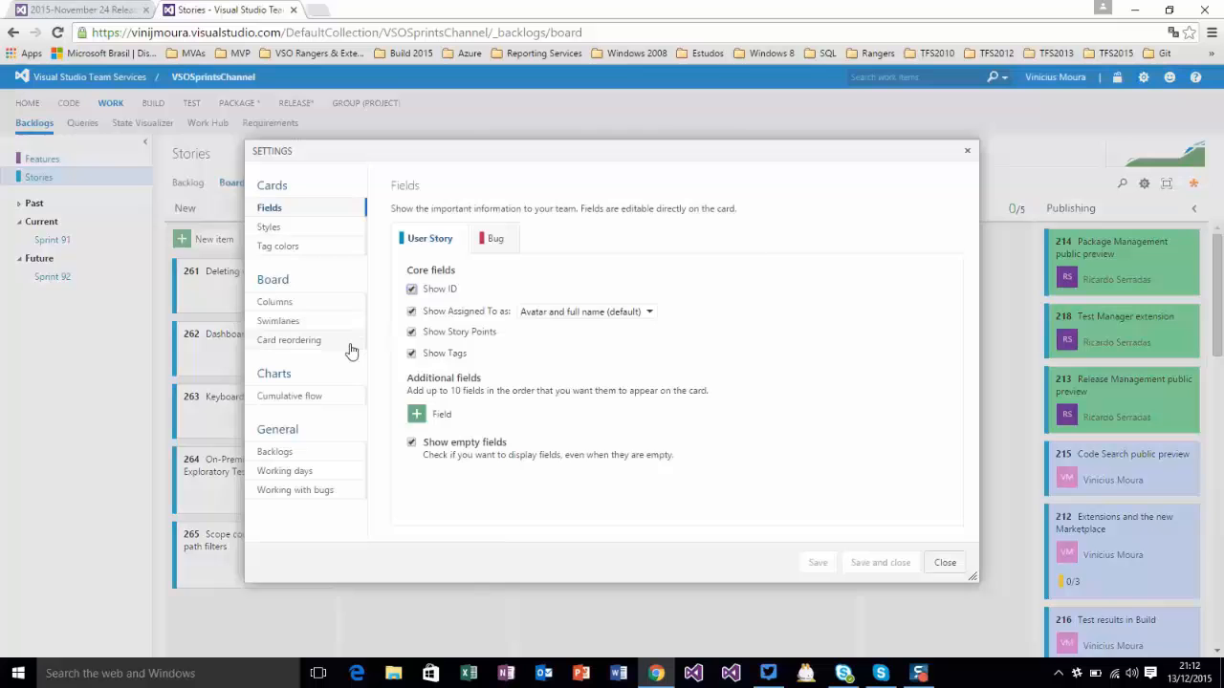
Set card reordering to 'Work items follow the backlog order when changing columns' and save.
left_click(288, 339)
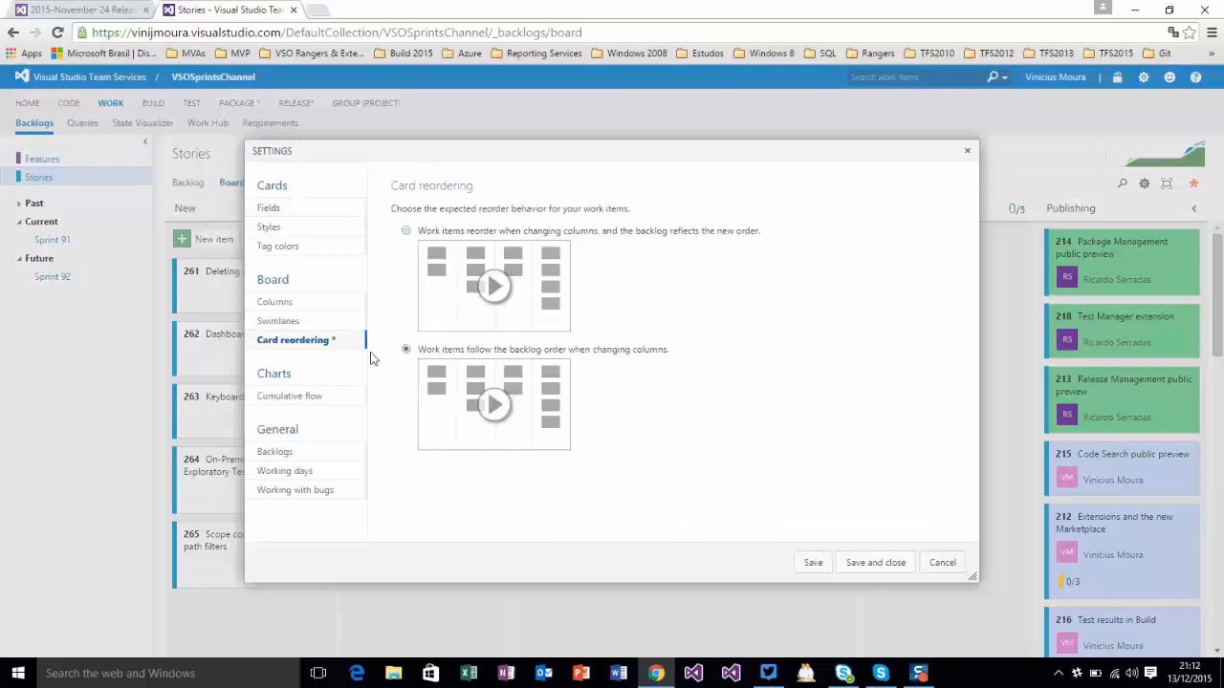
left_click(873, 562)
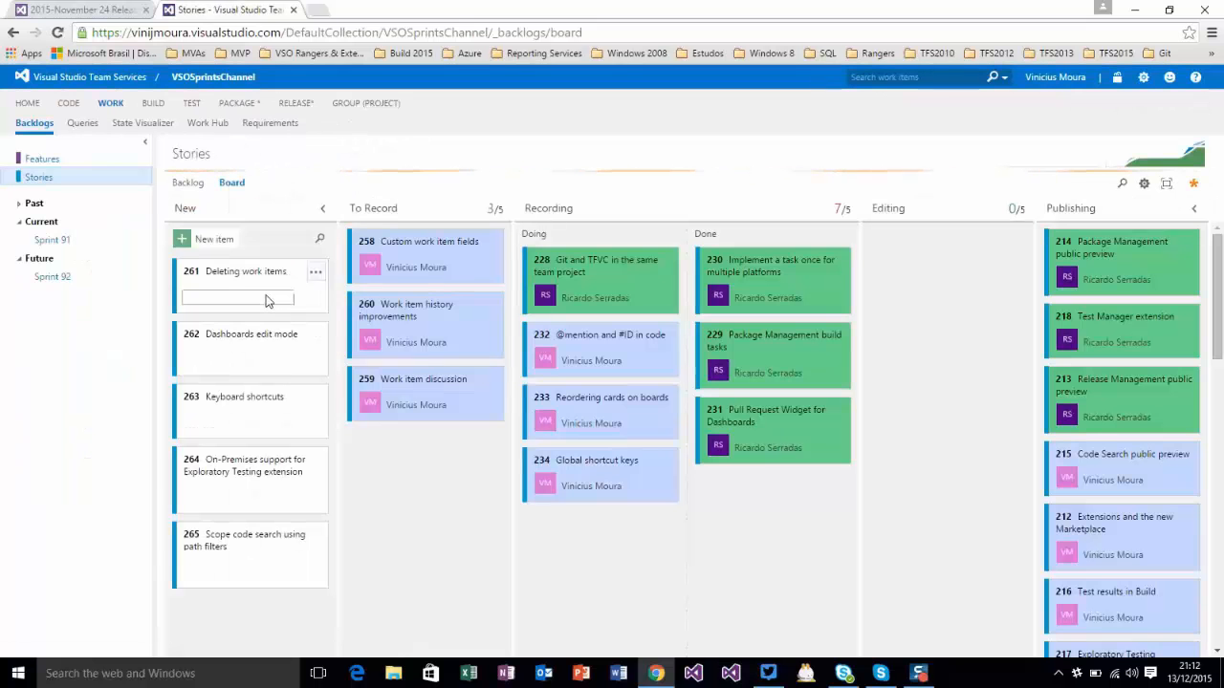
Drag card 261 into To Record, back to New, then into To Record again.
left_click_drag(249, 282, 411, 243)
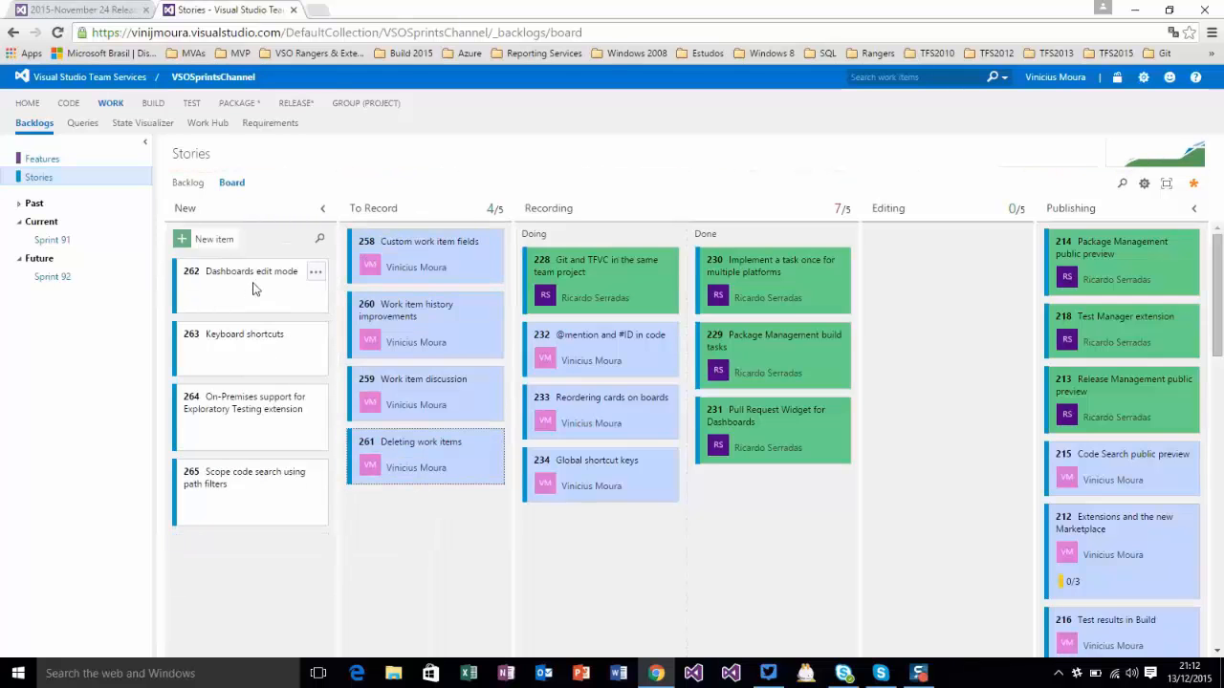
left_click_drag(426, 456, 253, 562)
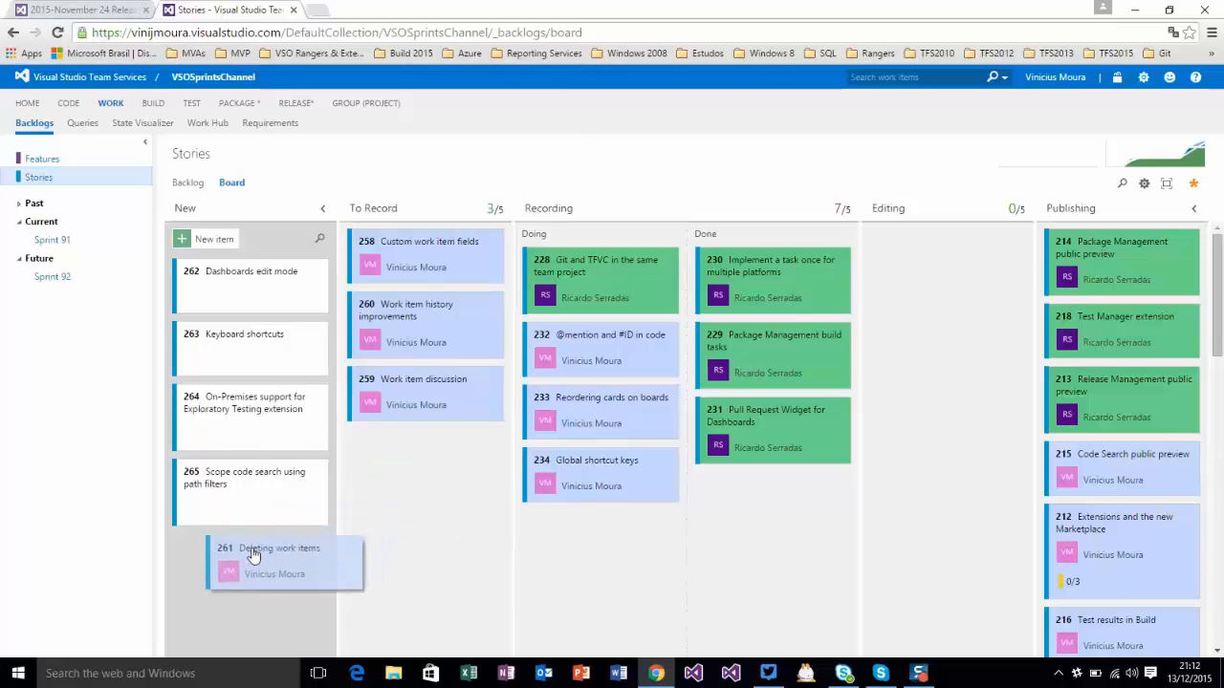
left_click_drag(253, 559, 251, 284)
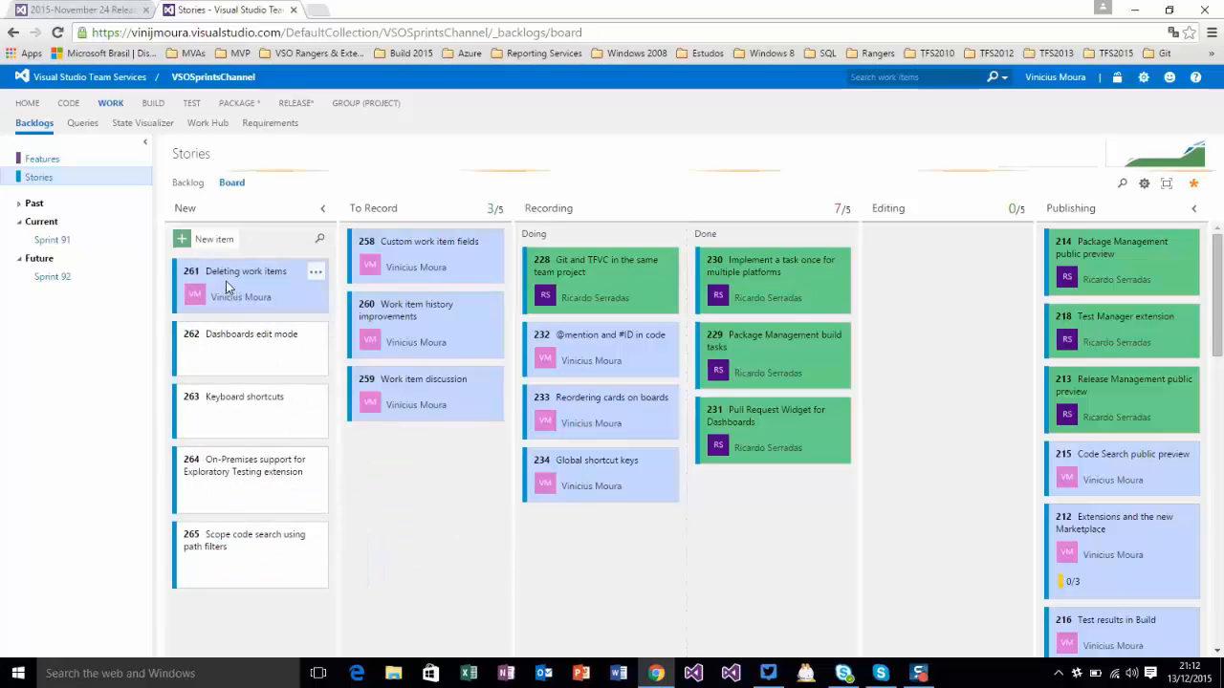
left_click_drag(250, 285, 420, 445)
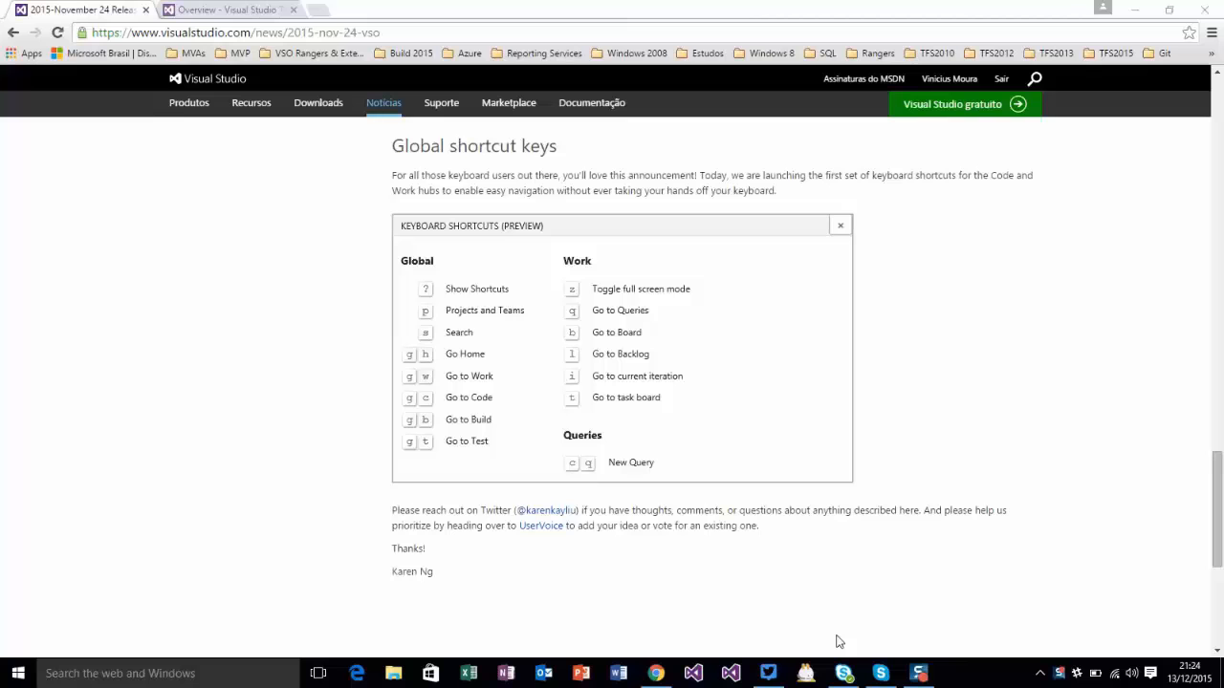
Switch to the browser tab showing the VSOSprintsChannel Overview dashboard.
left_click(227, 10)
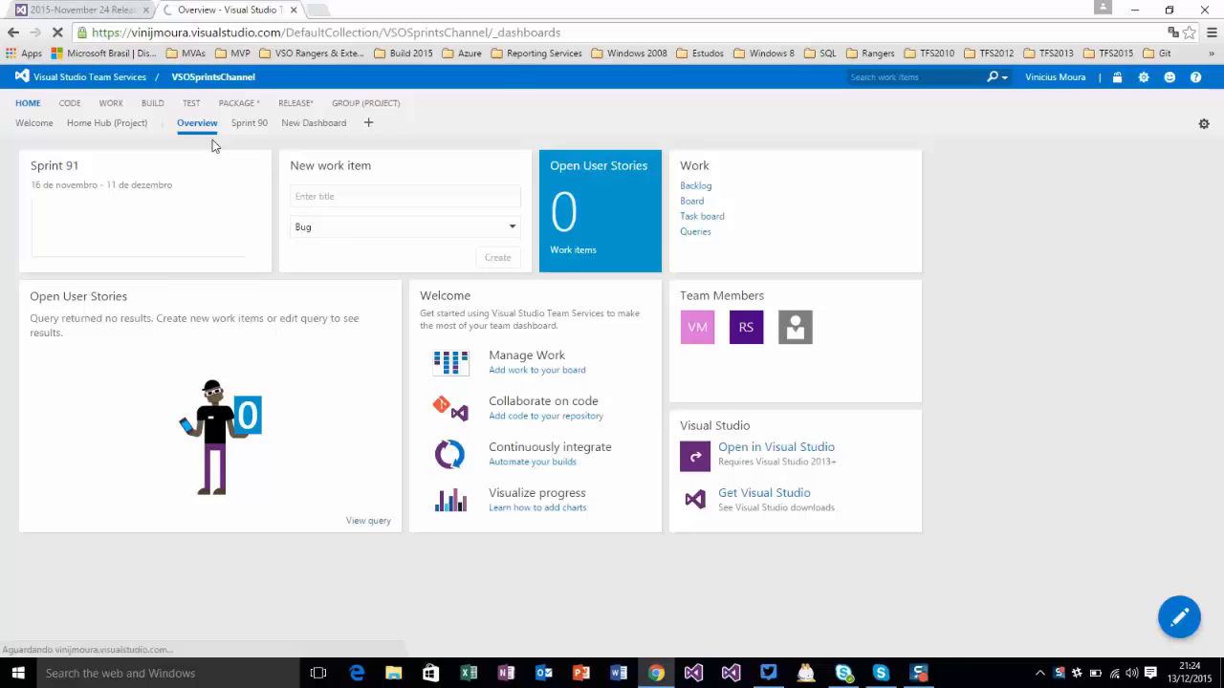
Jump to Code, Home, the Stories board, the Assigned to me query, then the board.
left_click(69, 102)
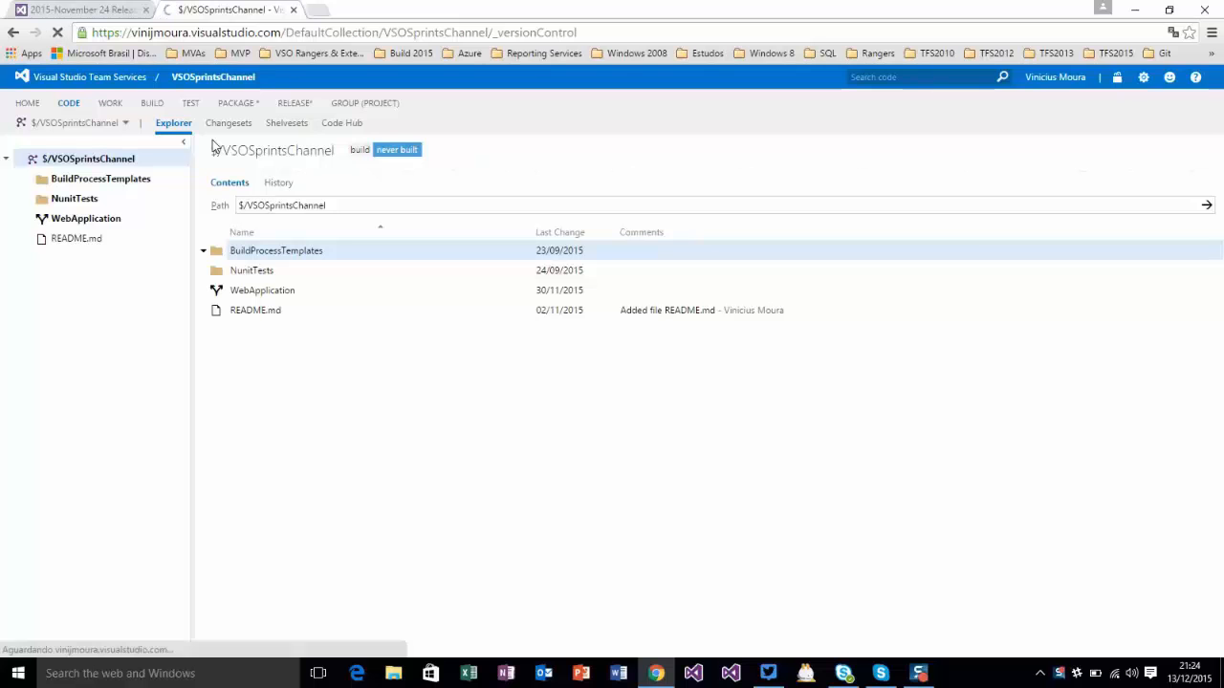
left_click(27, 102)
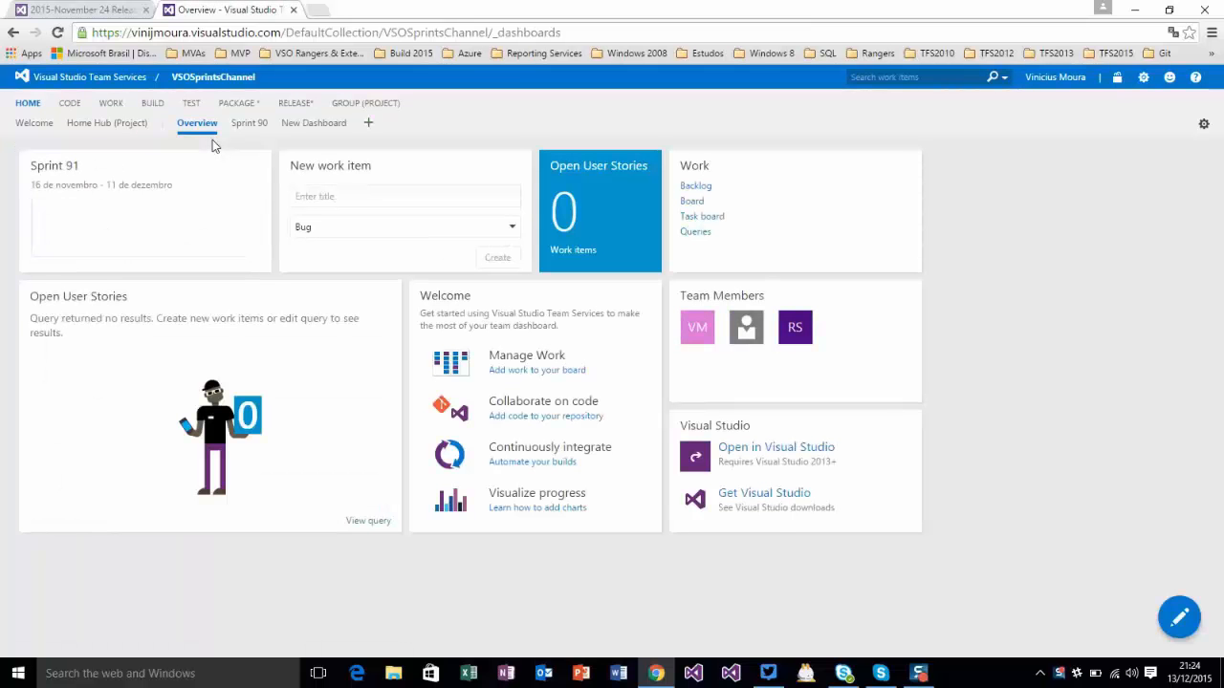
left_click(691, 201)
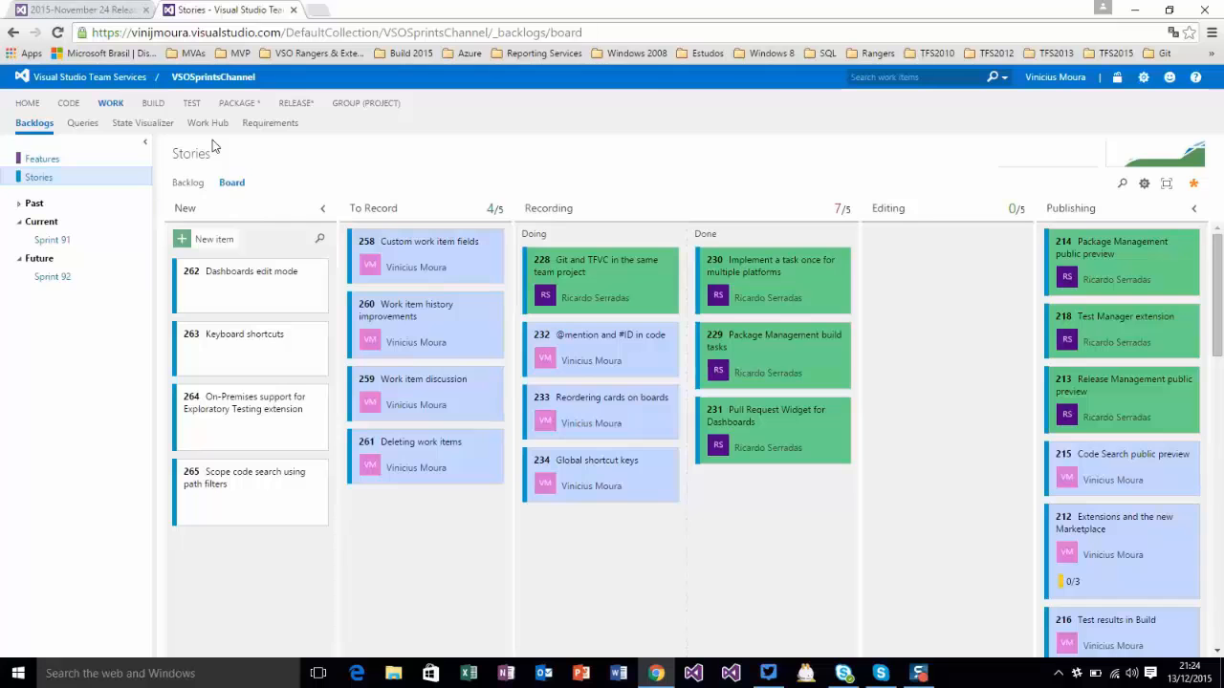
left_click(80, 122)
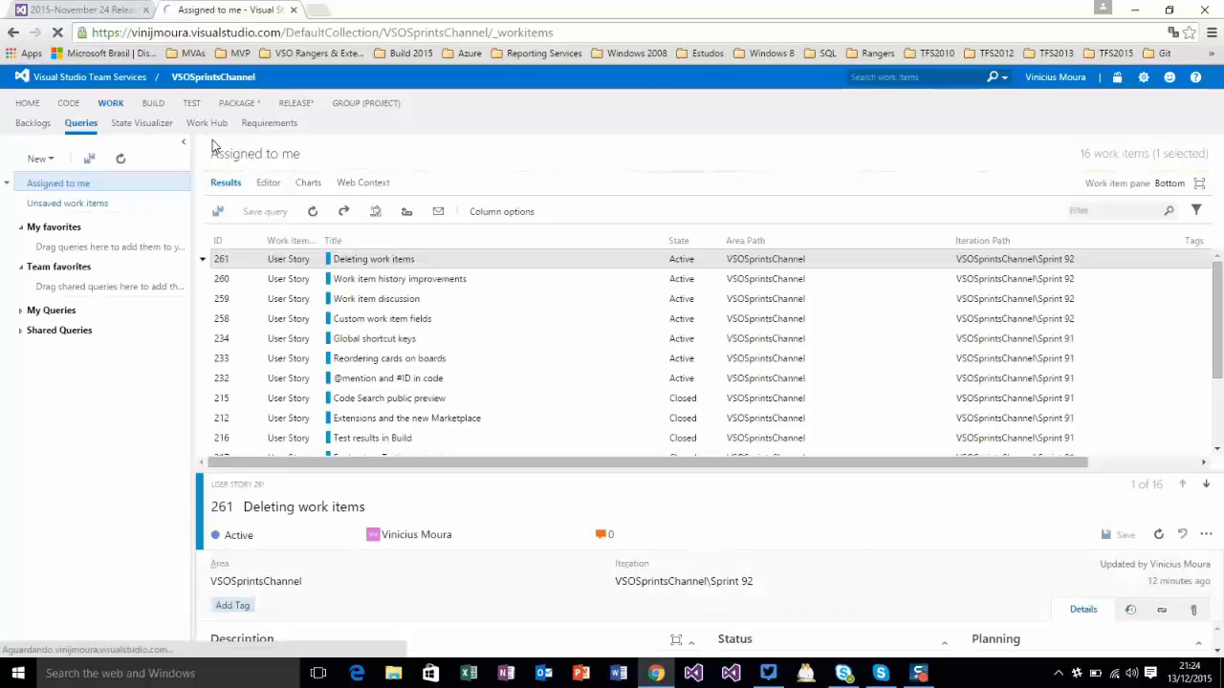
left_click(33, 122)
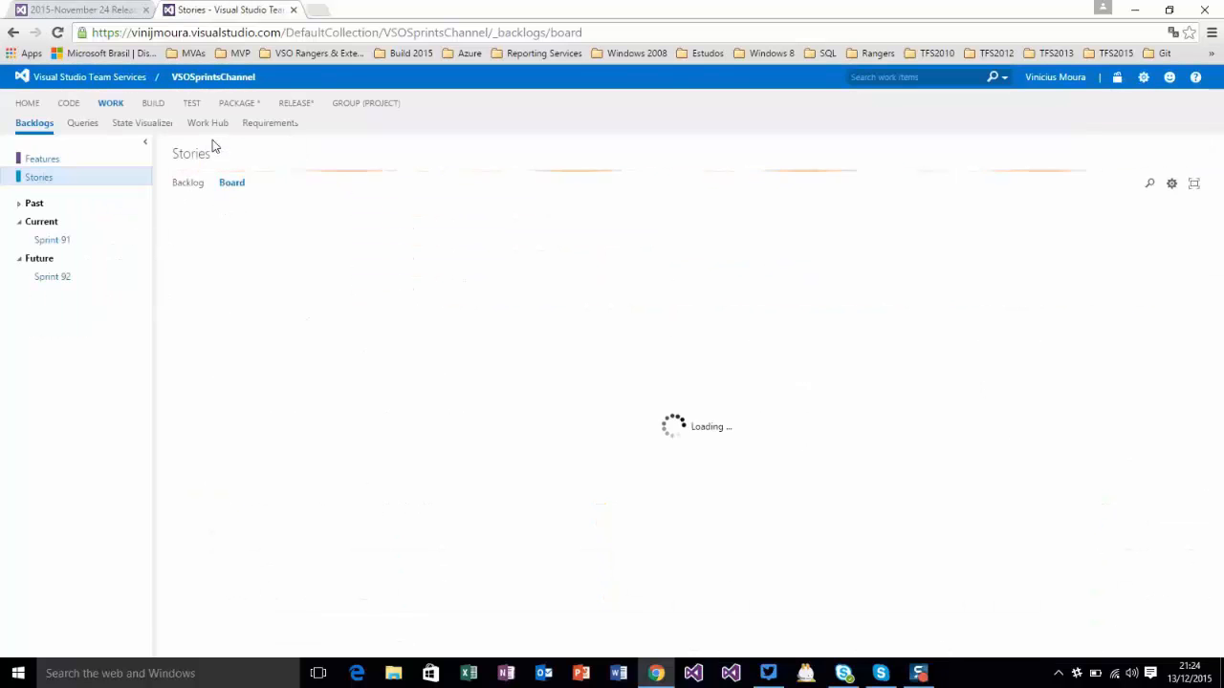